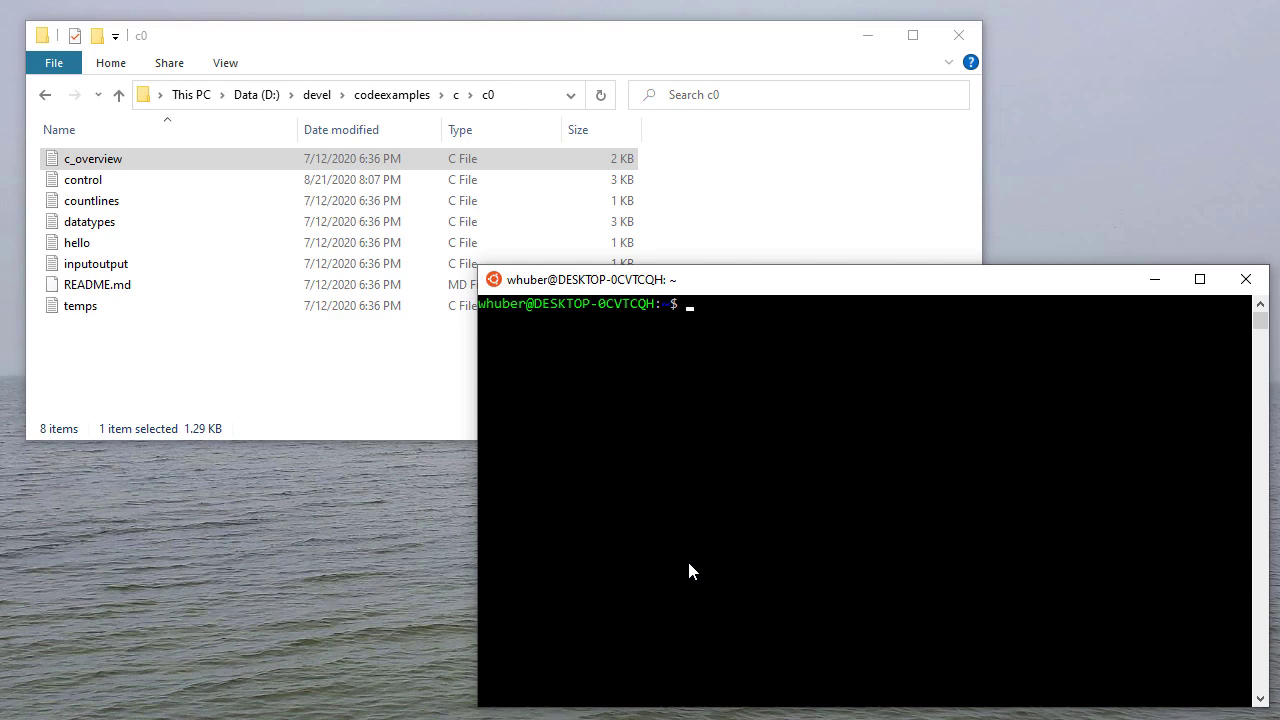
{"action": "mouse_move", "coordinate": [604, 402]}
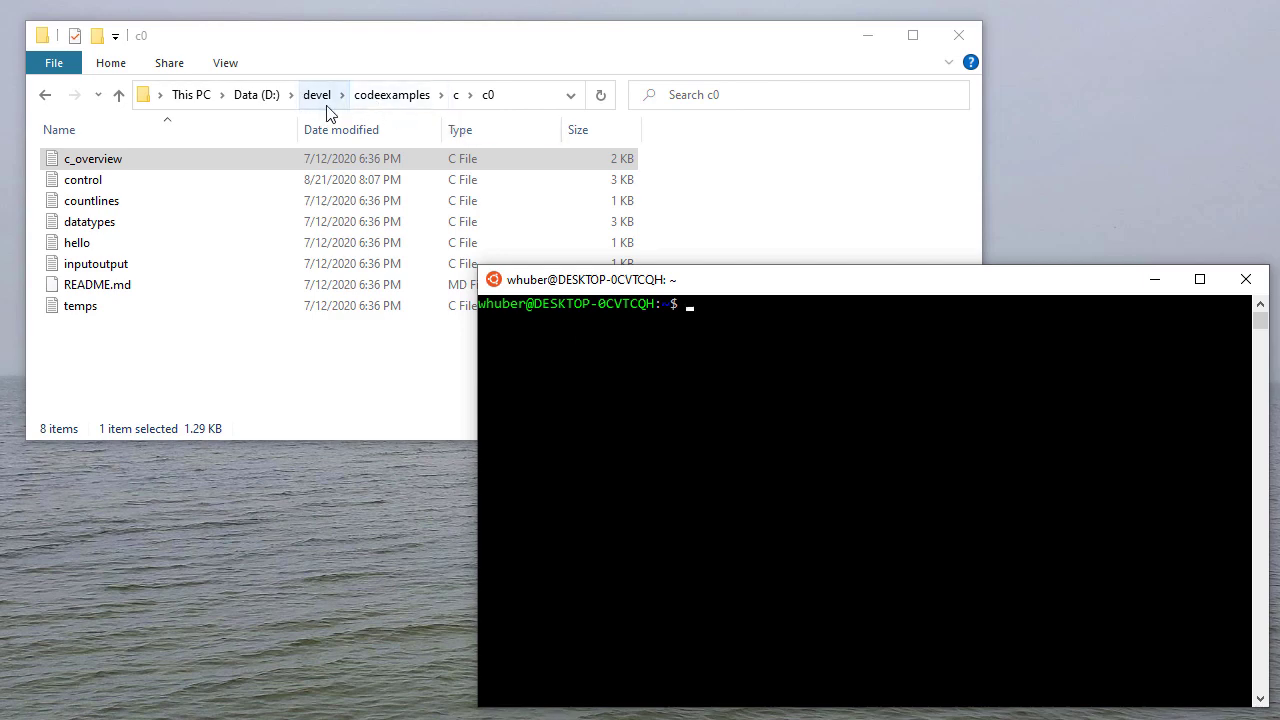
{"action": "mouse_move", "coordinate": [256, 346]}
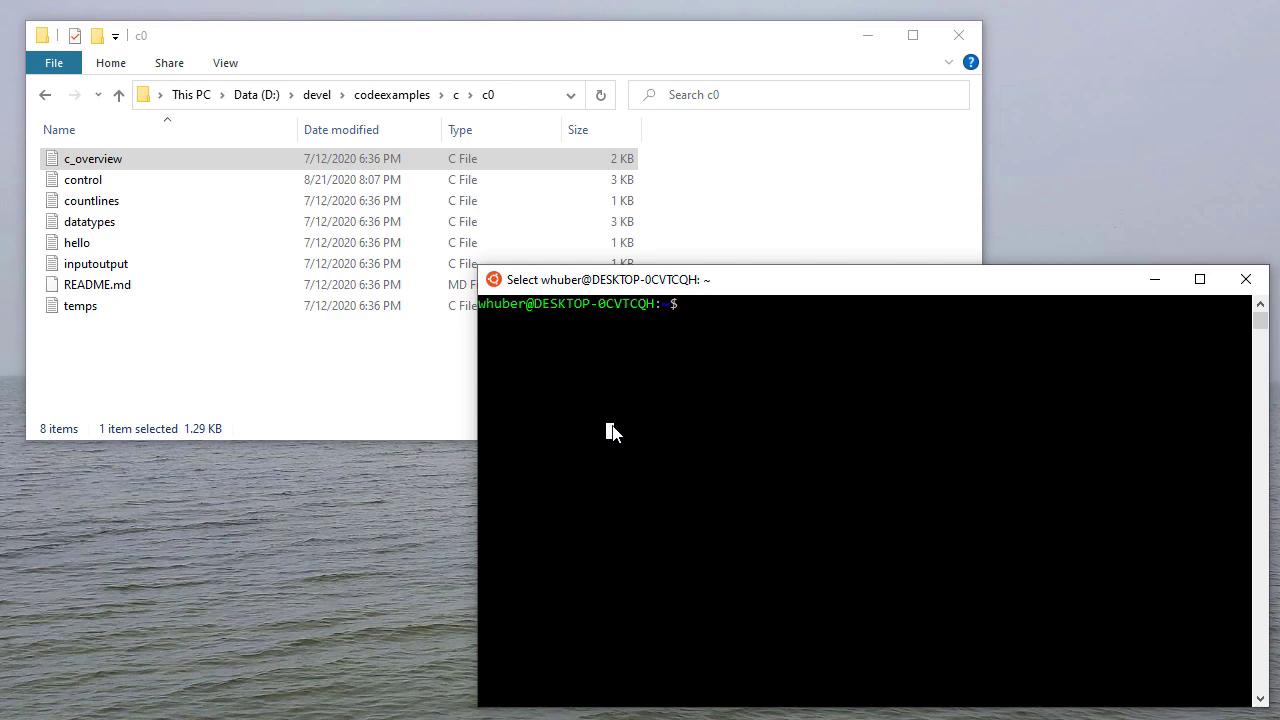
Change into /mnt/d/devel/codeexamples/c/c0 and create an empty printf.c with touch.
{"action": "type", "text": "cd"}
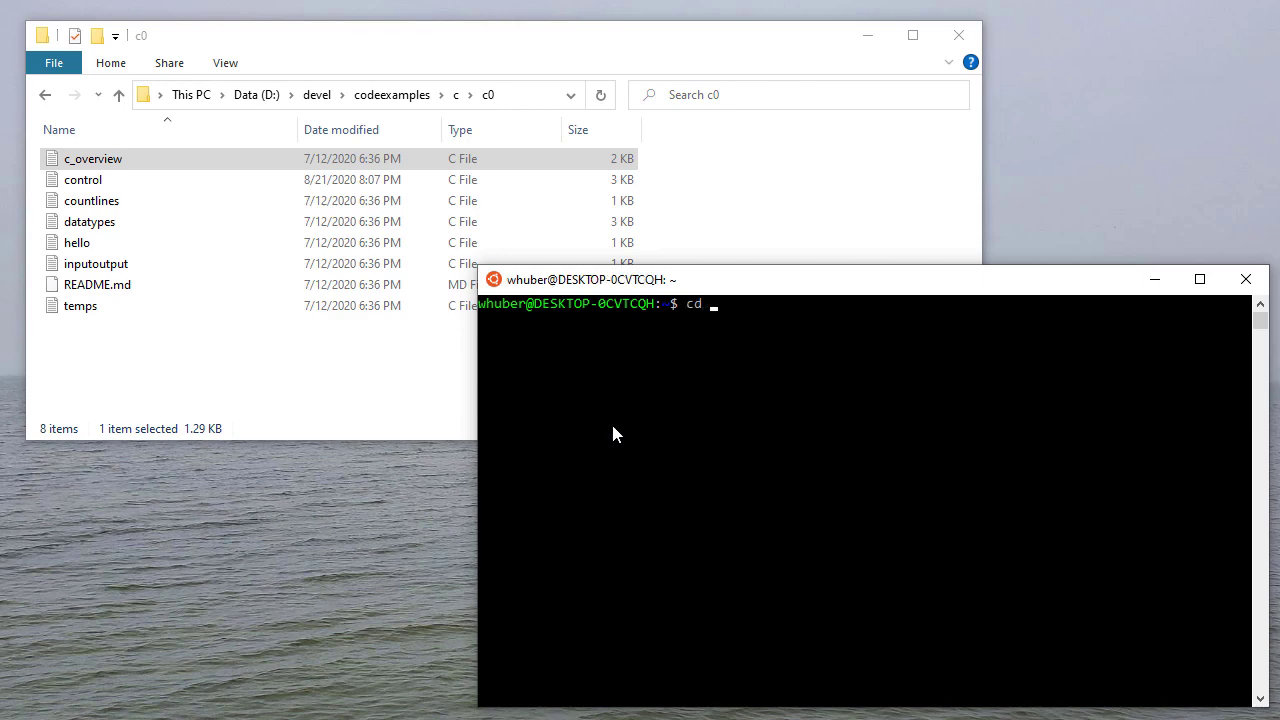
{"action": "type", "text": "/md"}
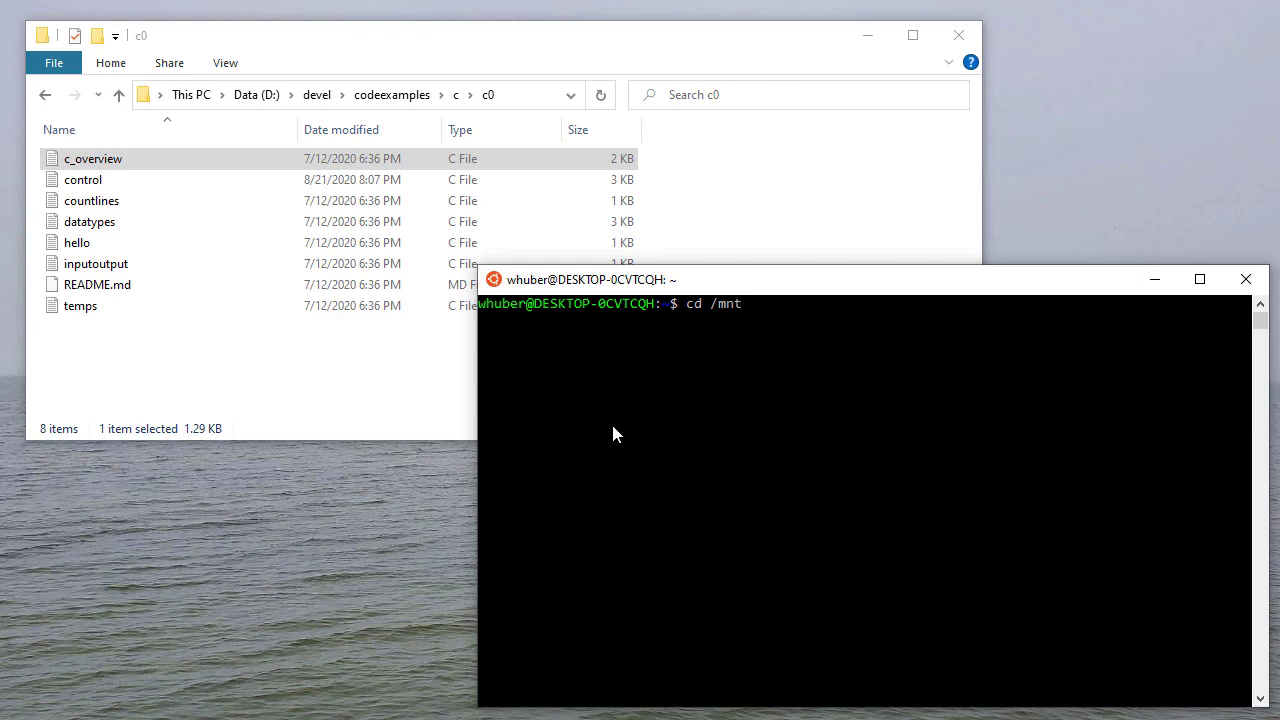
{"action": "type", "text": "/d/"}
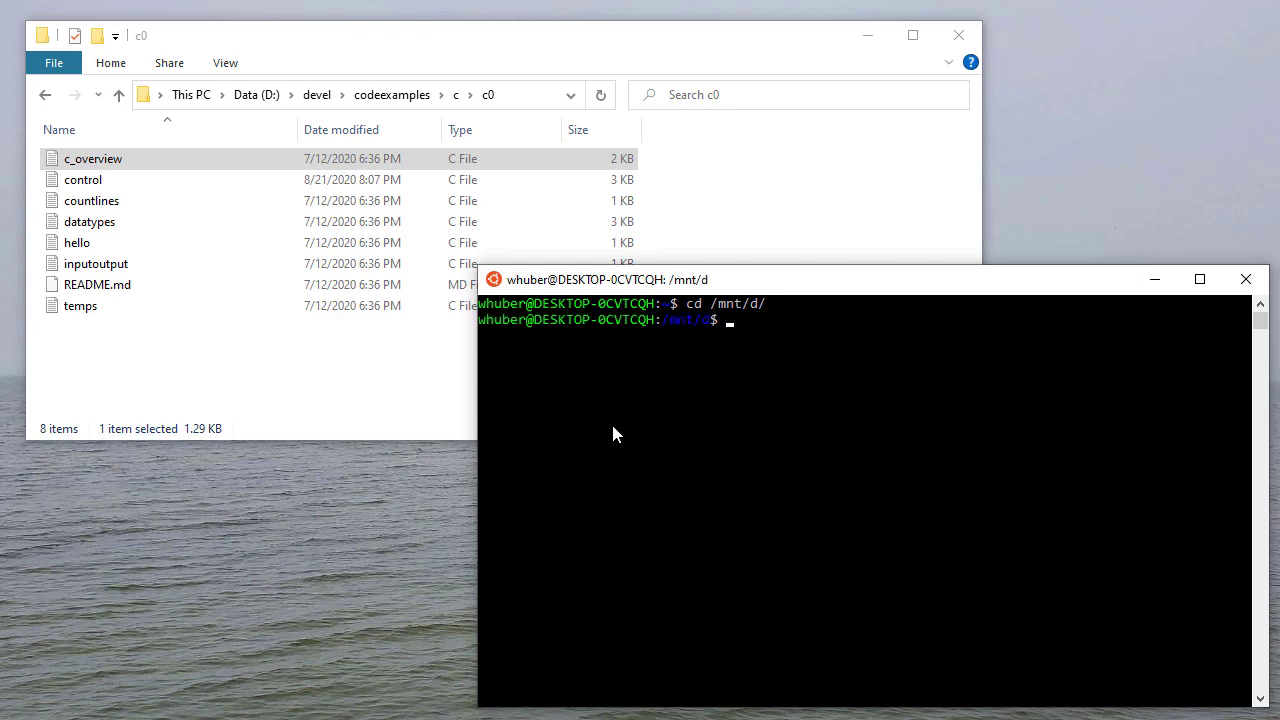
{"action": "type", "text": "cd devel/"}
{"action": "type", "text": "cd codeexamples/c/c0"}
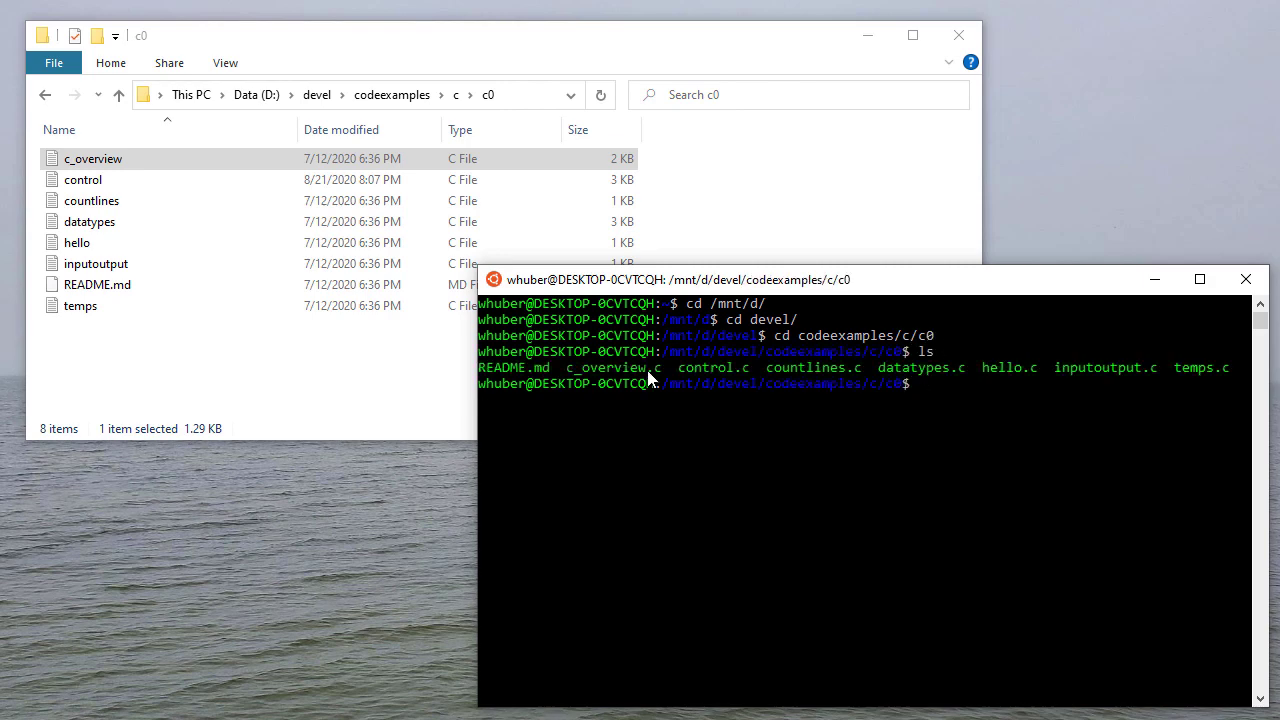
{"action": "mouse_move", "coordinate": [936, 370]}
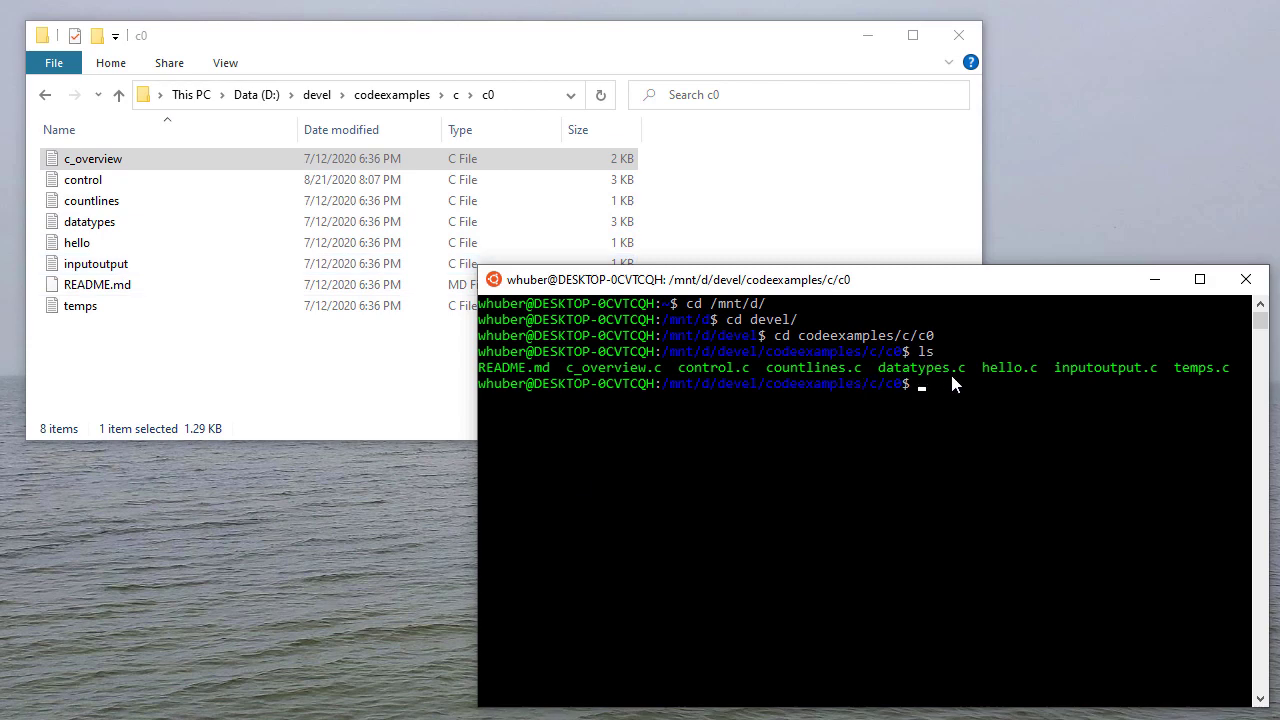
{"action": "mouse_move", "coordinate": [1012, 418]}
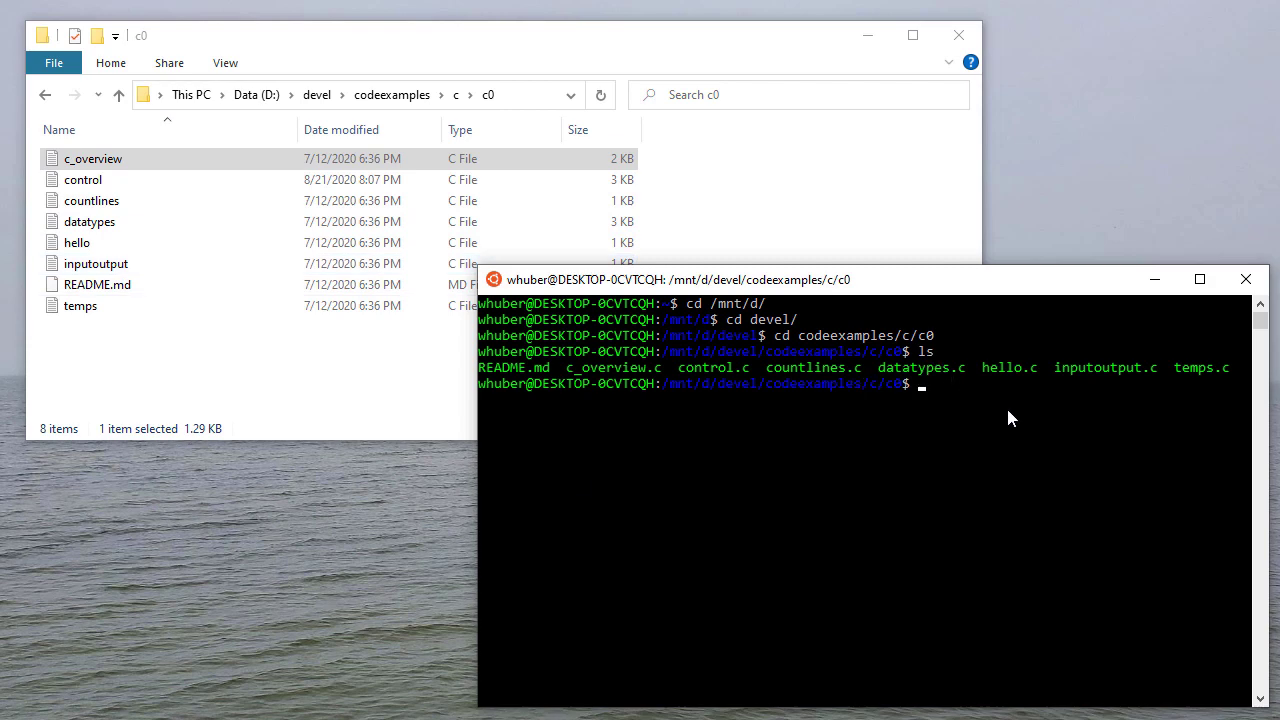
{"action": "type", "text": "touch"}
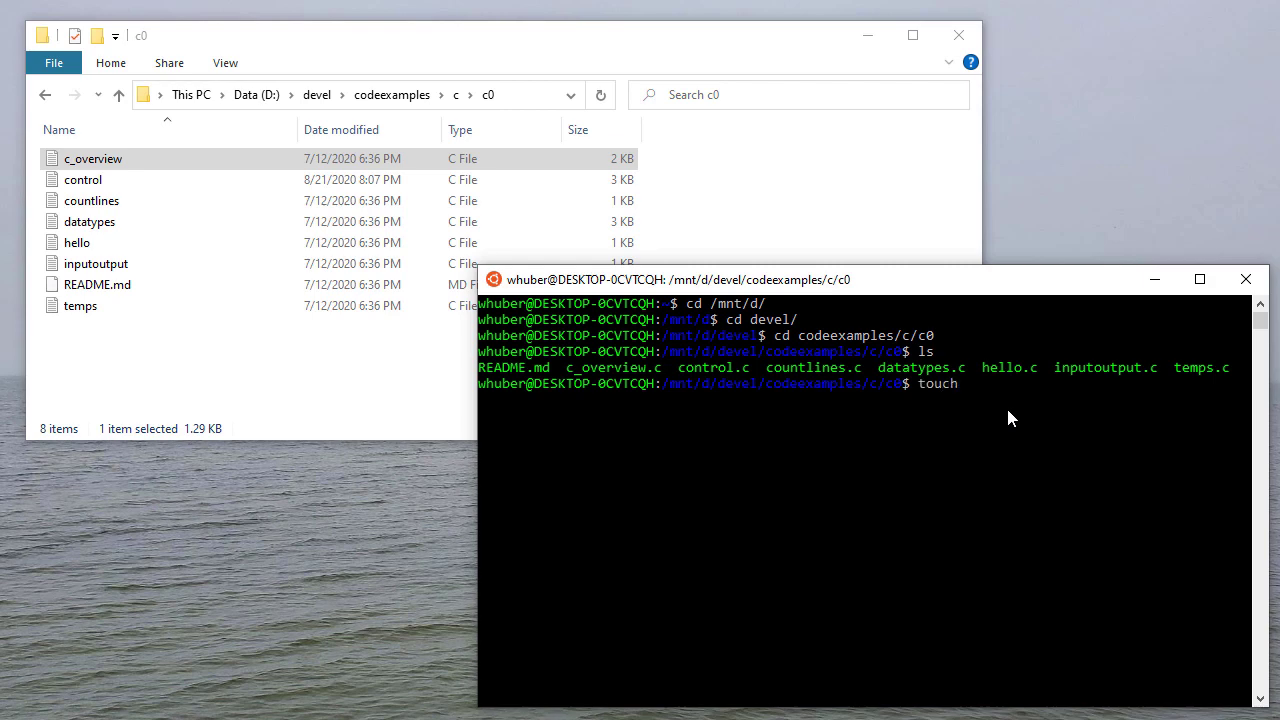
{"action": "type", "text": "printf.c"}
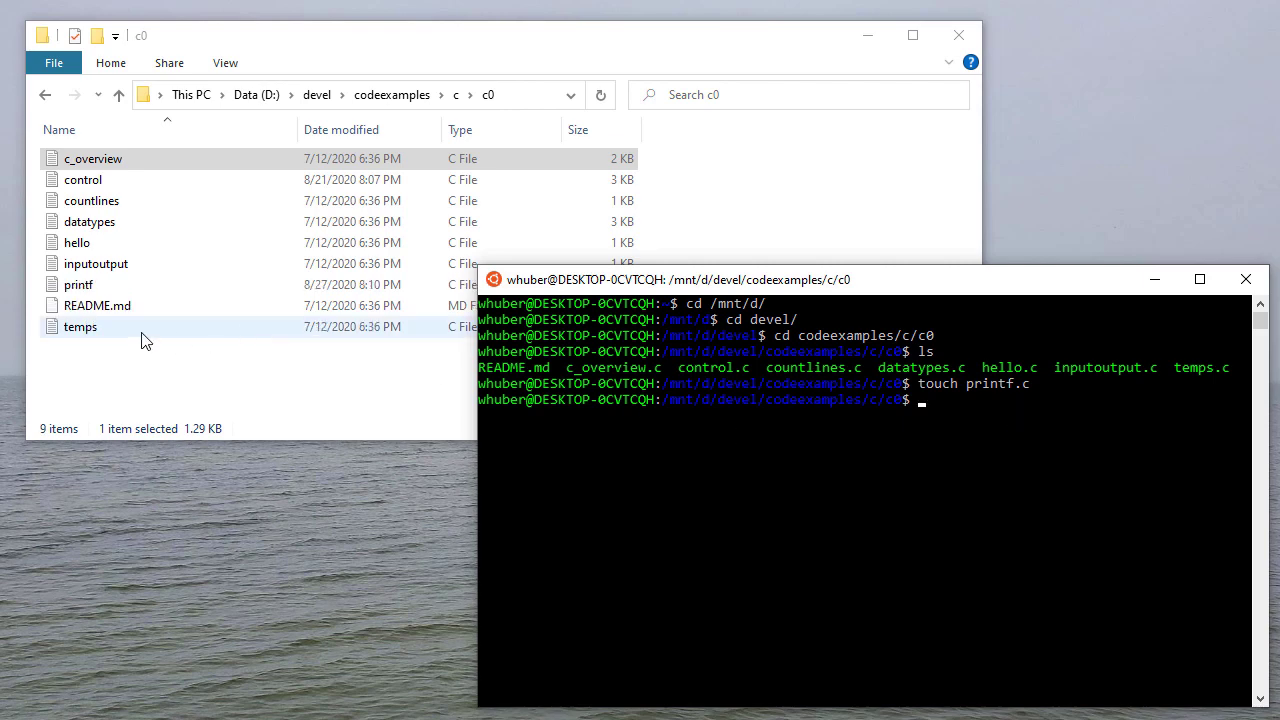
Start printf.c with #include <stdio.h> and a main that returns 0.
{"action": "left_click", "coordinate": [78, 284]}
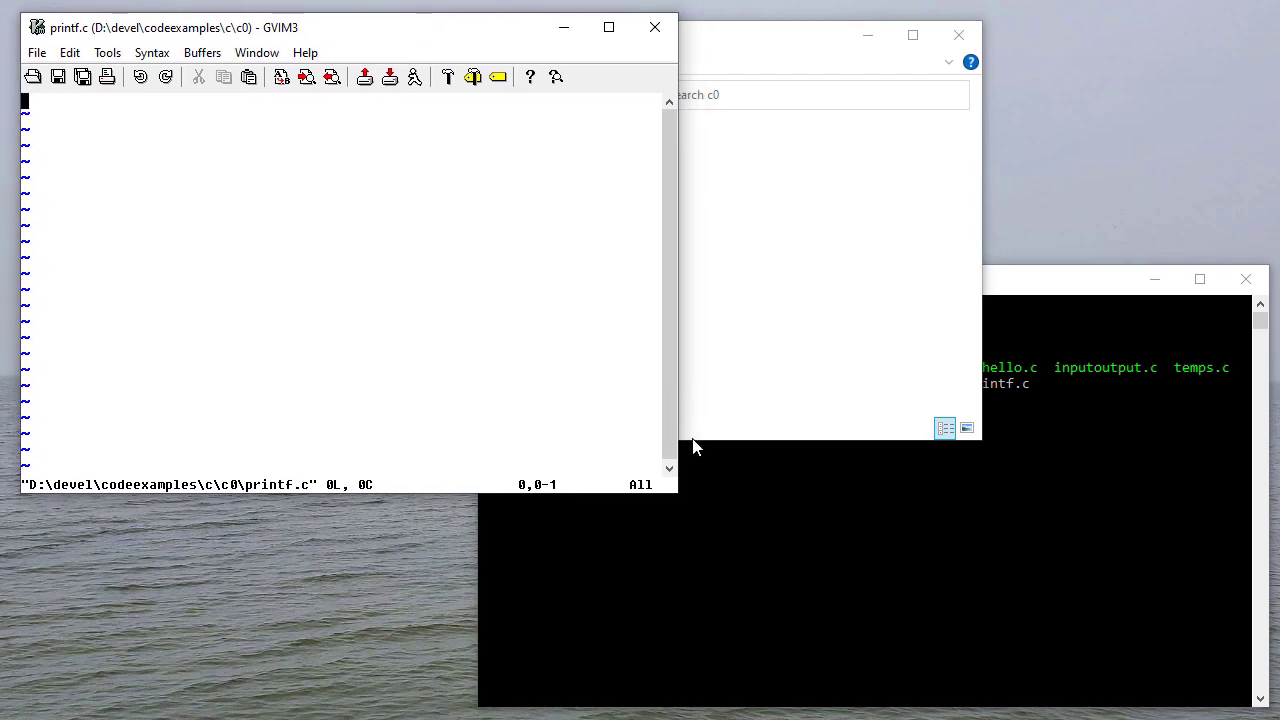
{"action": "type", "text": "#includ"}
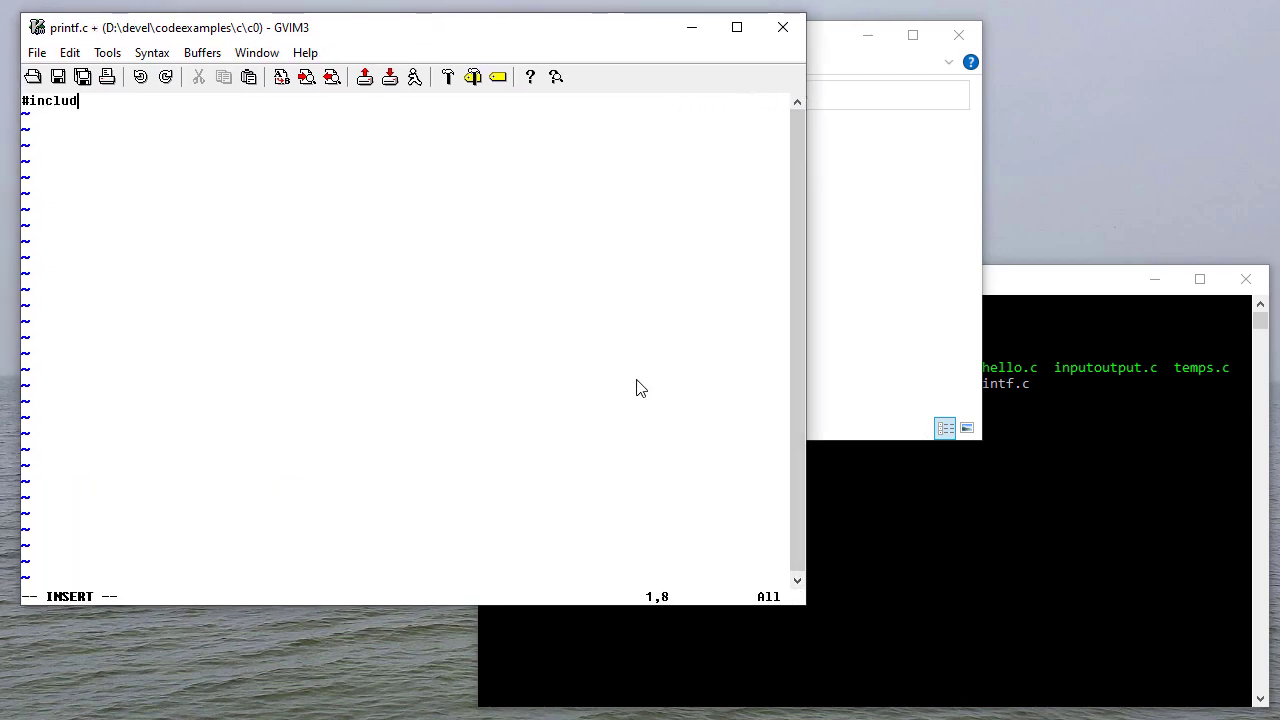
{"action": "type", "text": "e<std"}
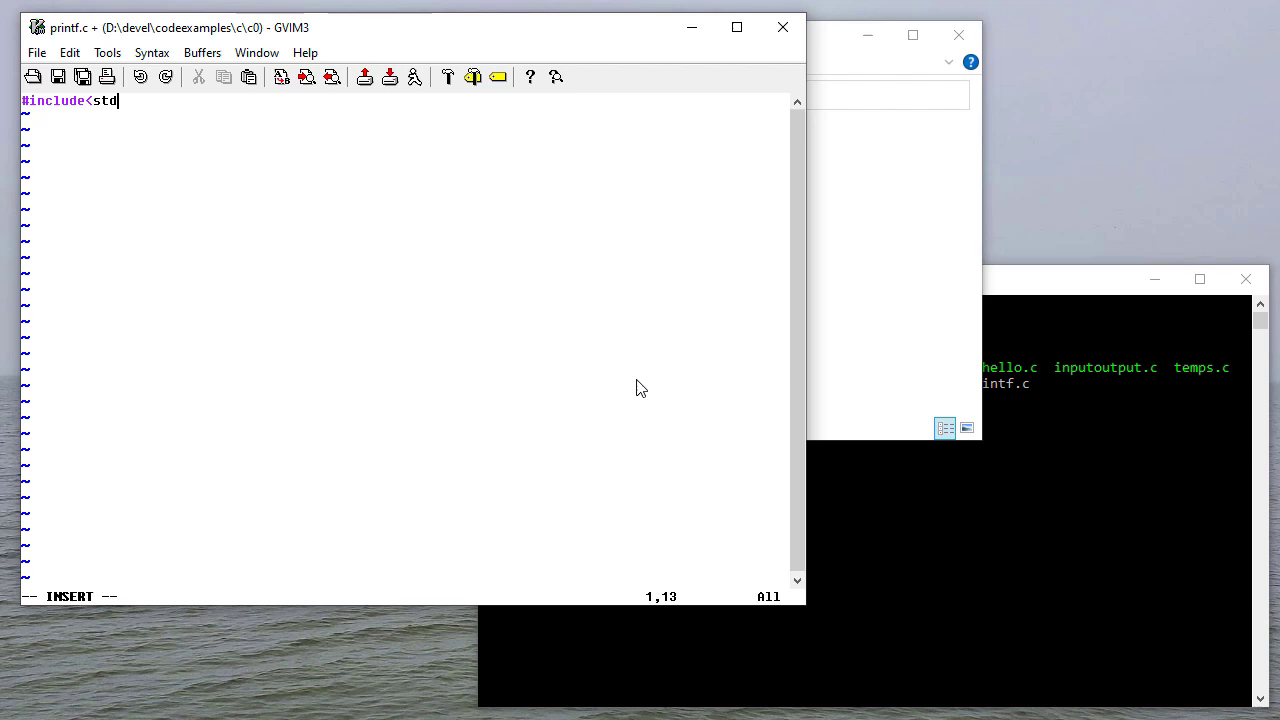
{"action": "type", "text": "io.h>"}
{"action": "type", "text": "int main(void) {"}
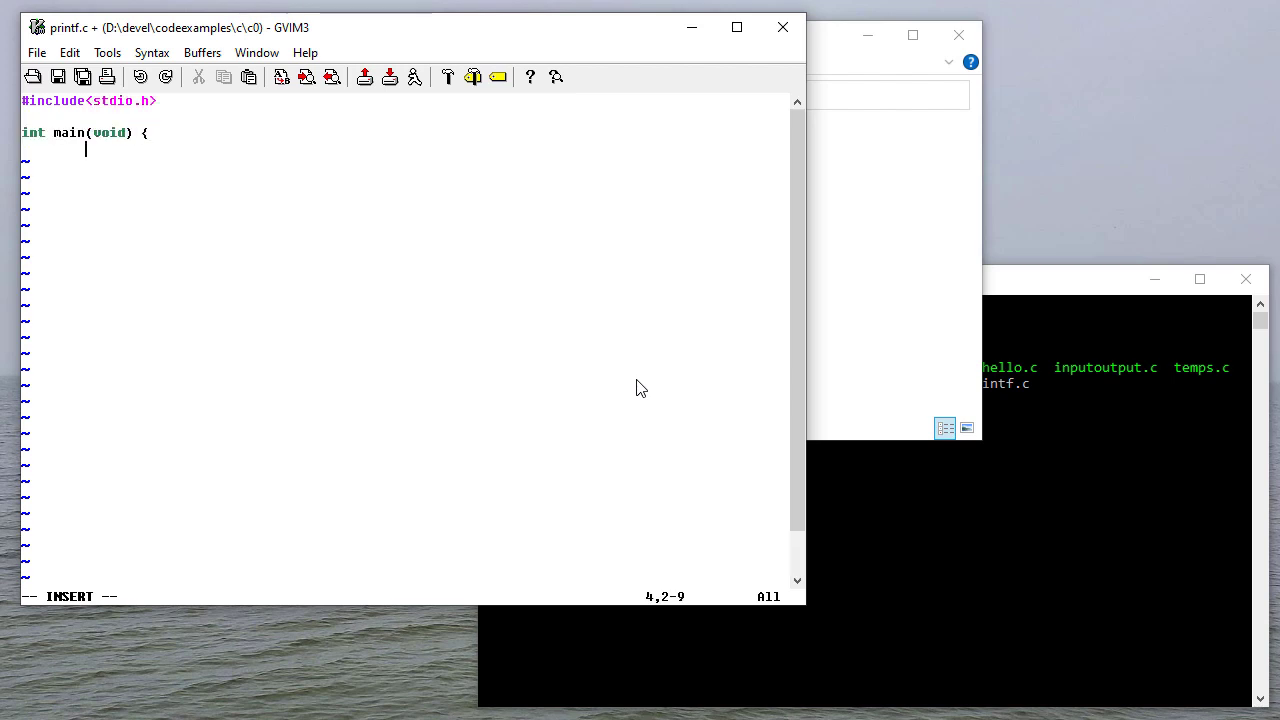
{"action": "type", "text": "return 0;"}
{"action": "type", "text": "}"}
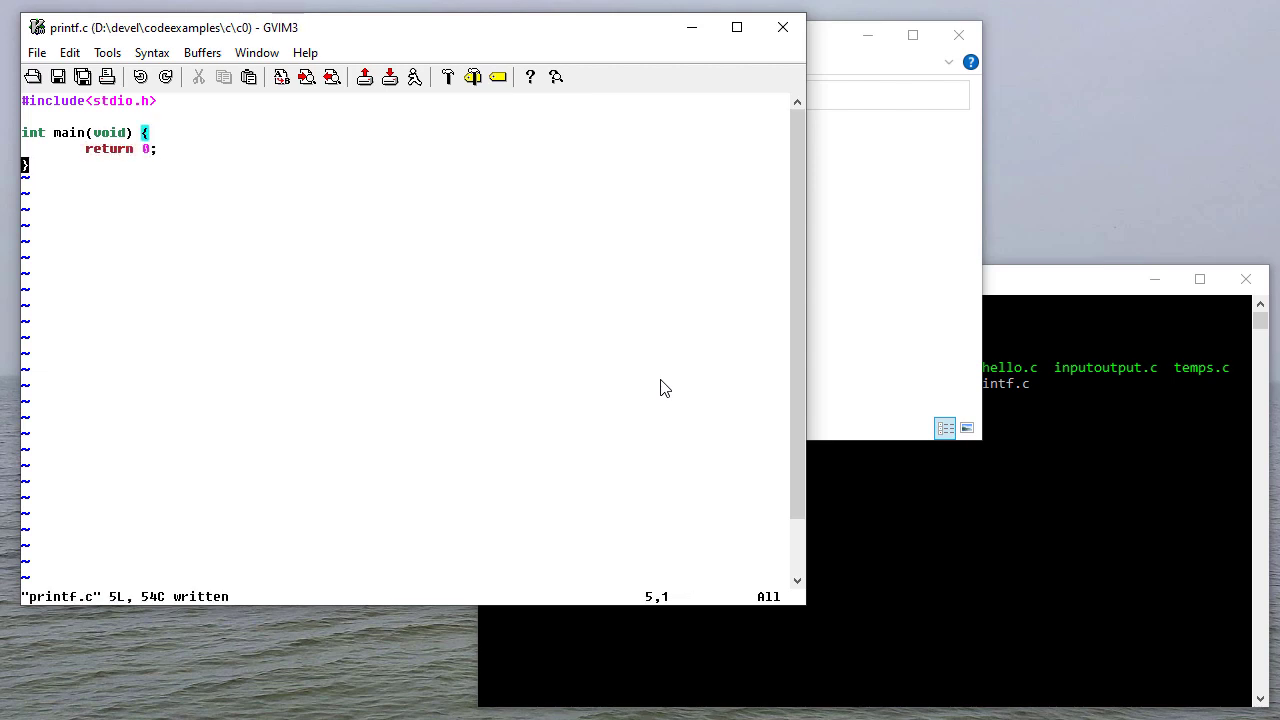
{"action": "key", "text": "o"}
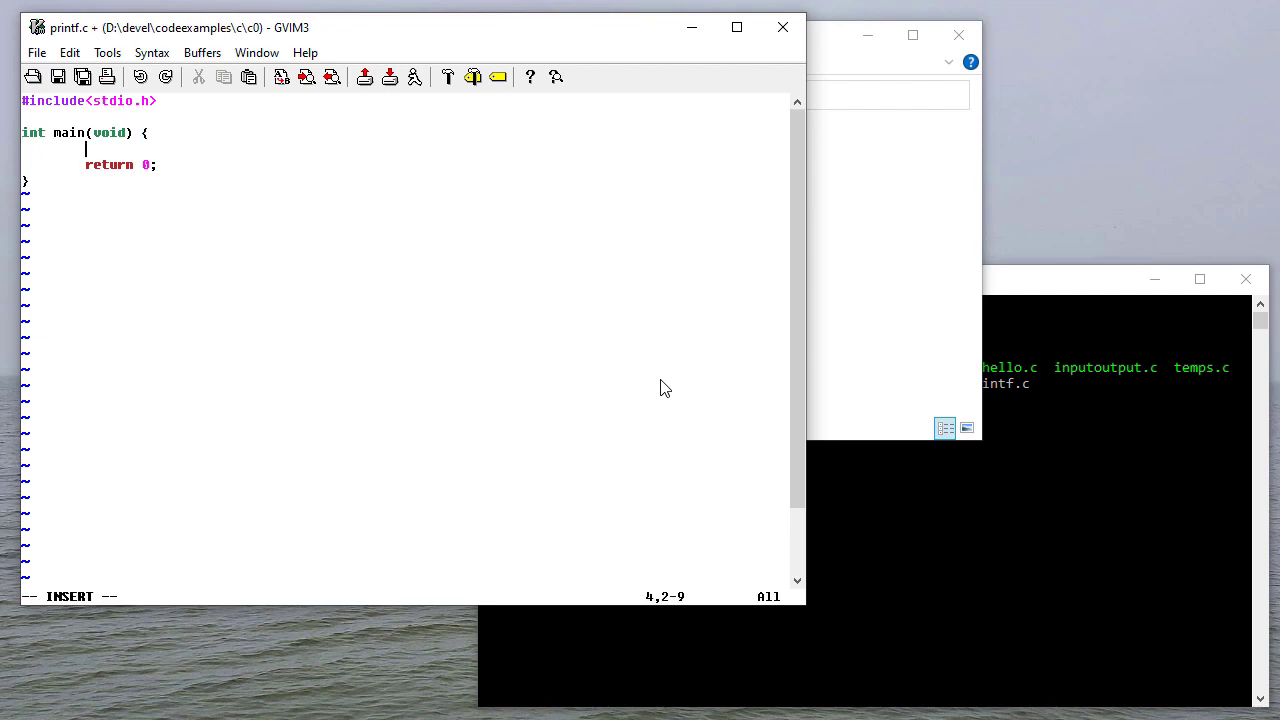
Declare int num = 24 and print it with printf("num = %d\n", num).
{"action": "type", "text": "int"}
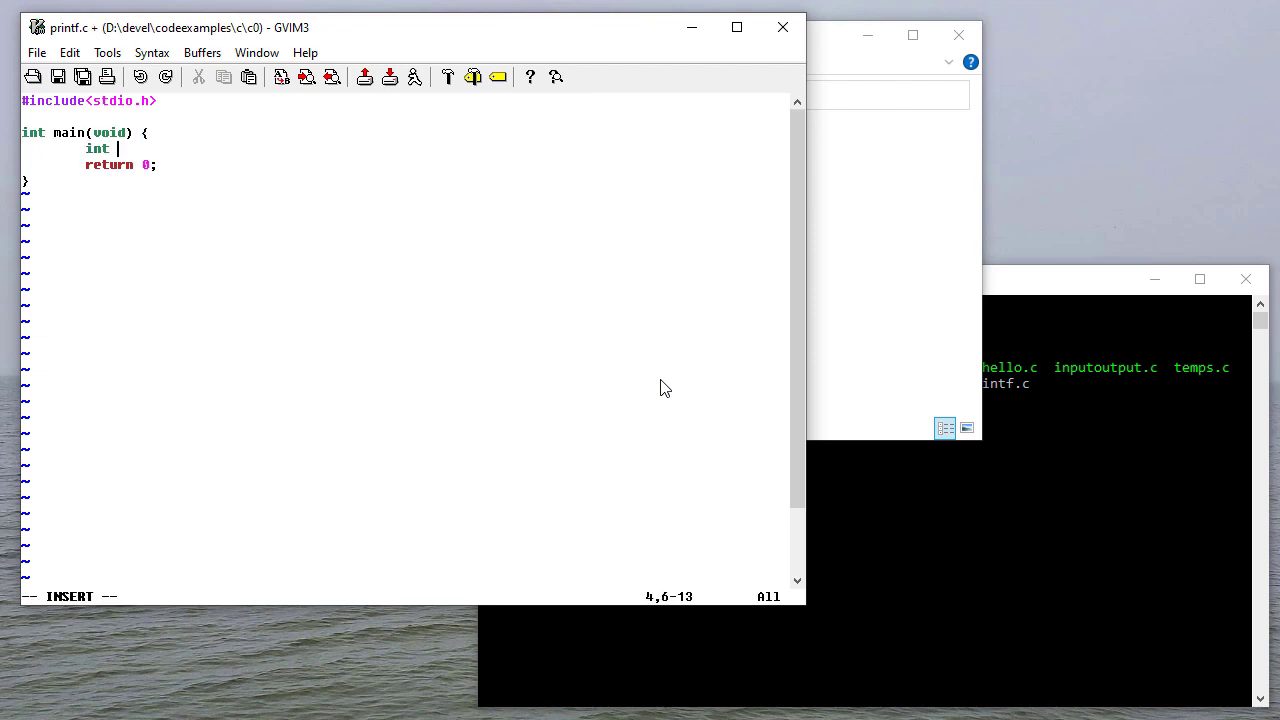
{"action": "type", "text": "num ="}
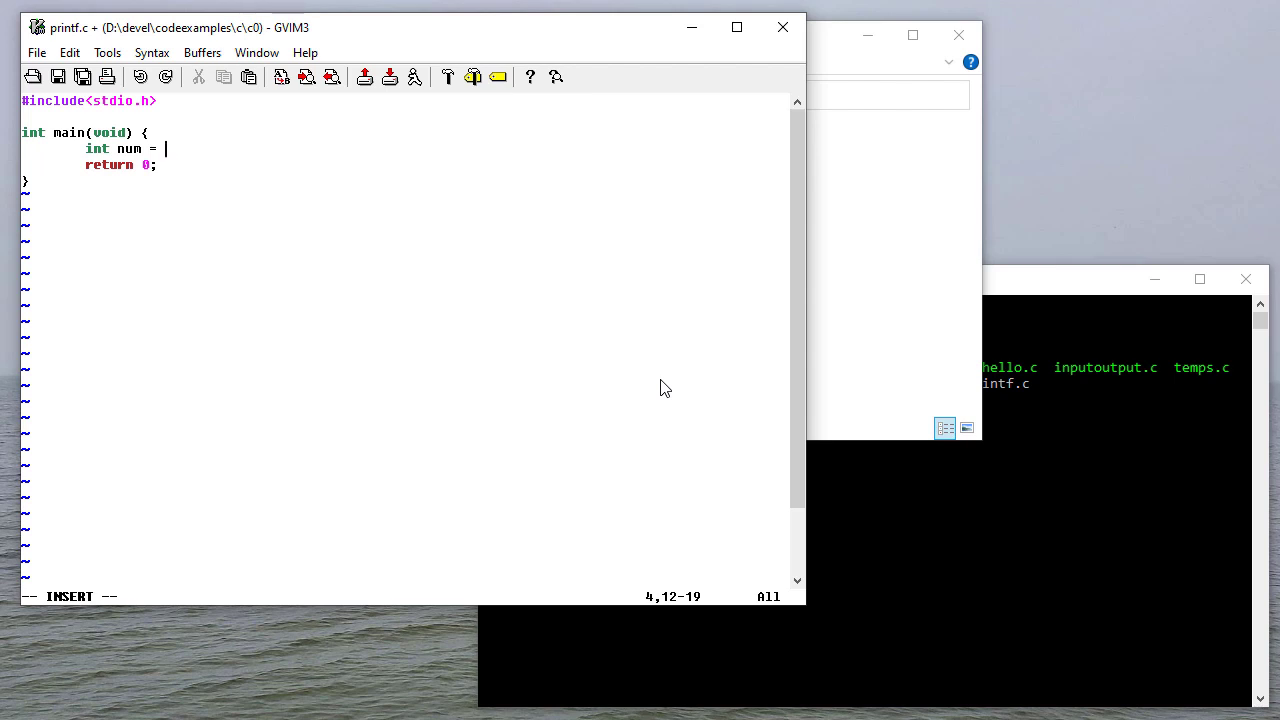
{"action": "type", "text": "24;"}
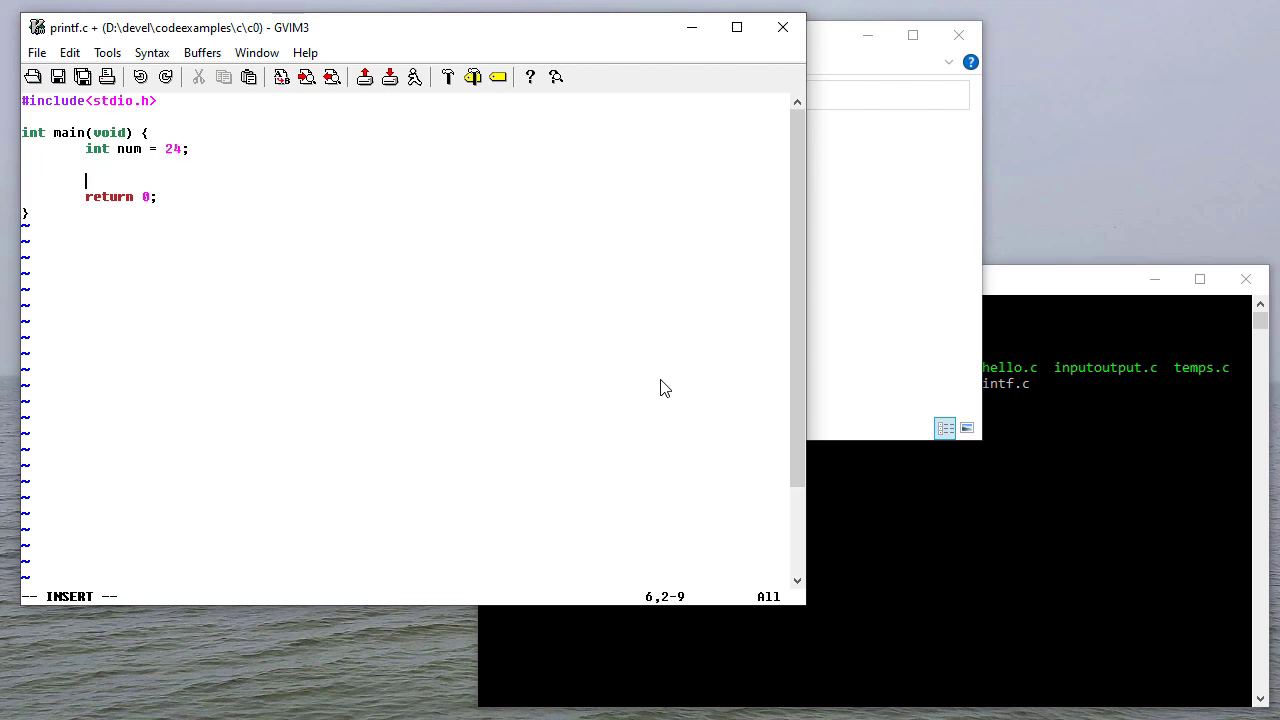
{"action": "type", "text": "printf(\"n"}
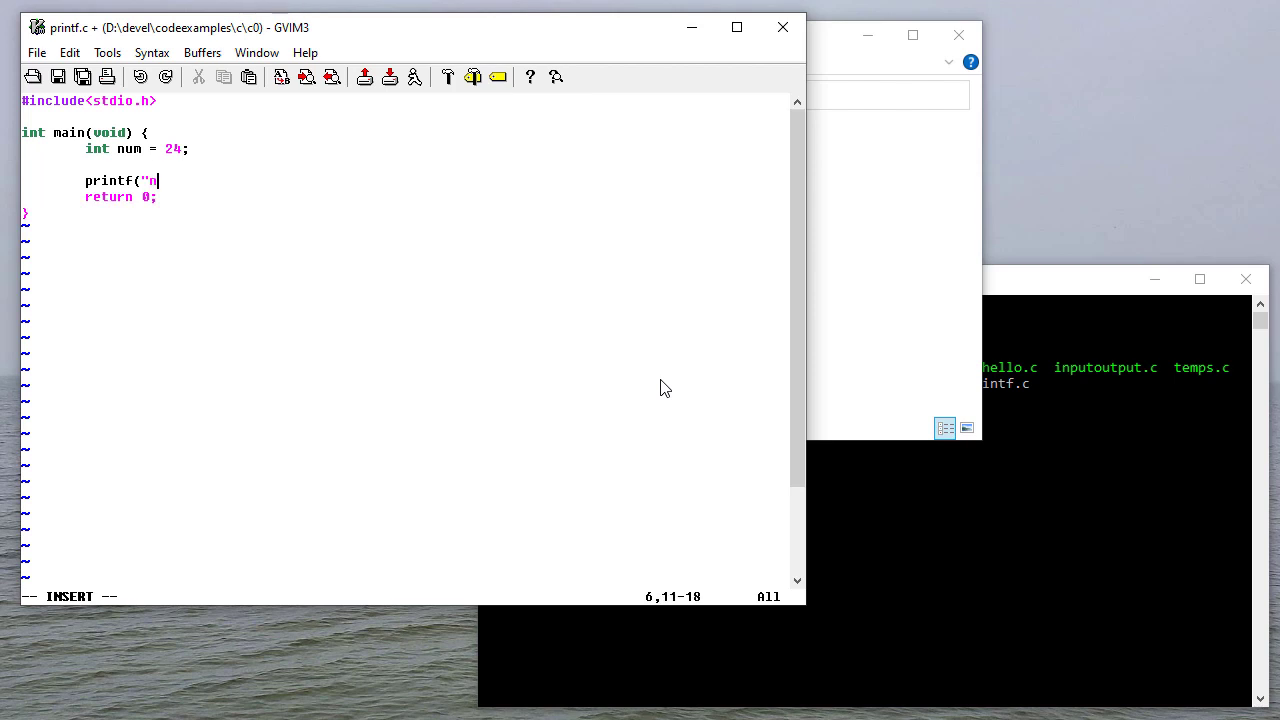
{"action": "type", "text": "um ="}
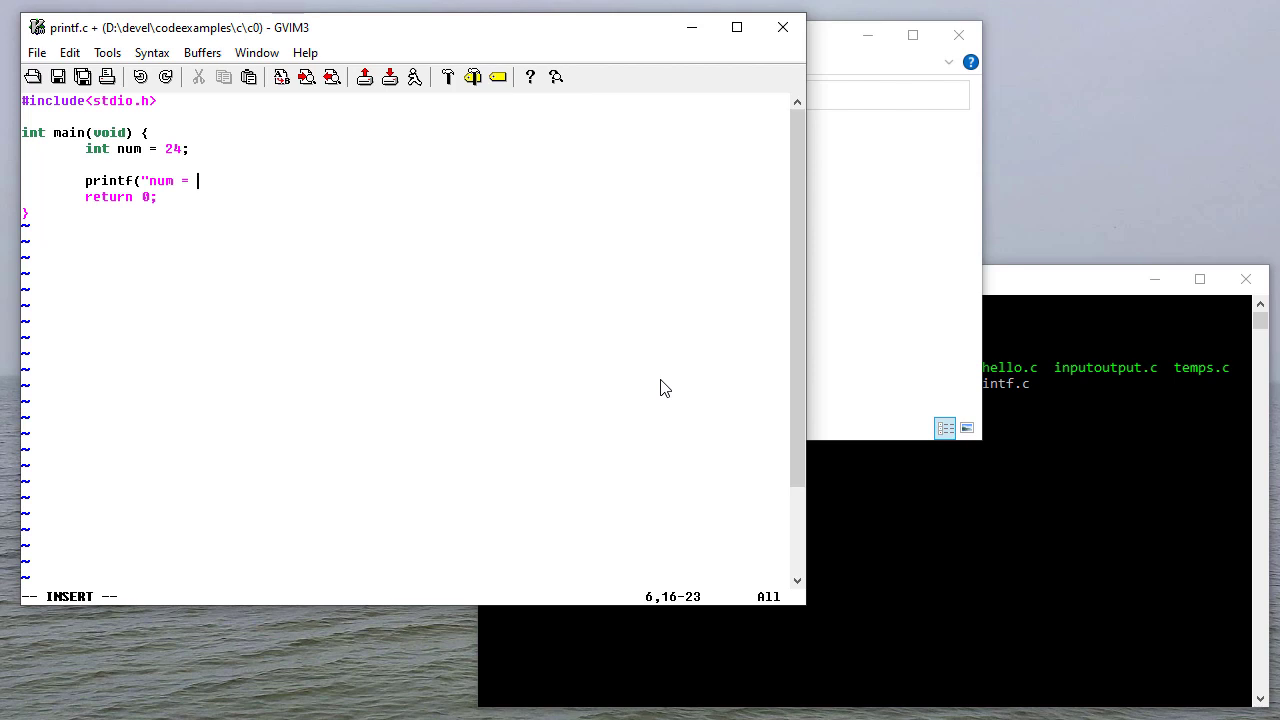
{"action": "type", "text": "%d"}
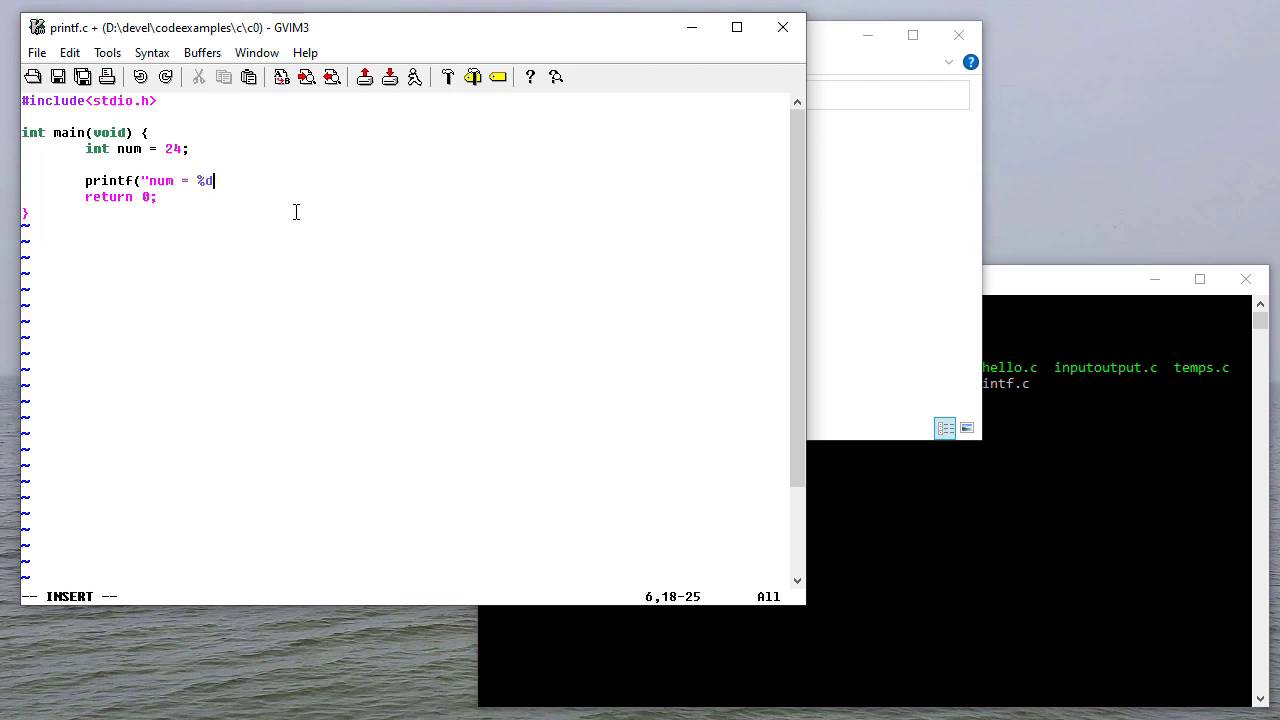
{"action": "type", "text": "\""}
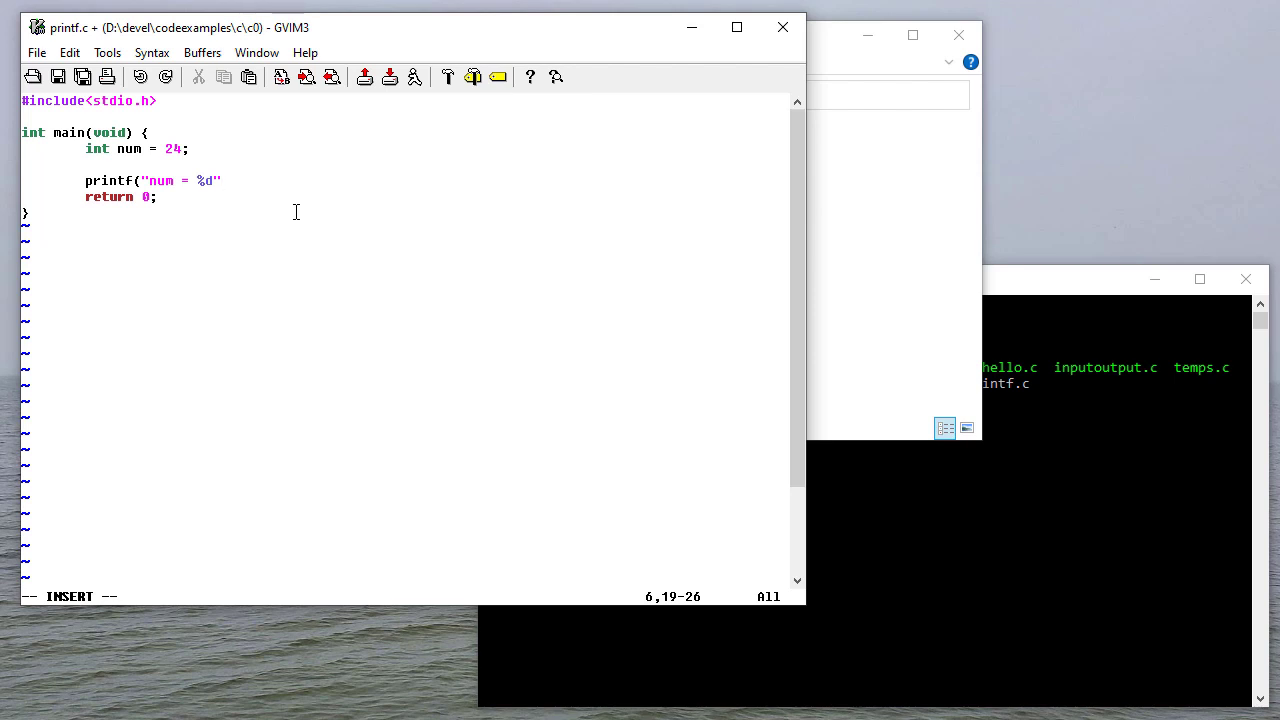
{"action": "type", "text": "\", \""}
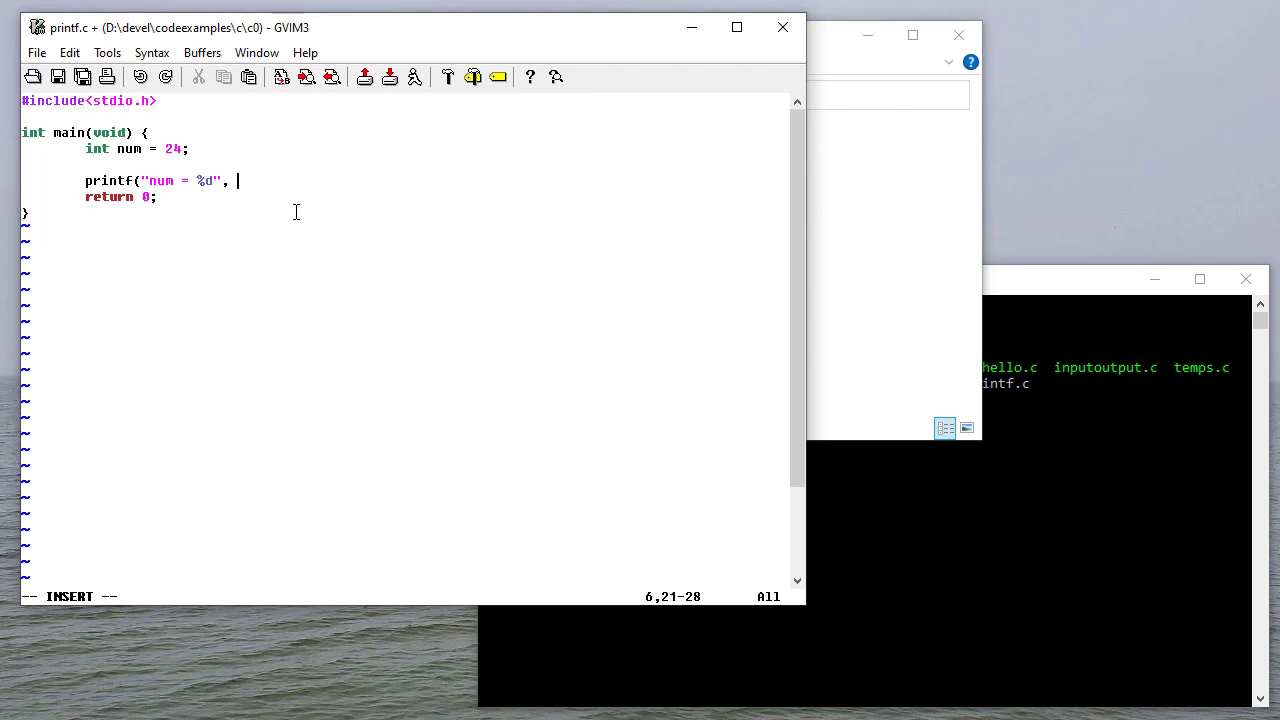
{"action": "type", "text": "num);"}
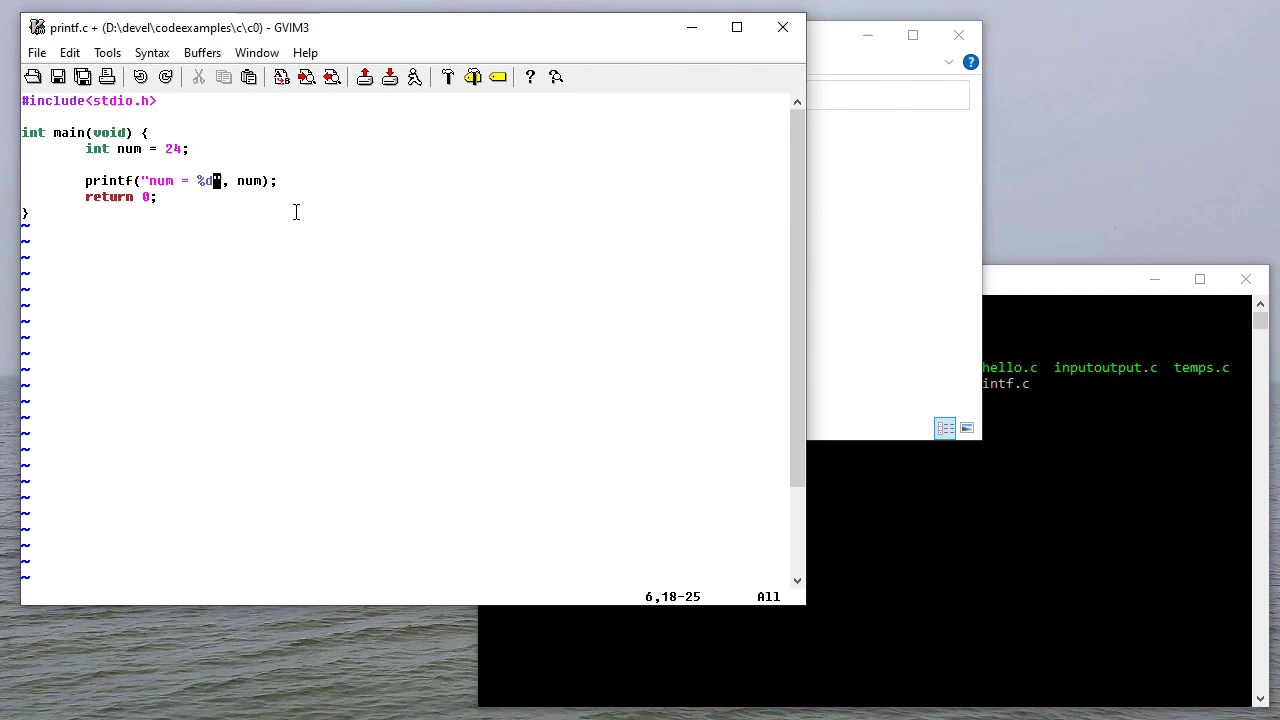
{"action": "type", "text": "\\n"}
{"action": "type", "text": "gcc"}
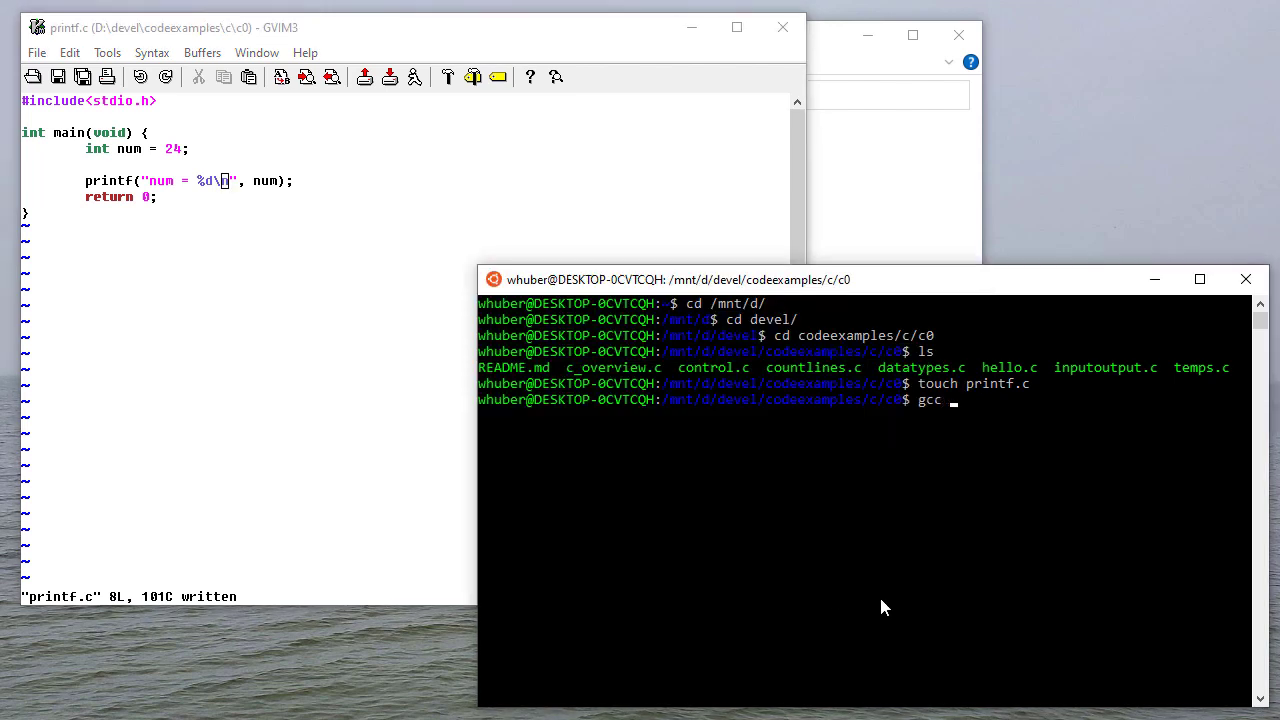
Compile printf.c with gcc --std=c11 -Wall -pedantic and run ./a.out.
{"action": "type", "text": "--std=c11"}
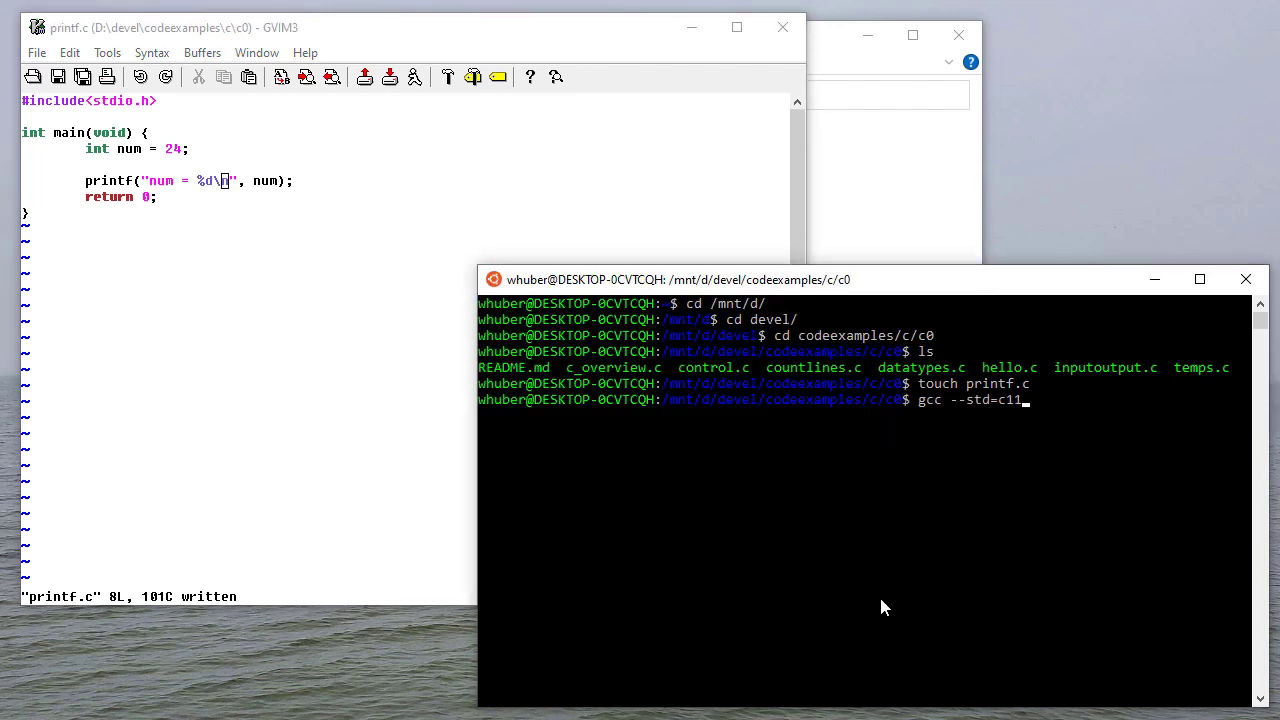
{"action": "type", "text": "-Wall"}
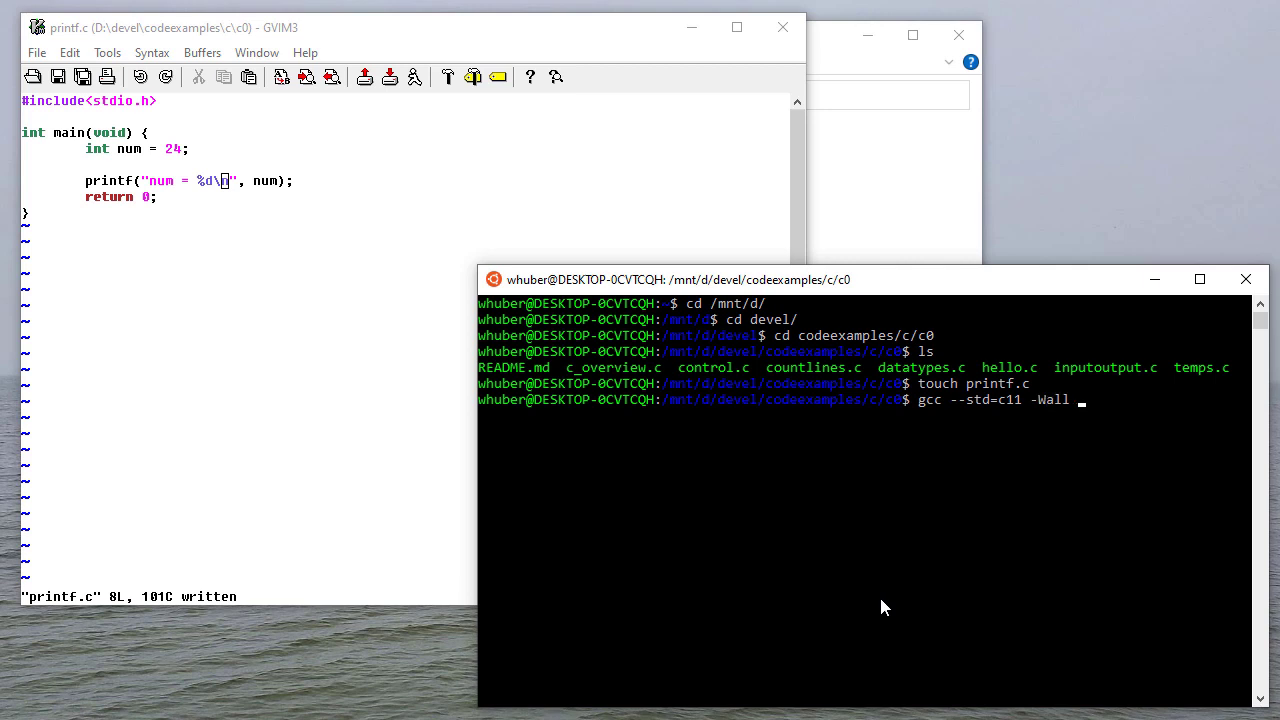
{"action": "type", "text": "-pedn"}
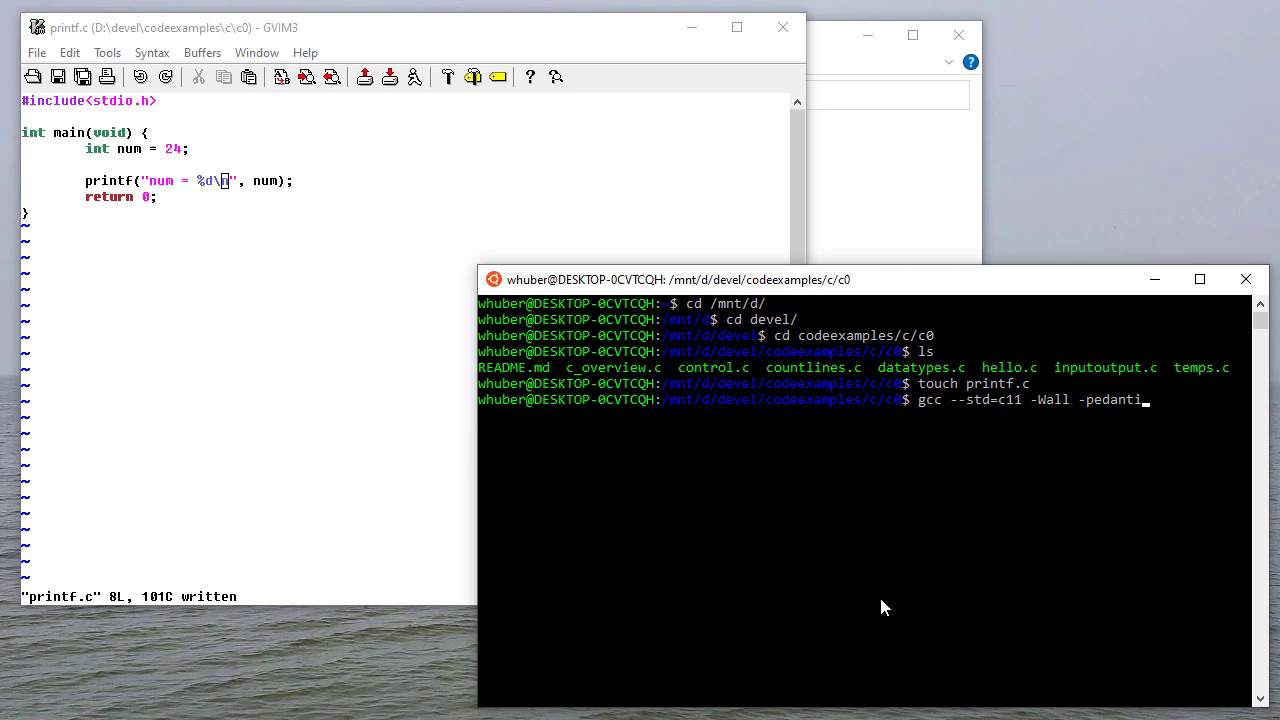
{"action": "type", "text": "printf.c"}
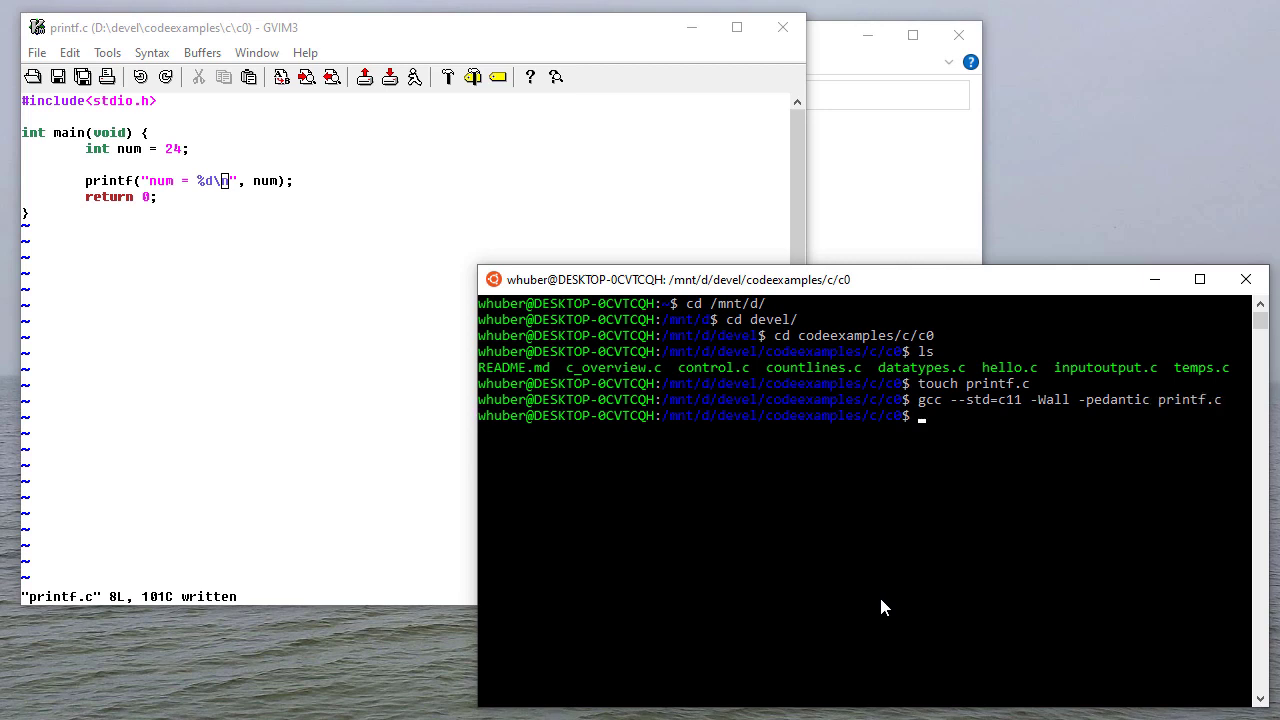
{"action": "type", "text": "./a.out"}
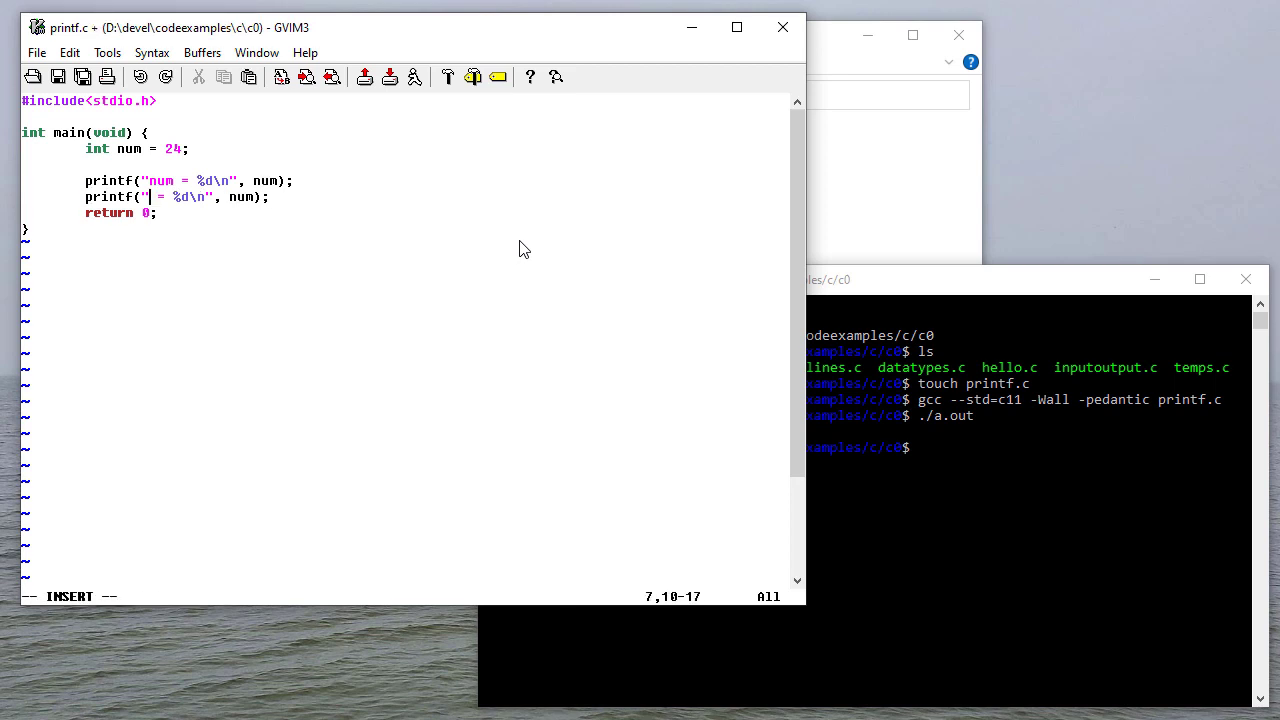
Write the second printf as "%d + %d = %d" with arguments 7, 3 and 7+3.
{"action": "type", "text": "%d + %d"}
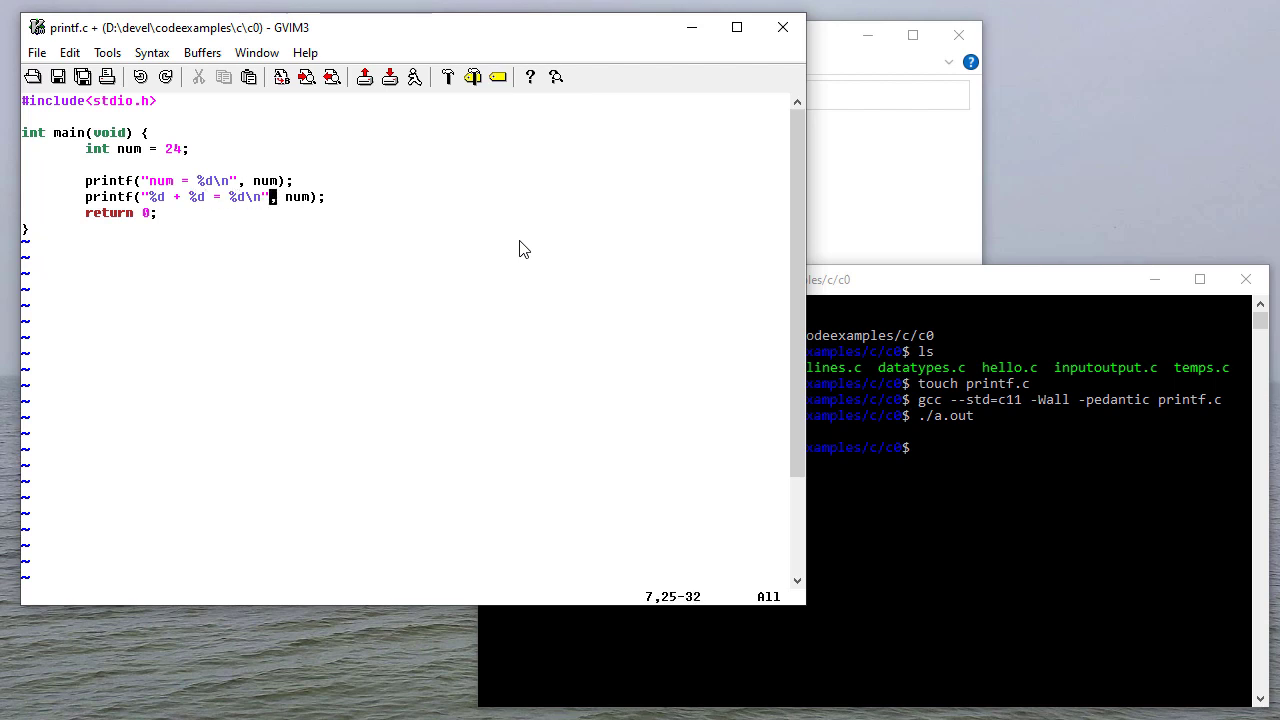
{"action": "type", "text": "7,"}
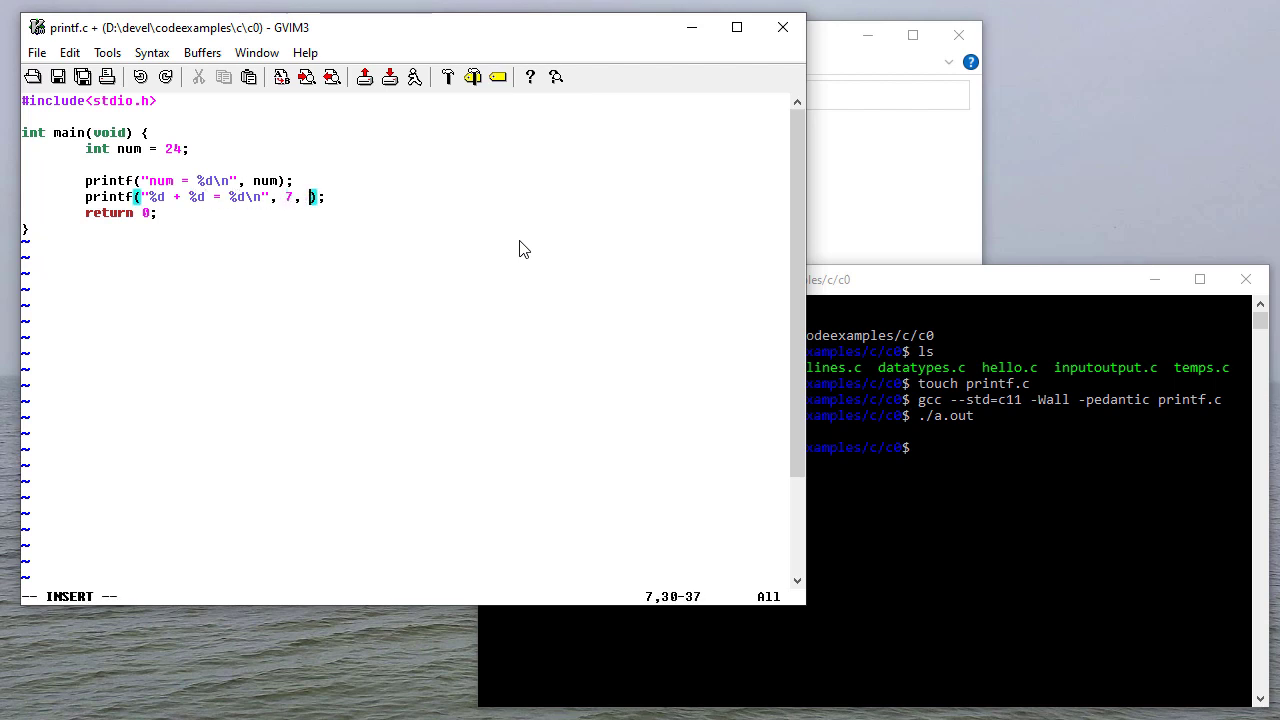
{"action": "type", "text": "3, 7+3"}
{"action": "left_click", "coordinate": [1028, 448]}
{"action": "type", "text": "gcc --std=c11 -Wall -pedantic printf.c"}
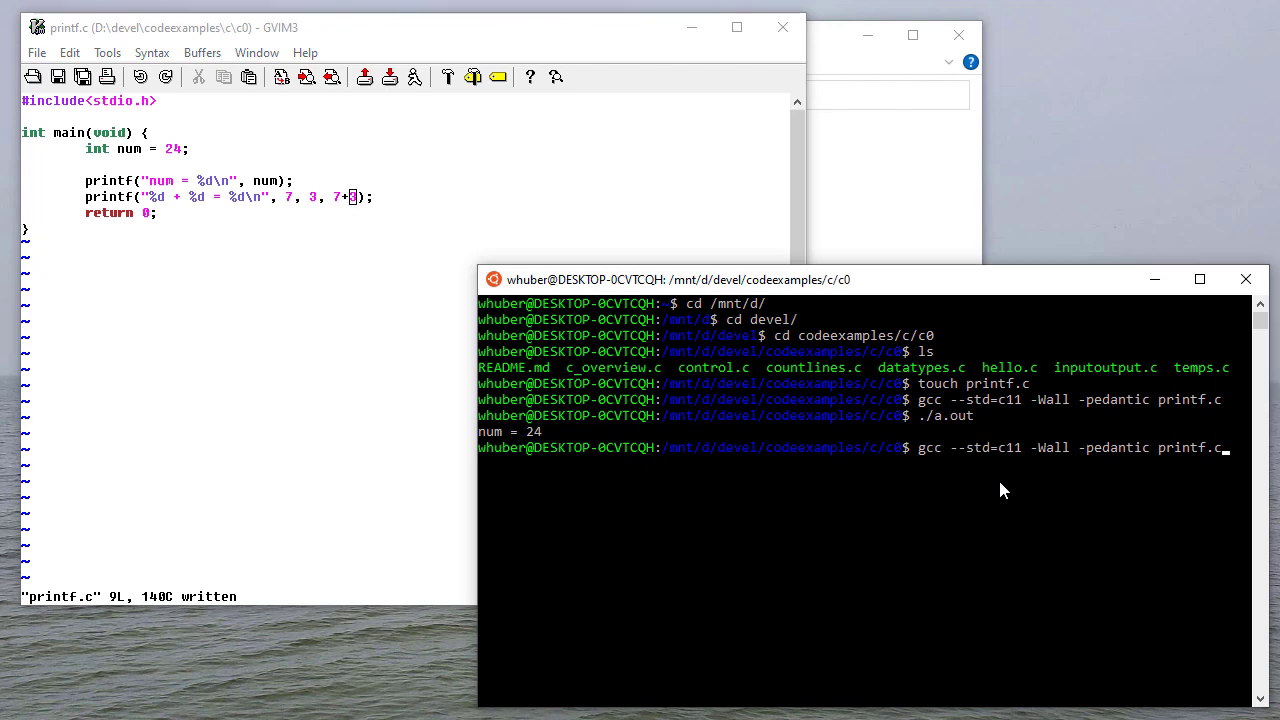
Recompile printf.c so the run prints num = 24 and 7 + 3 = 10.
{"action": "key", "text": "Return"}
{"action": "type", "text": "./a.out"}
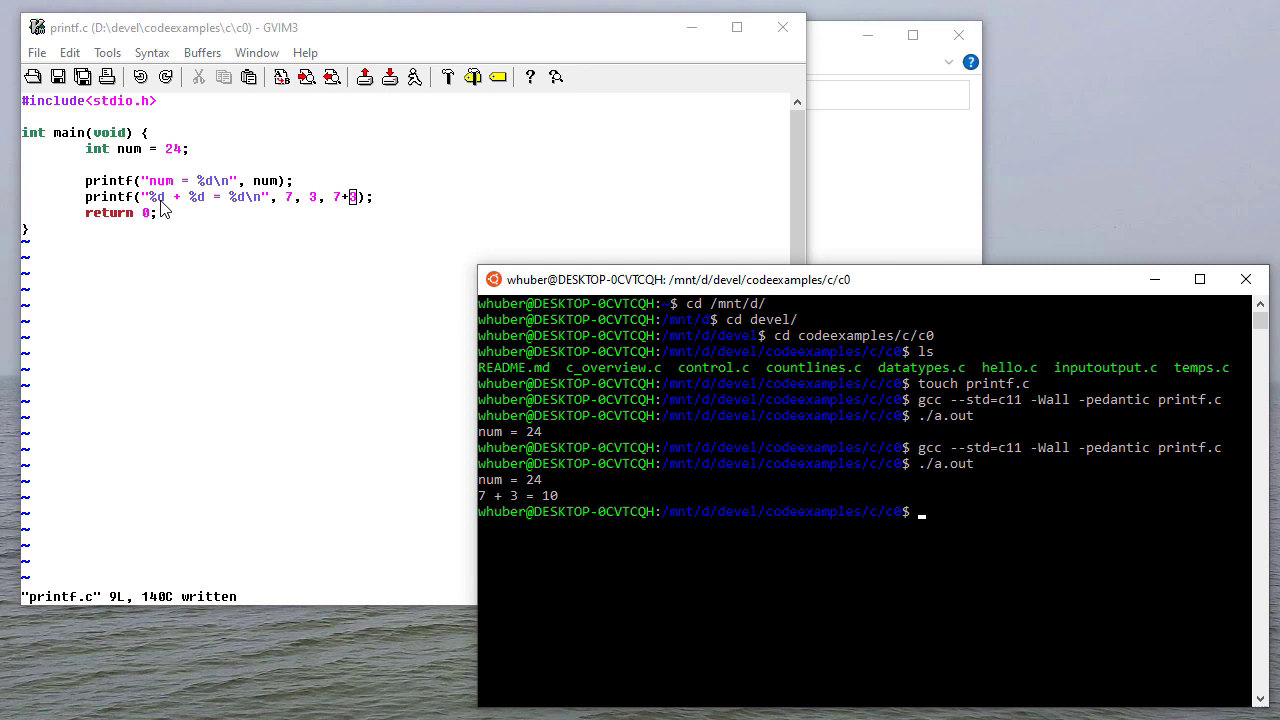
{"action": "mouse_move", "coordinate": [250, 210]}
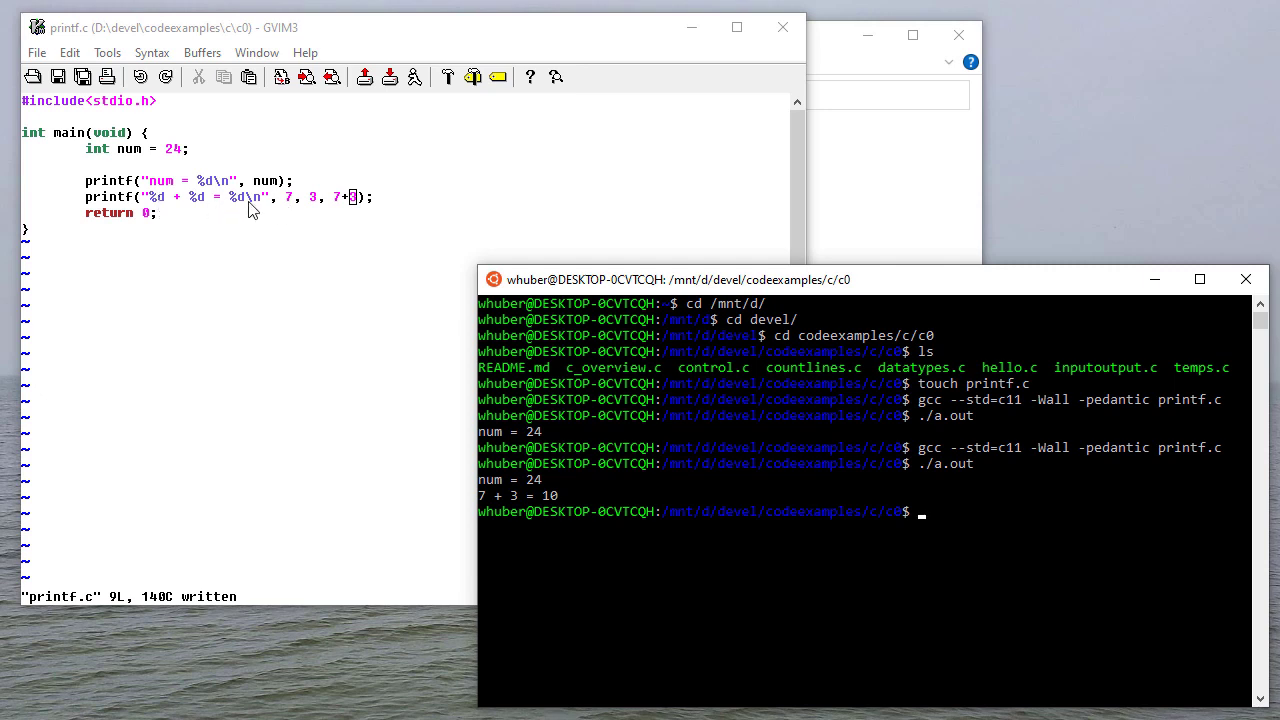
{"action": "mouse_move", "coordinate": [244, 212]}
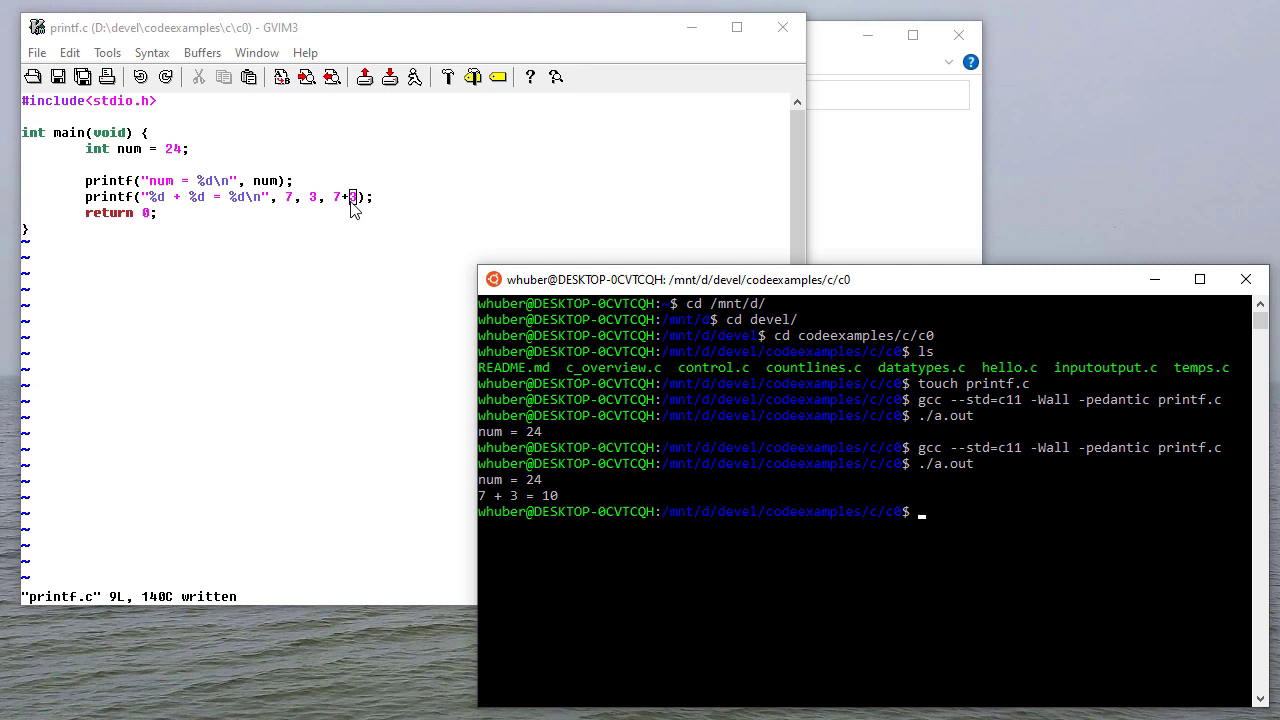
{"action": "mouse_move", "coordinate": [436, 198]}
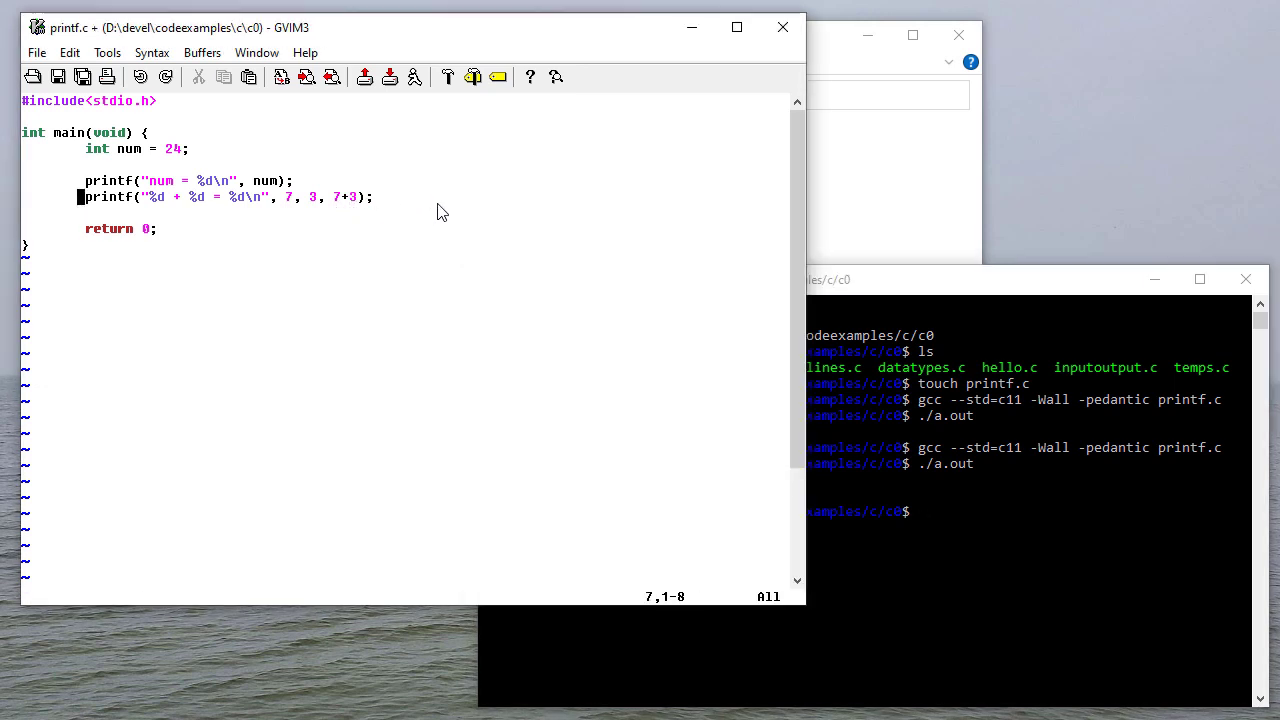
Add the comment /* Different control sequence give different output */.
{"action": "type", "text": "/*"}
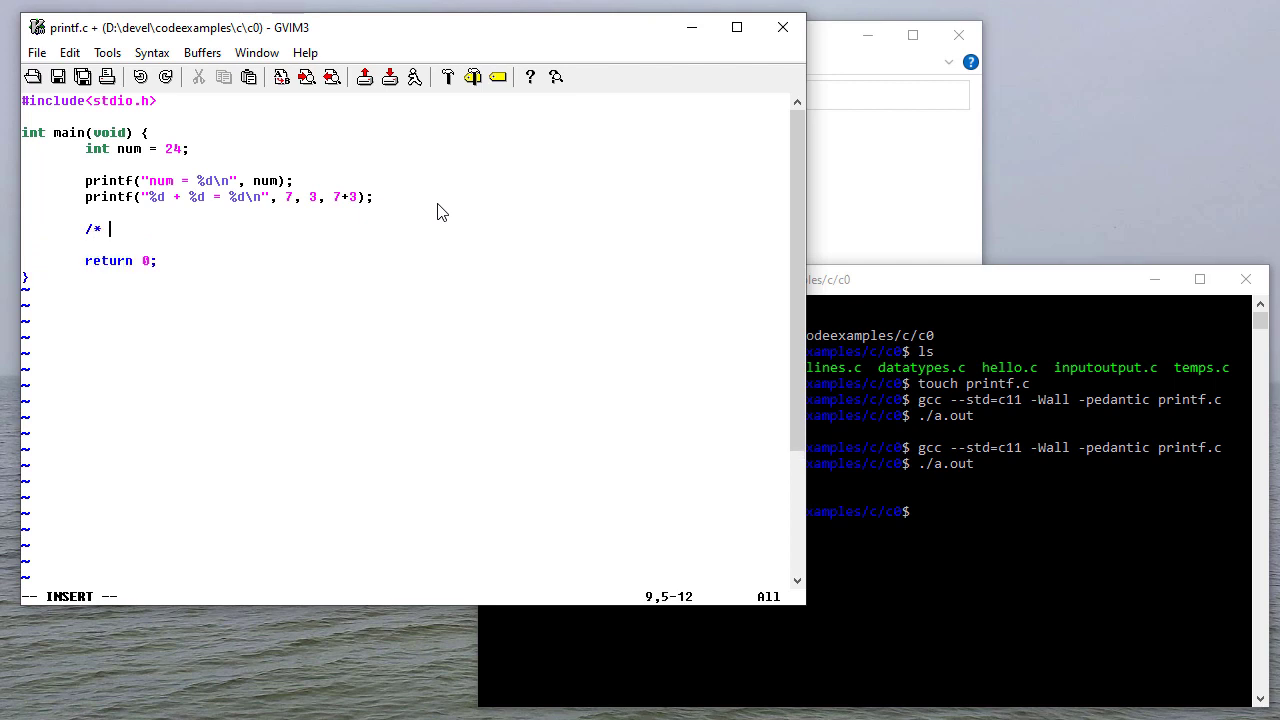
{"action": "type", "text": "Different"}
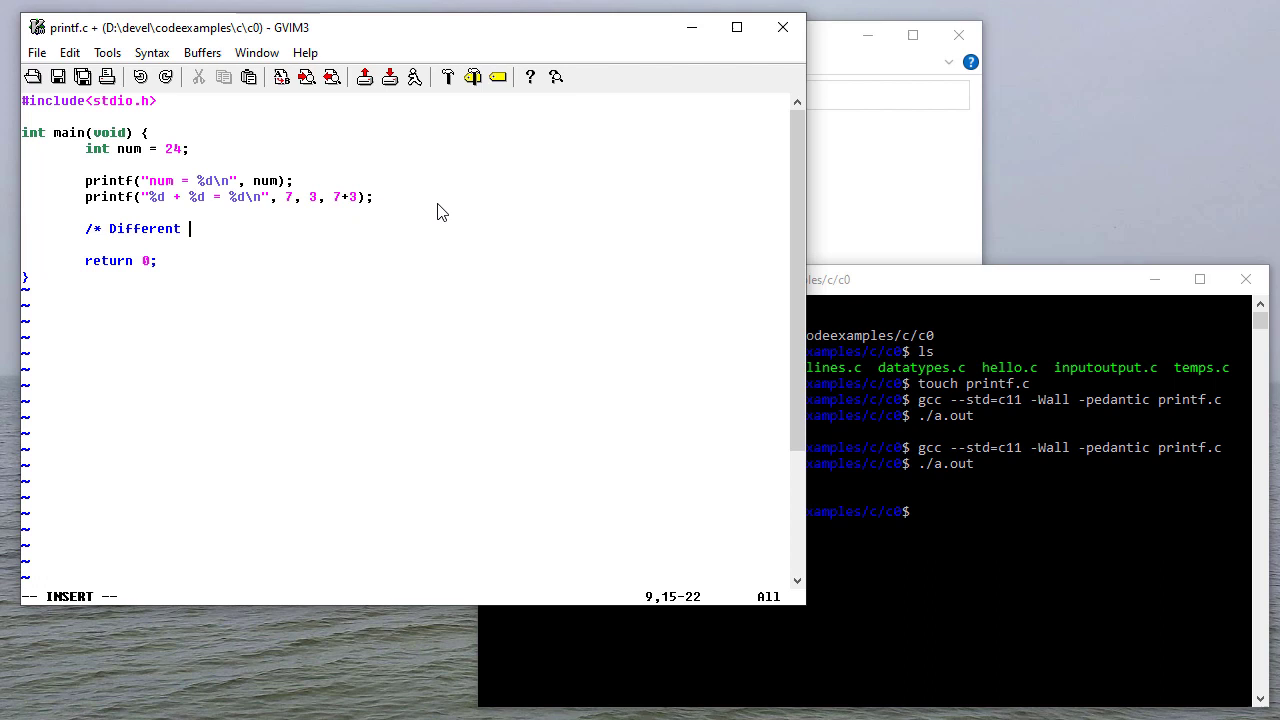
{"action": "type", "text": "contor"}
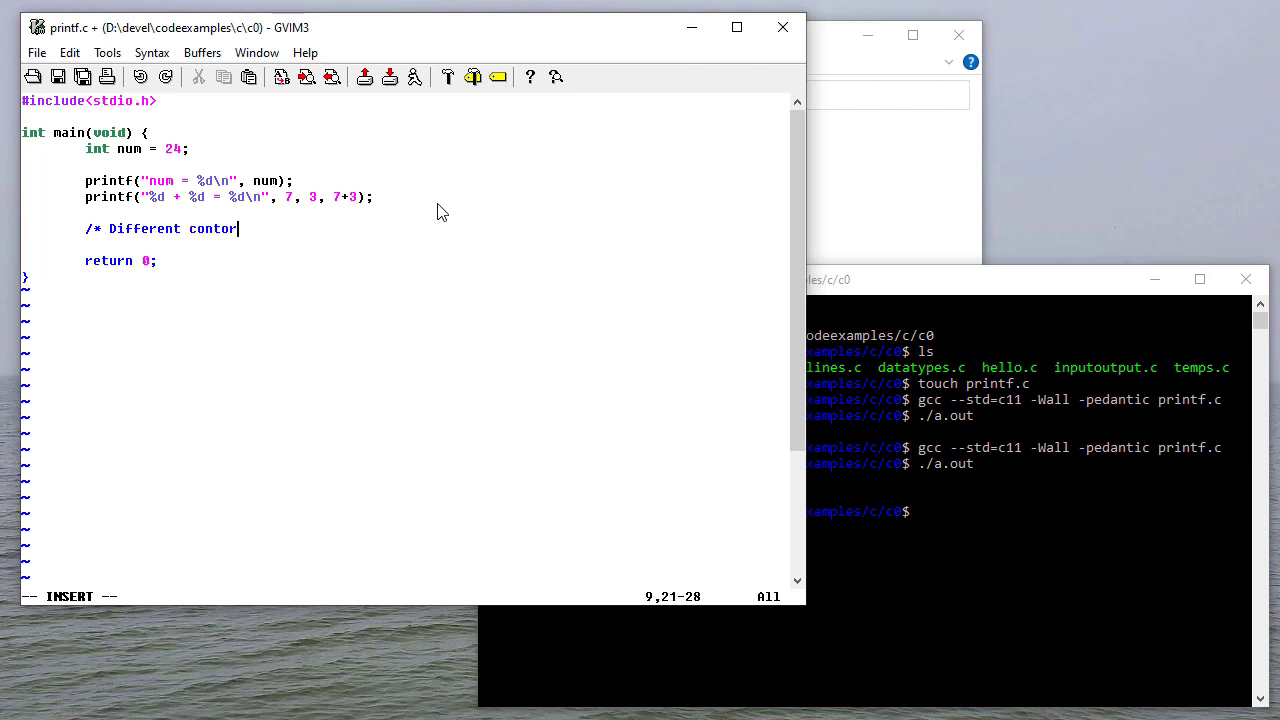
{"action": "type", "text": "ol sequence give different output */"}
{"action": "type", "text": "prin"}
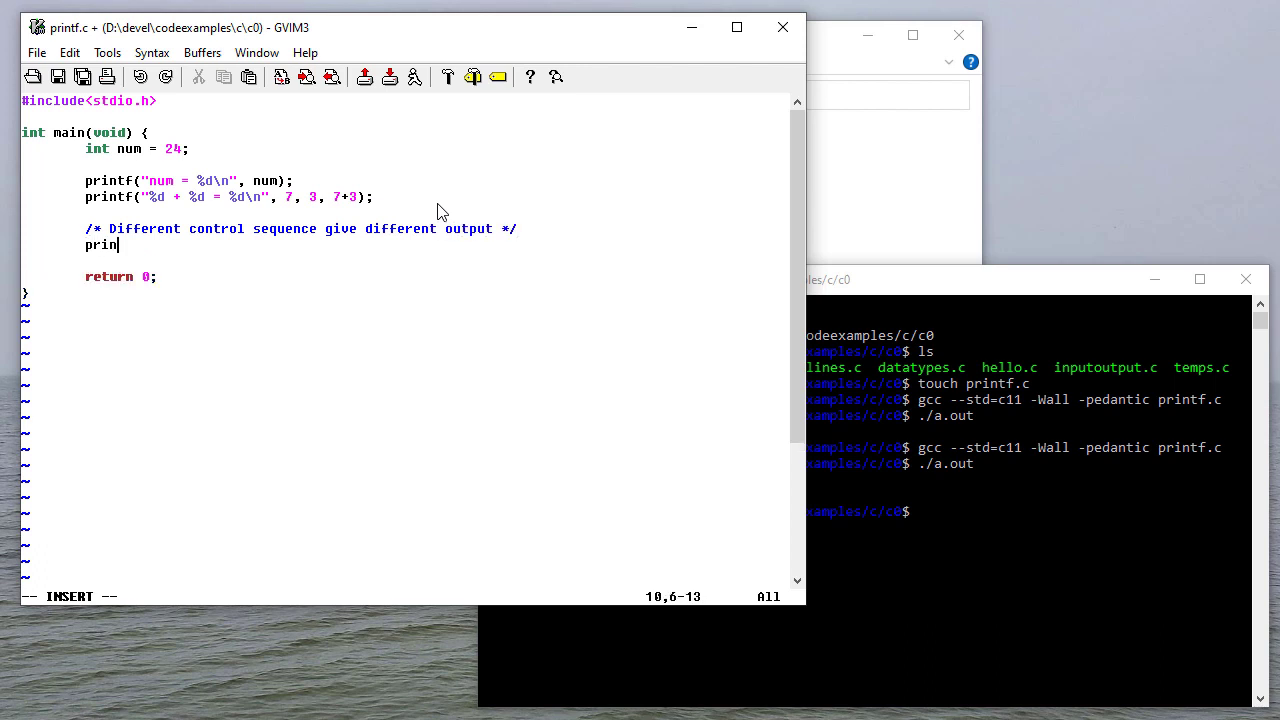
Add printf("num: %d %o %x\n", num, num, num) to show num in decimal, octal and hex.
{"action": "type", "text": "tf(\""}
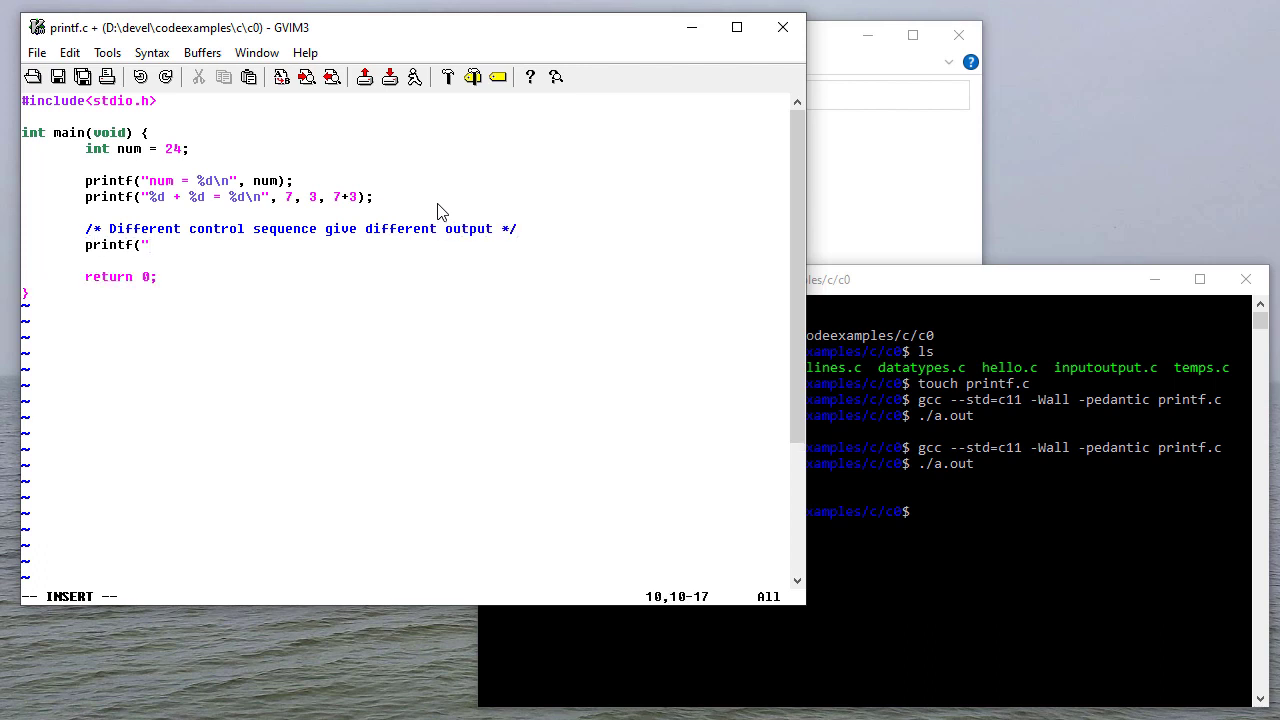
{"action": "type", "text": "n"}
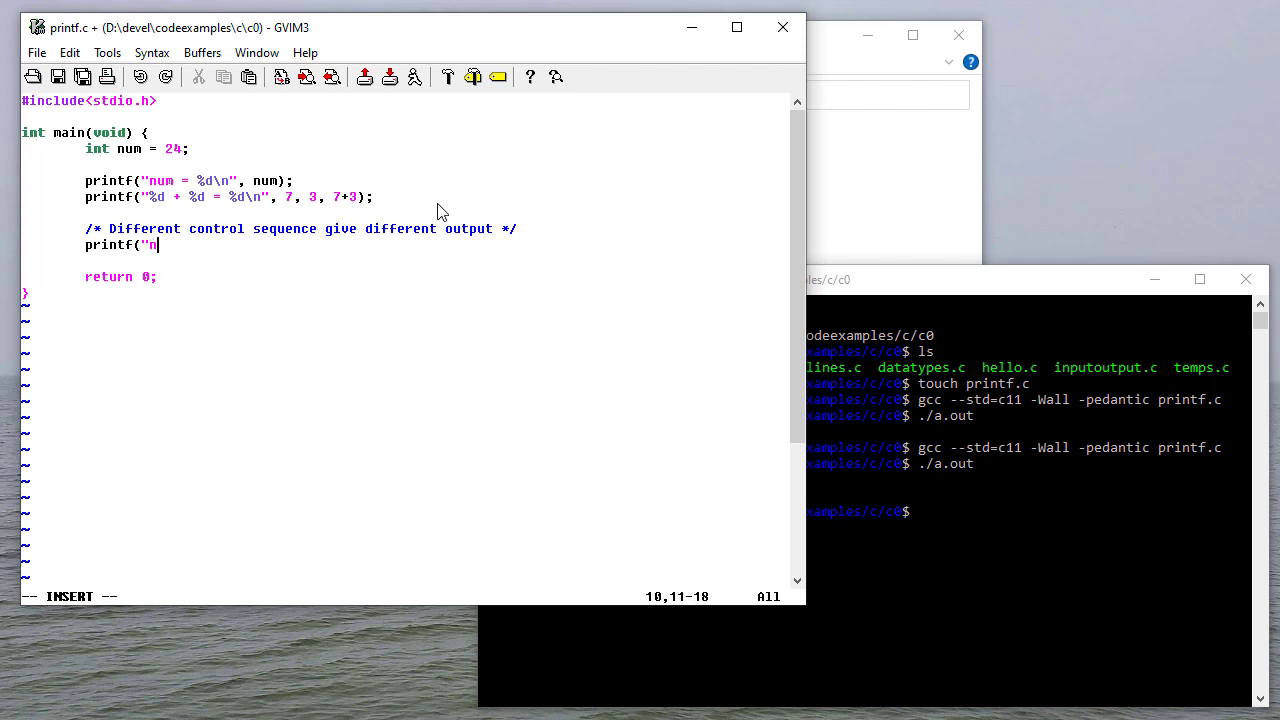
{"action": "type", "text": "um:"}
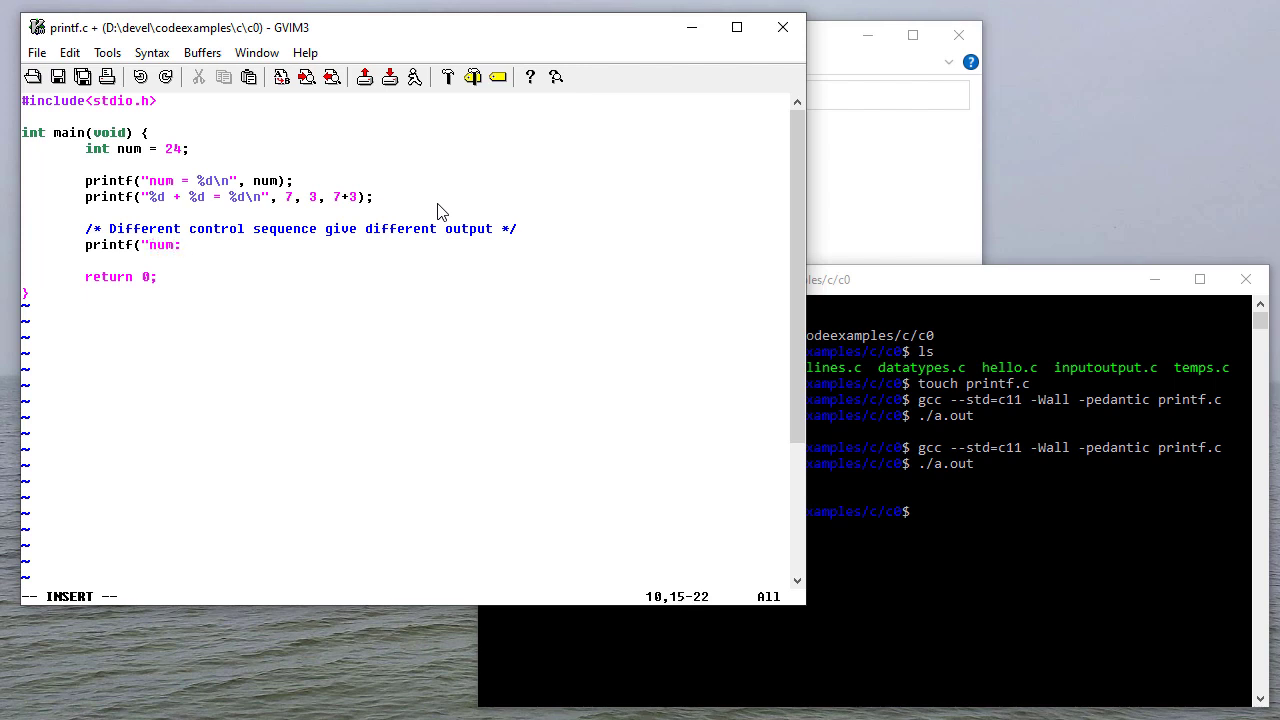
{"action": "type", "text": "%d"}
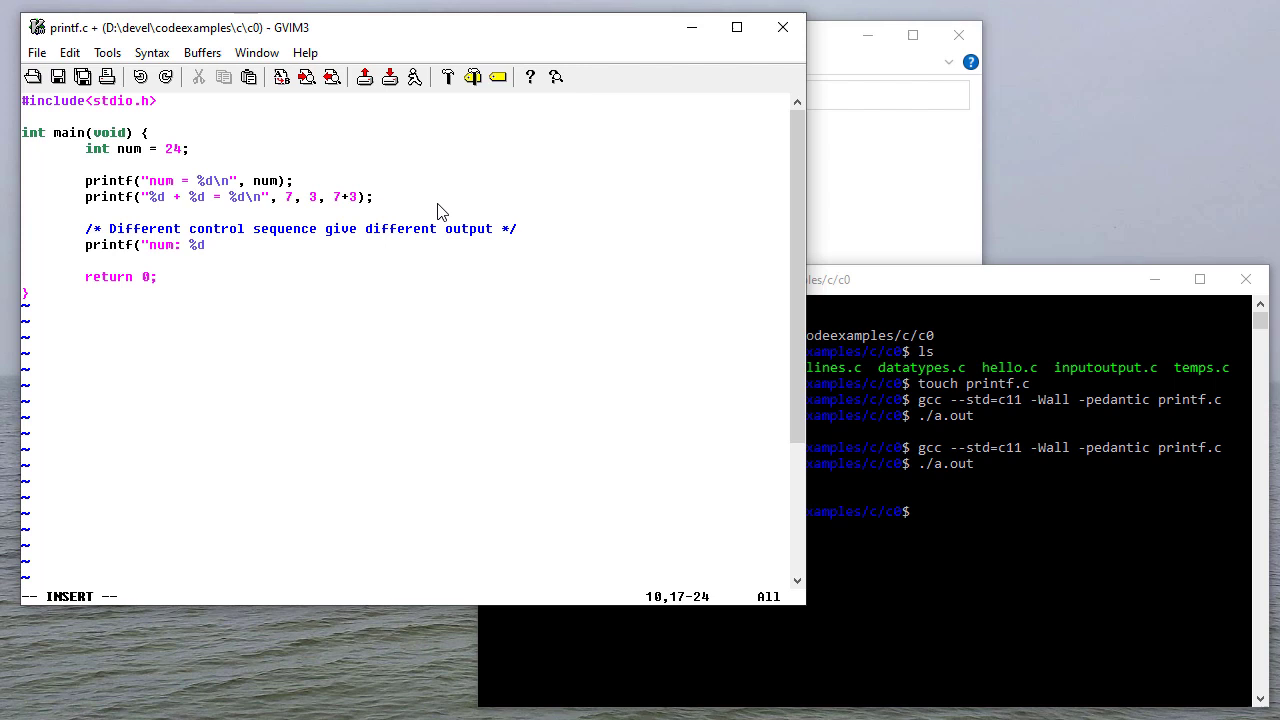
{"action": "type", "text": "\" \""}
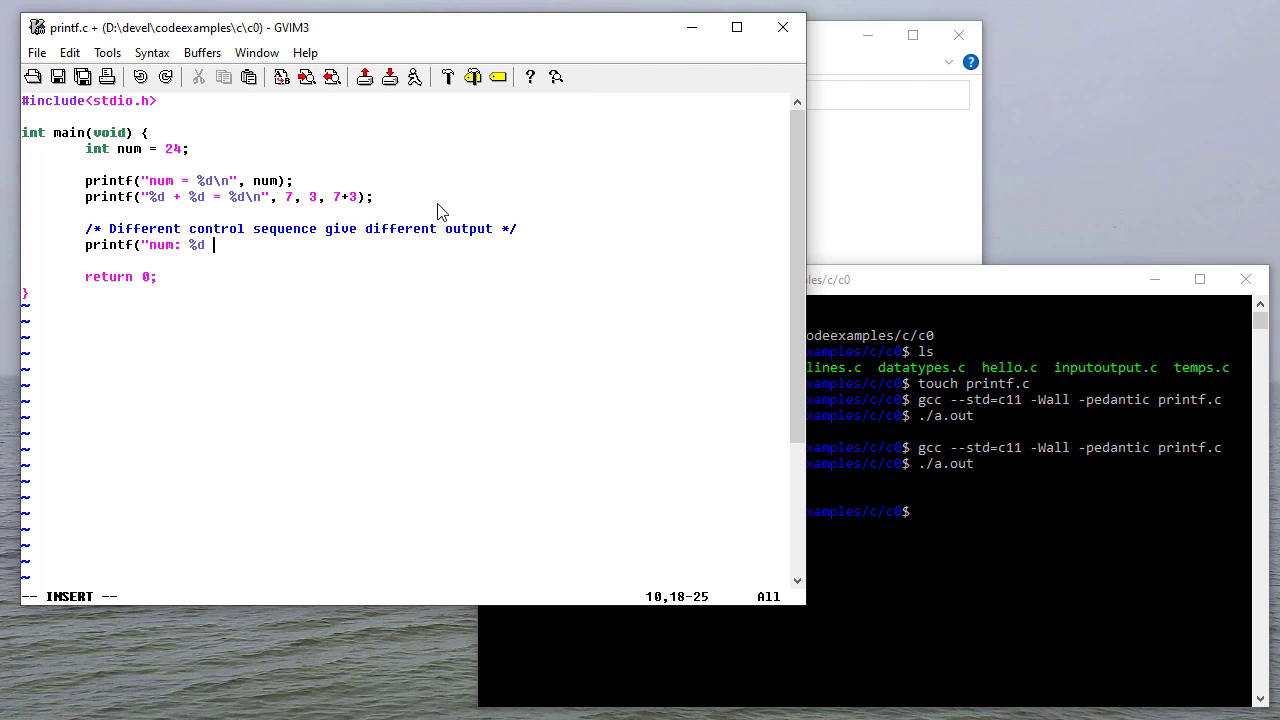
{"action": "type", "text": "%"}
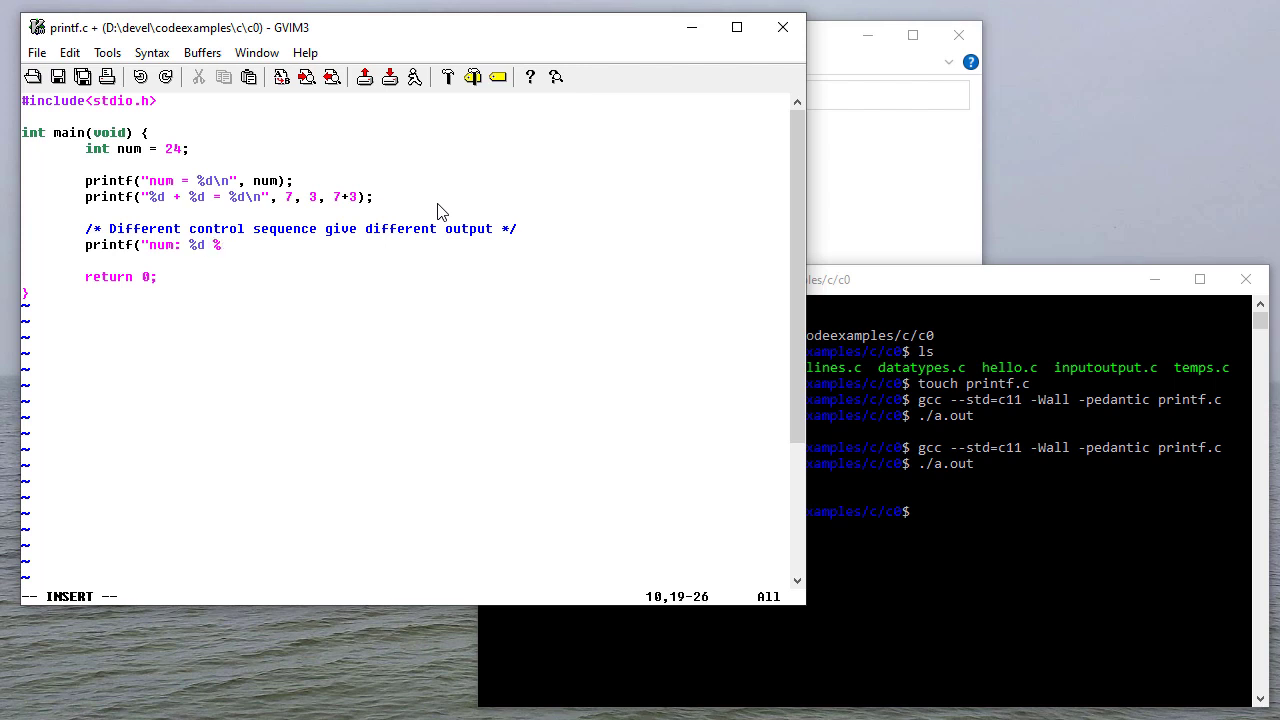
{"action": "type", "text": "o"}
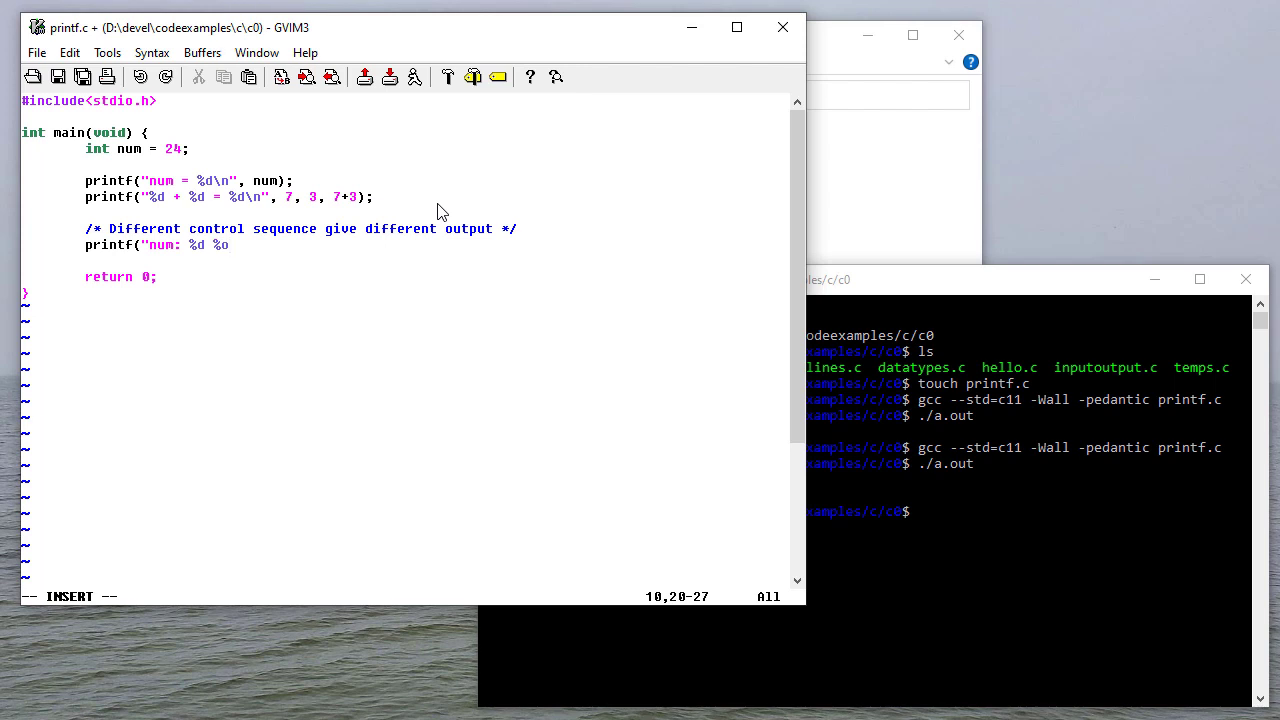
{"action": "type", "text": "%"}
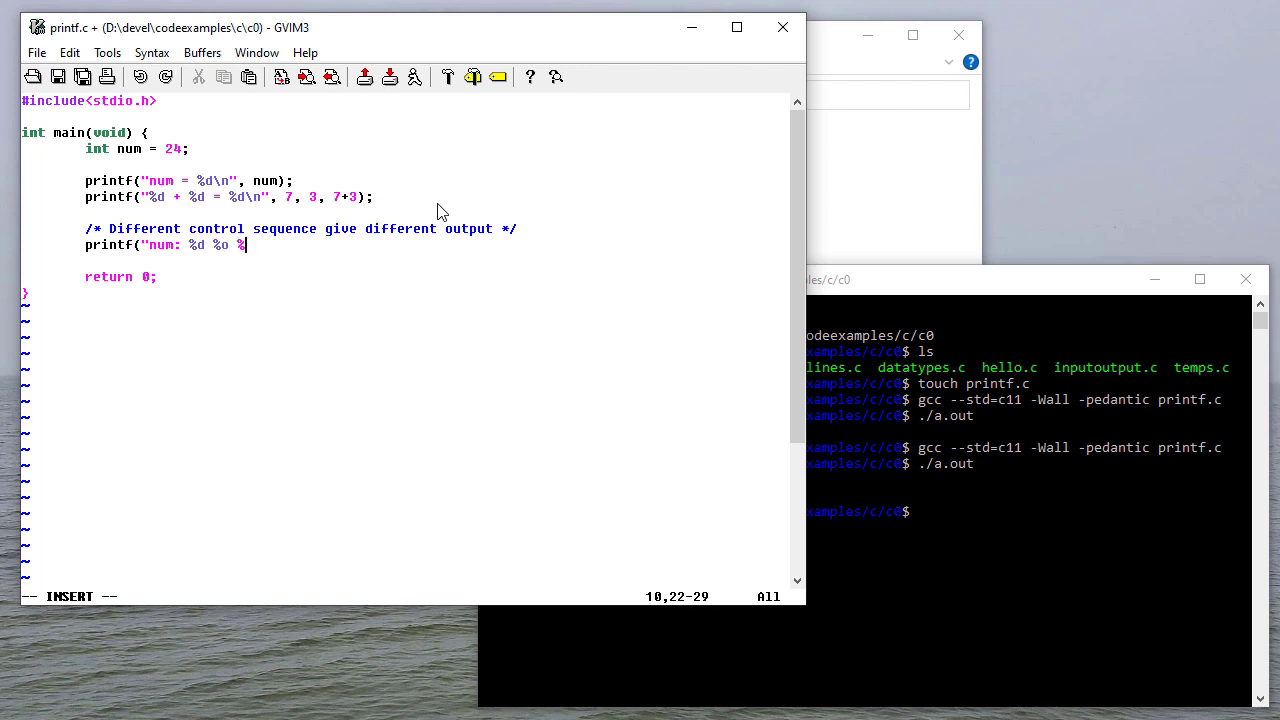
{"action": "type", "text": "x\\n\""}
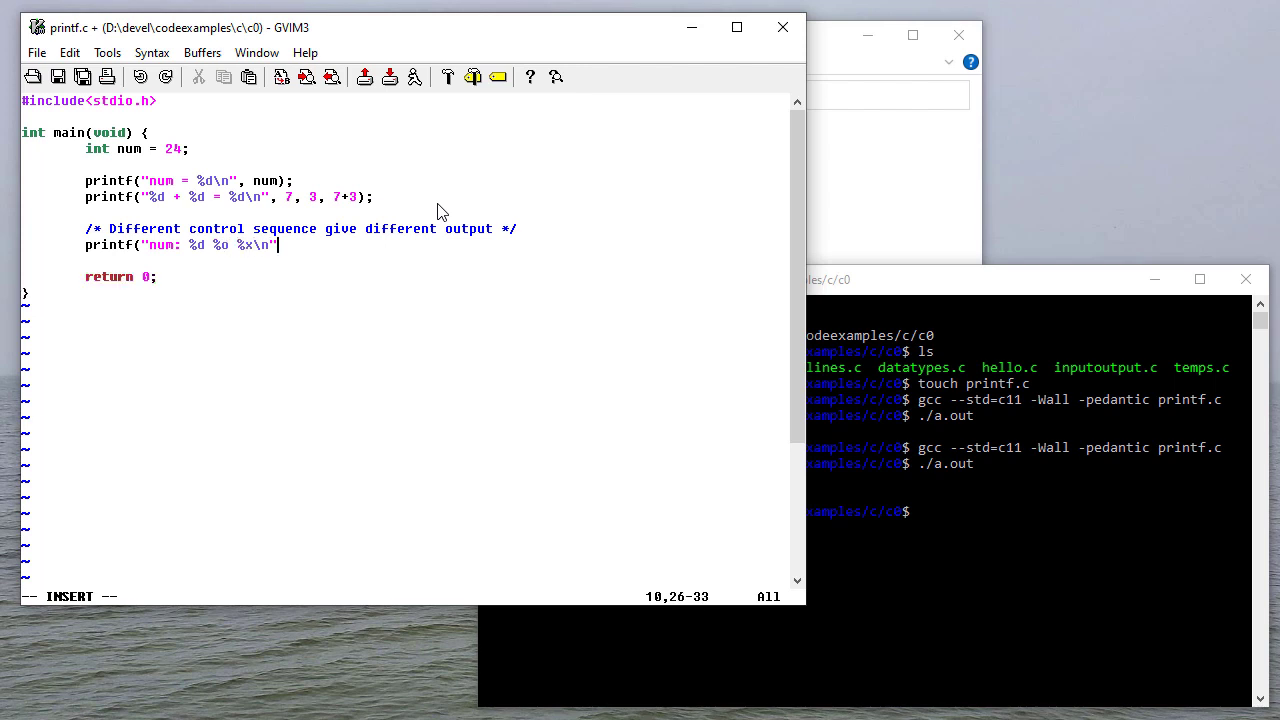
{"action": "type", "text": ", num, num,"}
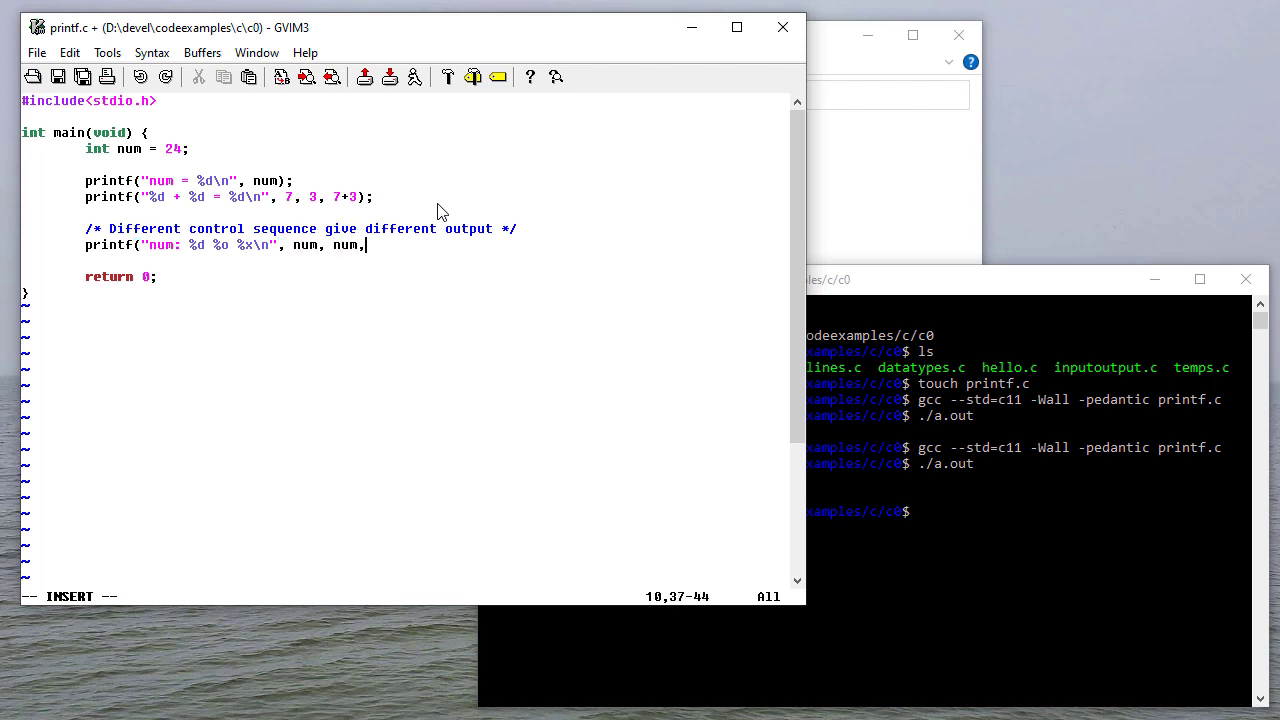
{"action": "type", "text": "num"}
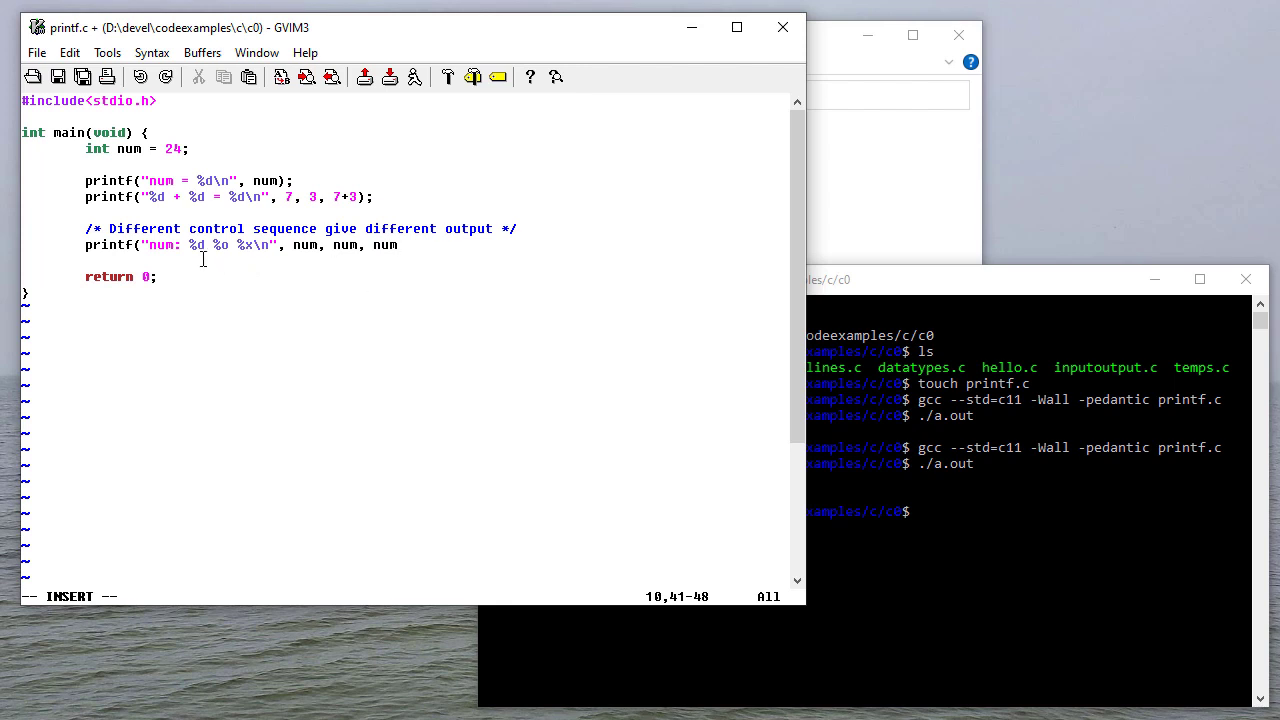
{"action": "type", "text": ");"}
{"action": "left_click", "coordinate": [1028, 512]}
{"action": "type", "text": "gcc --std=c11 -Wall -pedantic printf.c"}
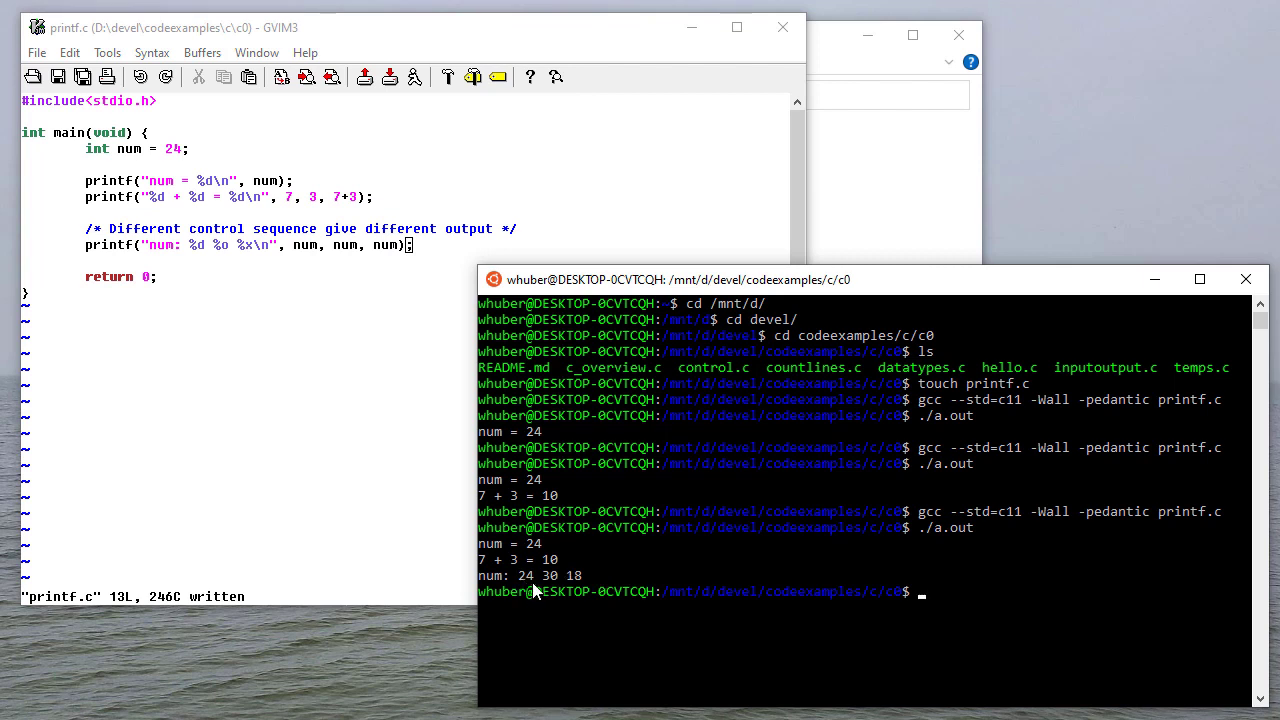
{"action": "mouse_move", "coordinate": [558, 584]}
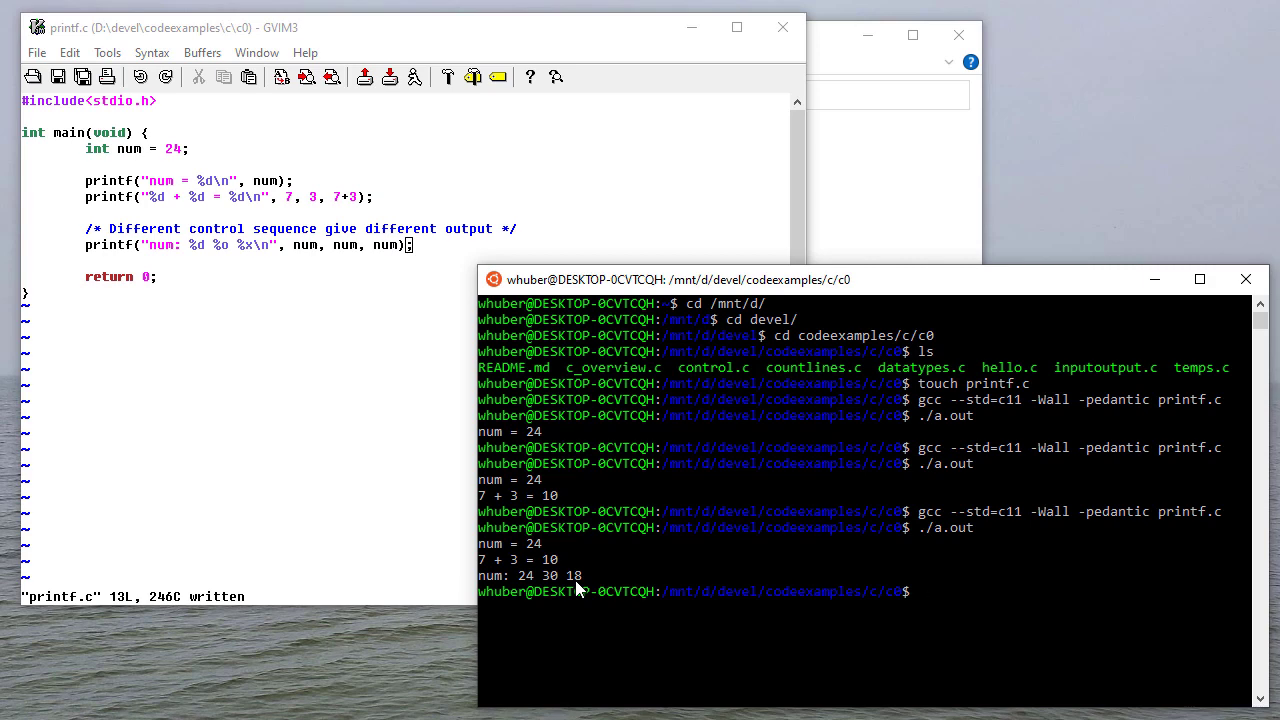
{"action": "mouse_move", "coordinate": [568, 612]}
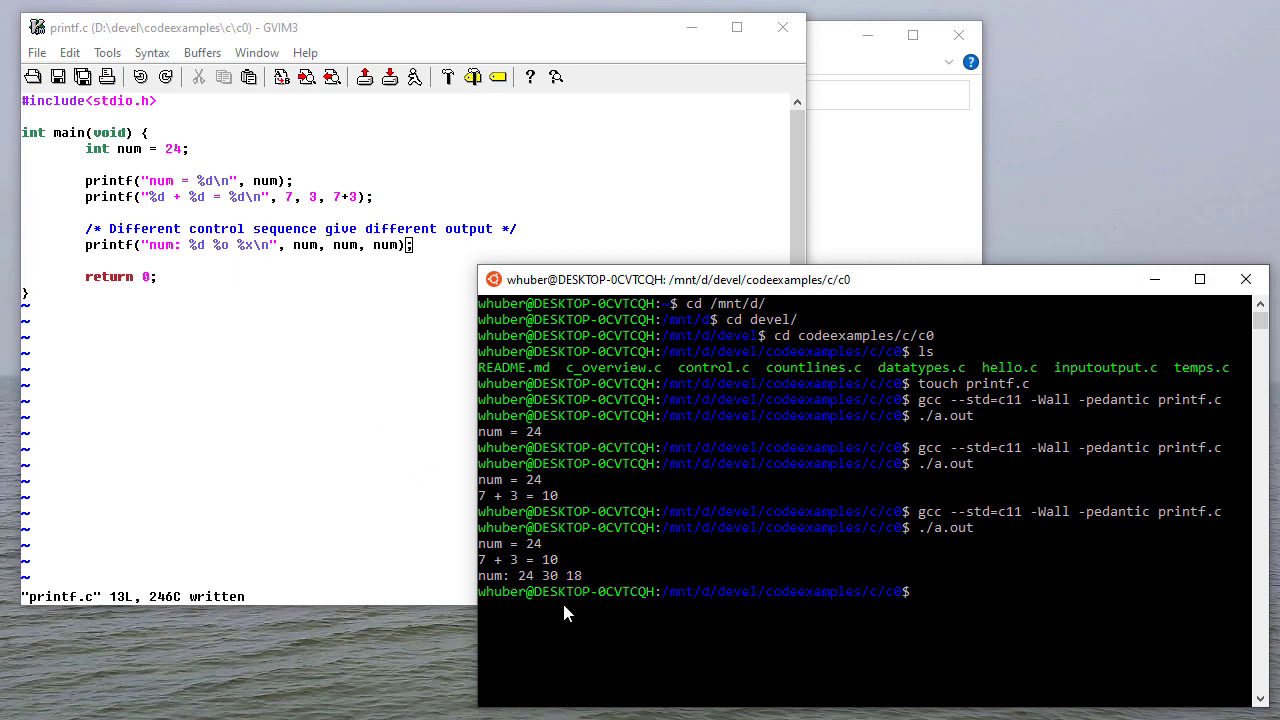
{"action": "mouse_move", "coordinate": [548, 590]}
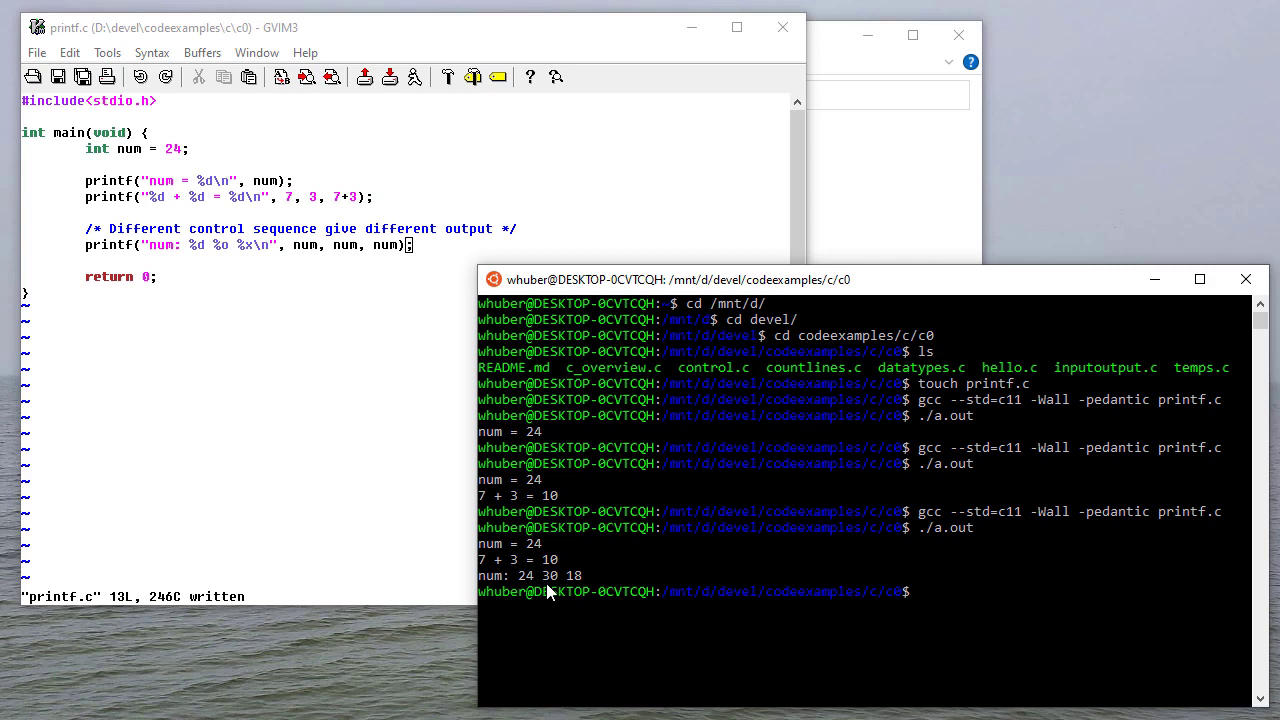
{"action": "mouse_move", "coordinate": [624, 522]}
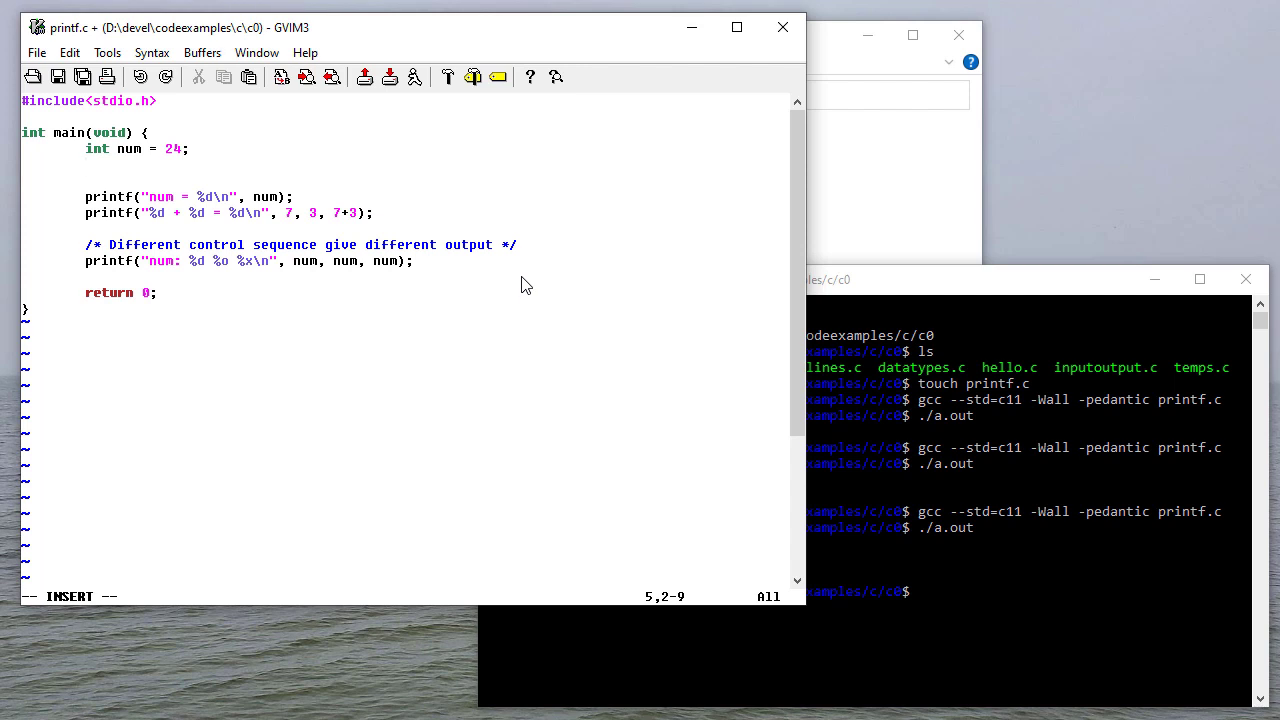
Declare float num2 = 12.345678 under num.
{"action": "type", "text": "float"}
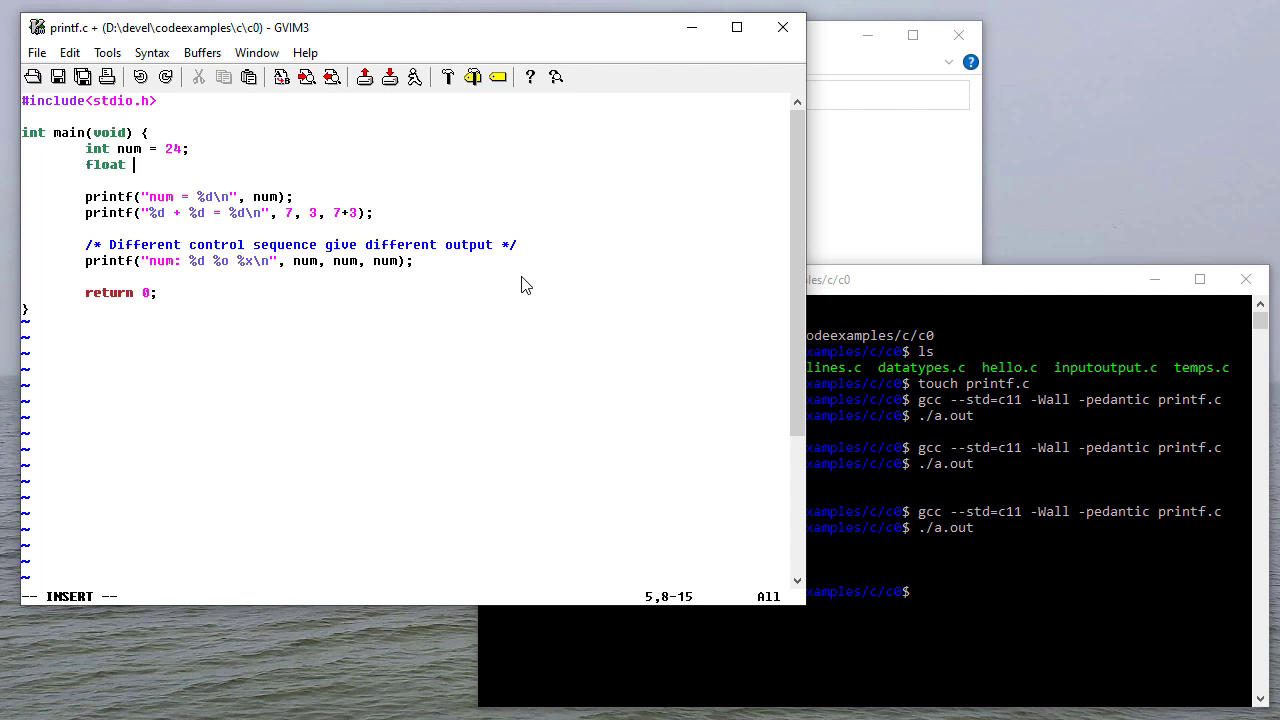
{"action": "type", "text": "num2 = 12"}
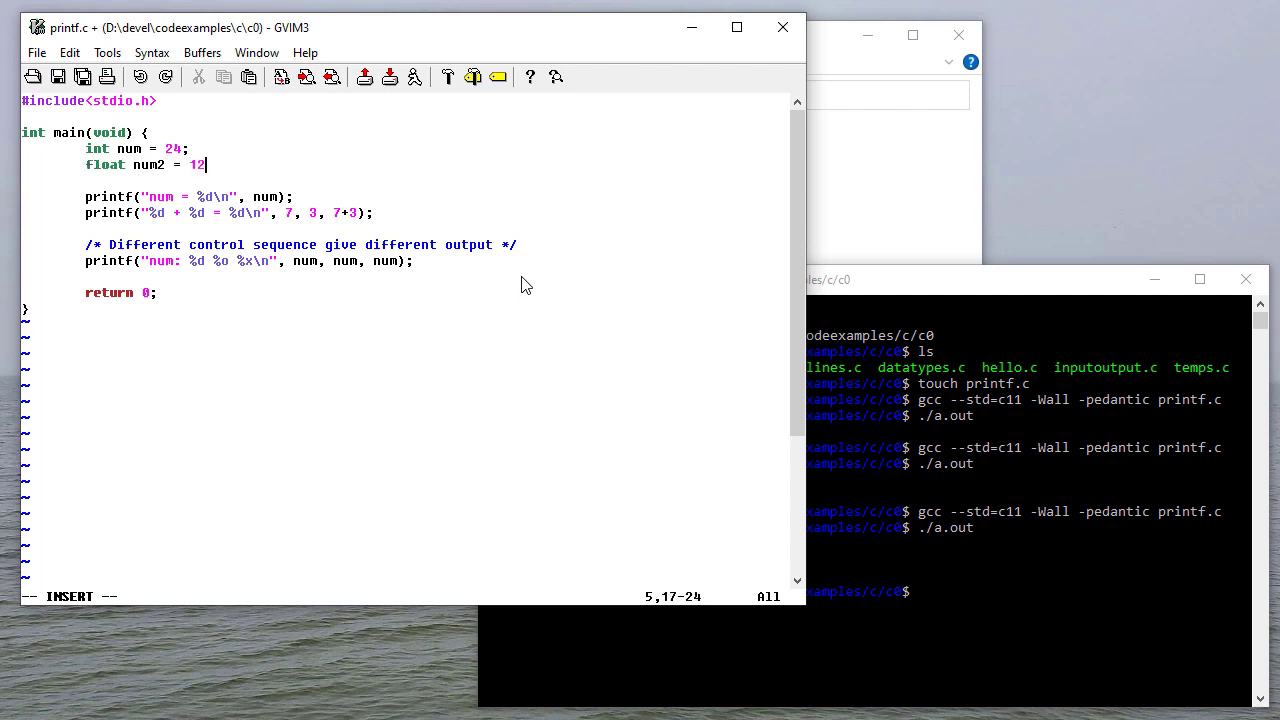
{"action": "type", "text": ".345678;"}
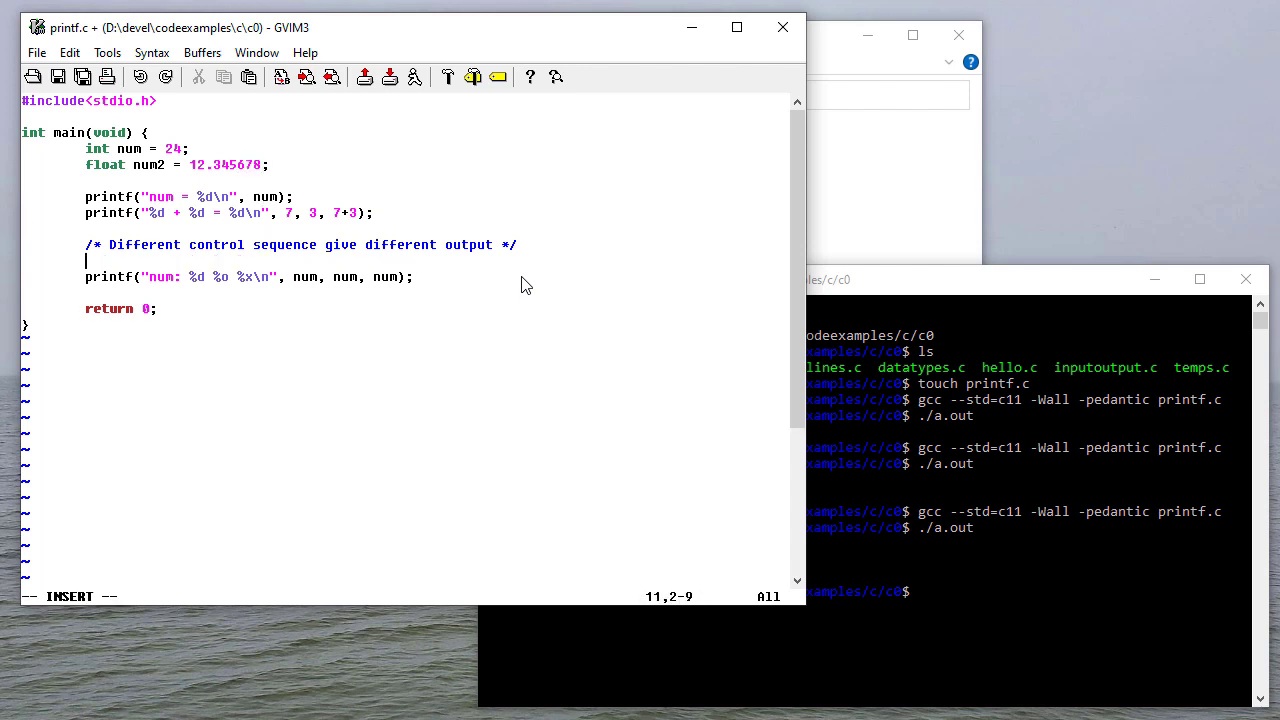
Add a /* Floating point number */ comment and printf("num2: %f\n", num2).
{"action": "type", "text": "/* Floating point number */"}
{"action": "type", "text": "printf(\"num2: %"}
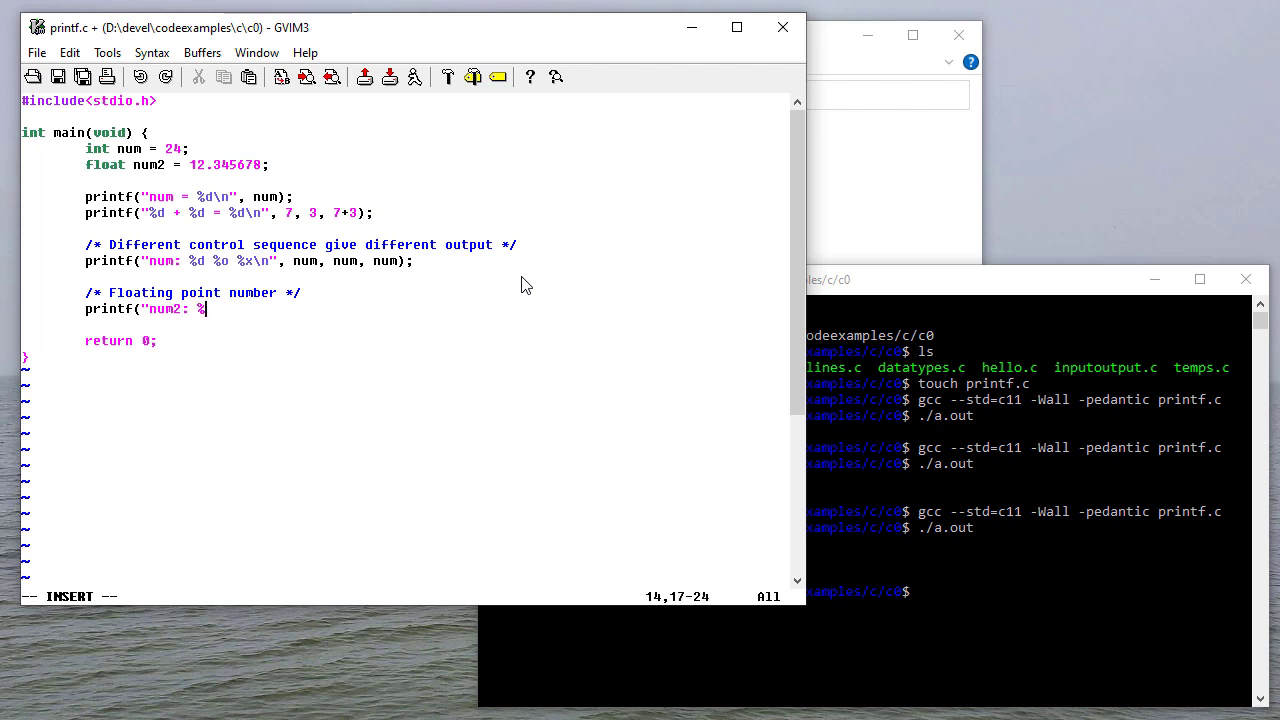
{"action": "type", "text": "f\\n\","}
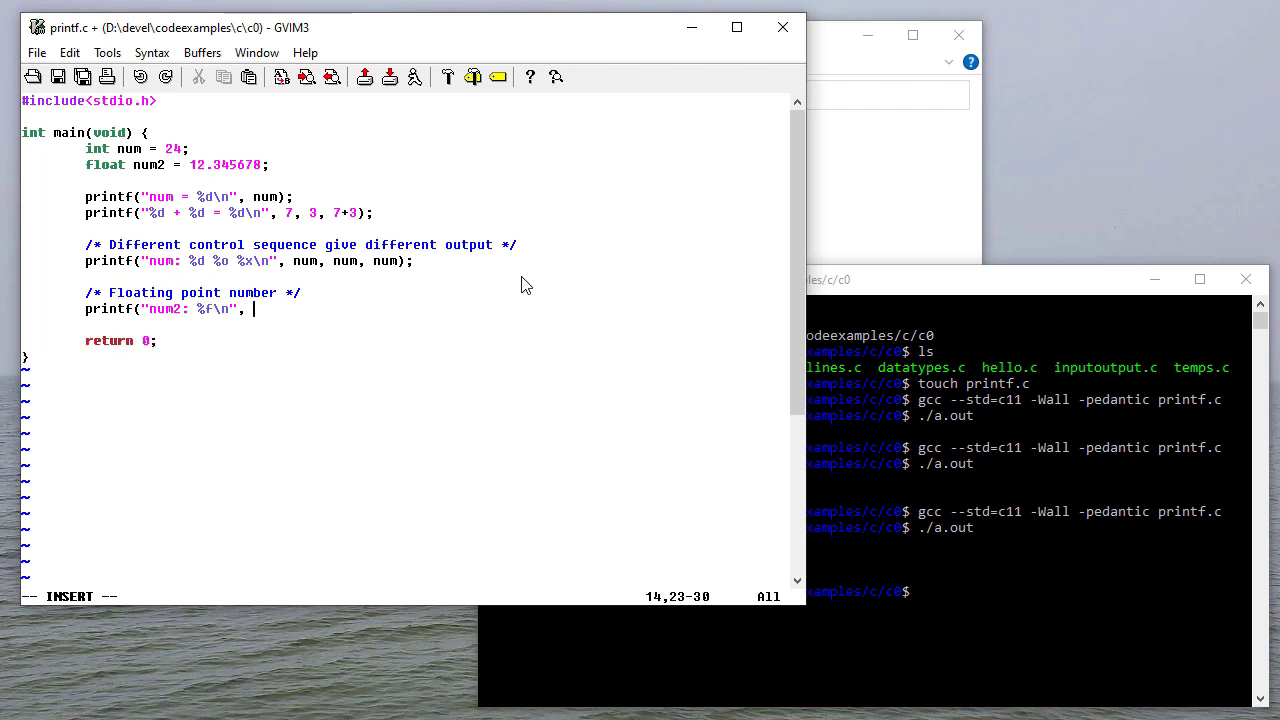
{"action": "type", "text": "num2);"}
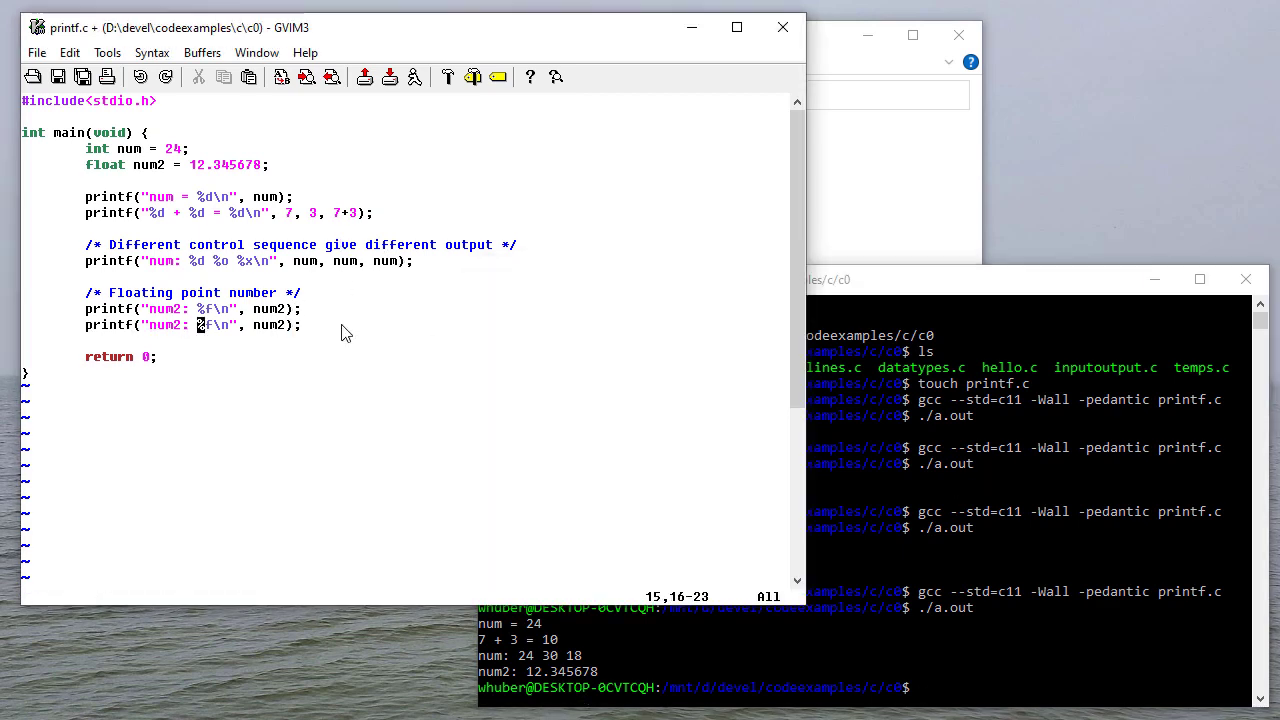
Change the second num2 format to %.2f and note /* Print 2 decimal places */.
{"action": "type", "text": ".2"}
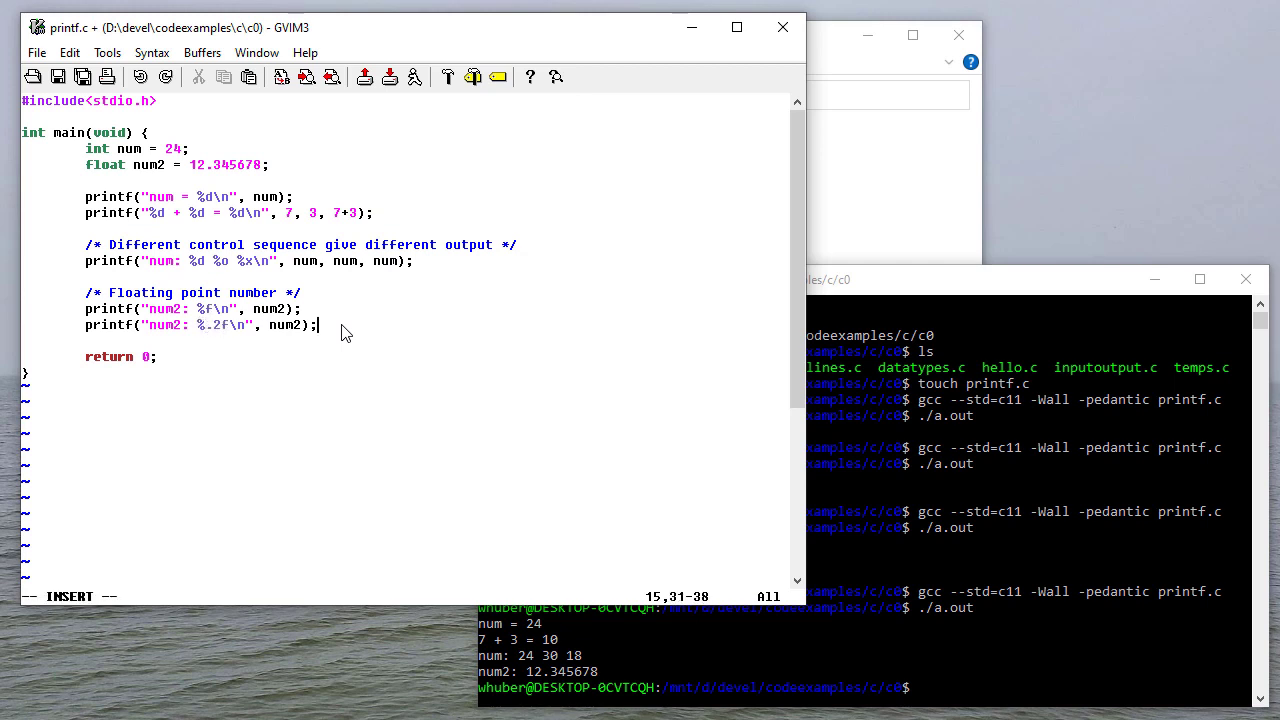
{"action": "type", "text": "/* Print 2"}
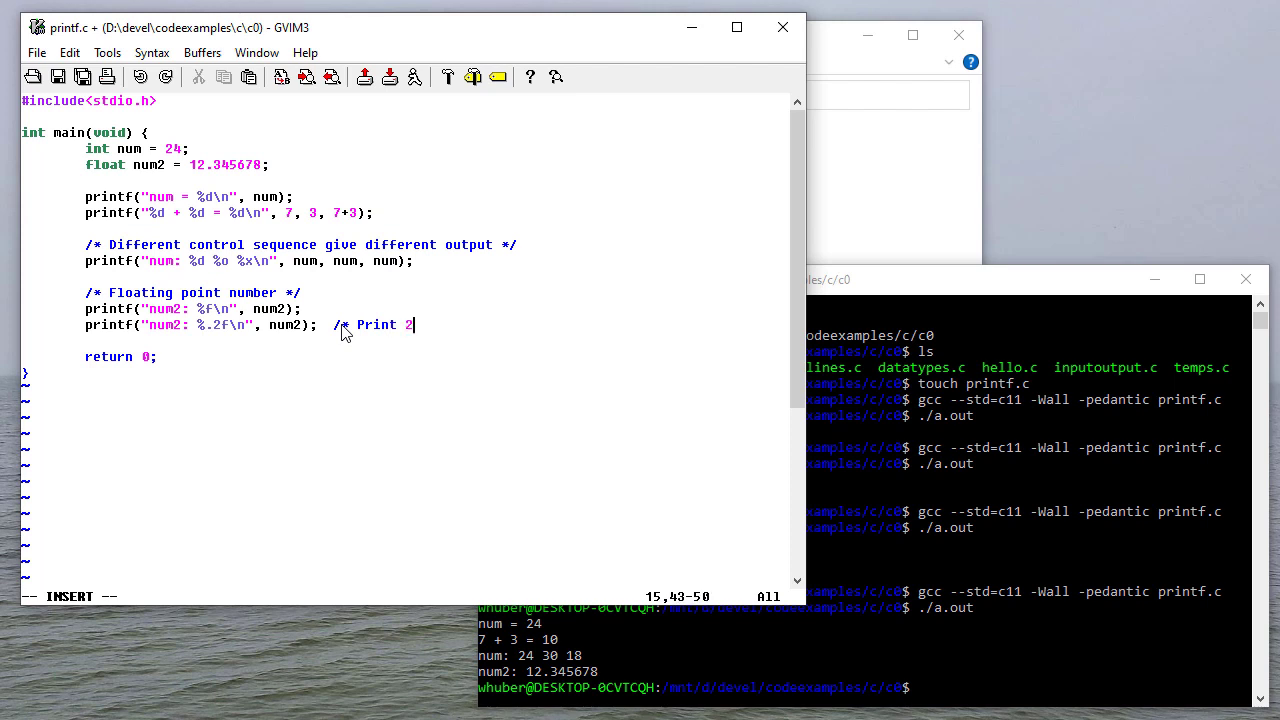
{"action": "type", "text": "decimal places *"}
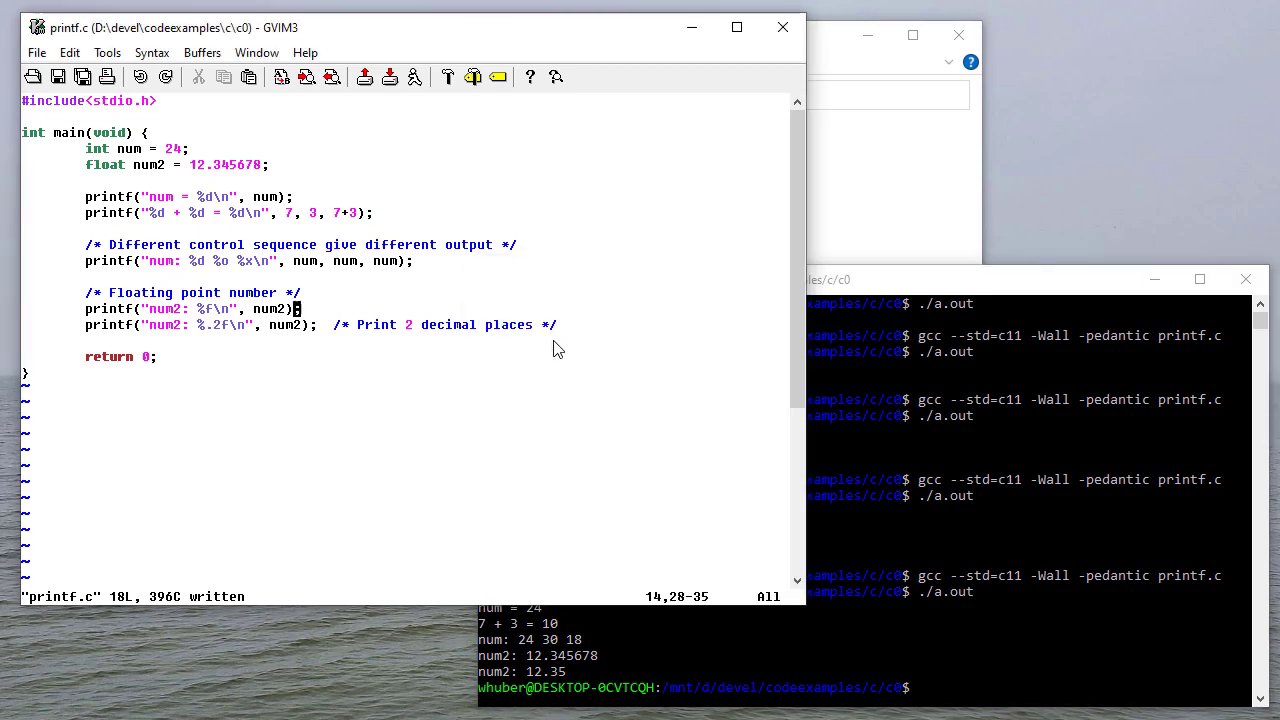
Add a /* Formatting */ section with printf("num:%10d\n", num).
{"action": "type", "text": "/*"}
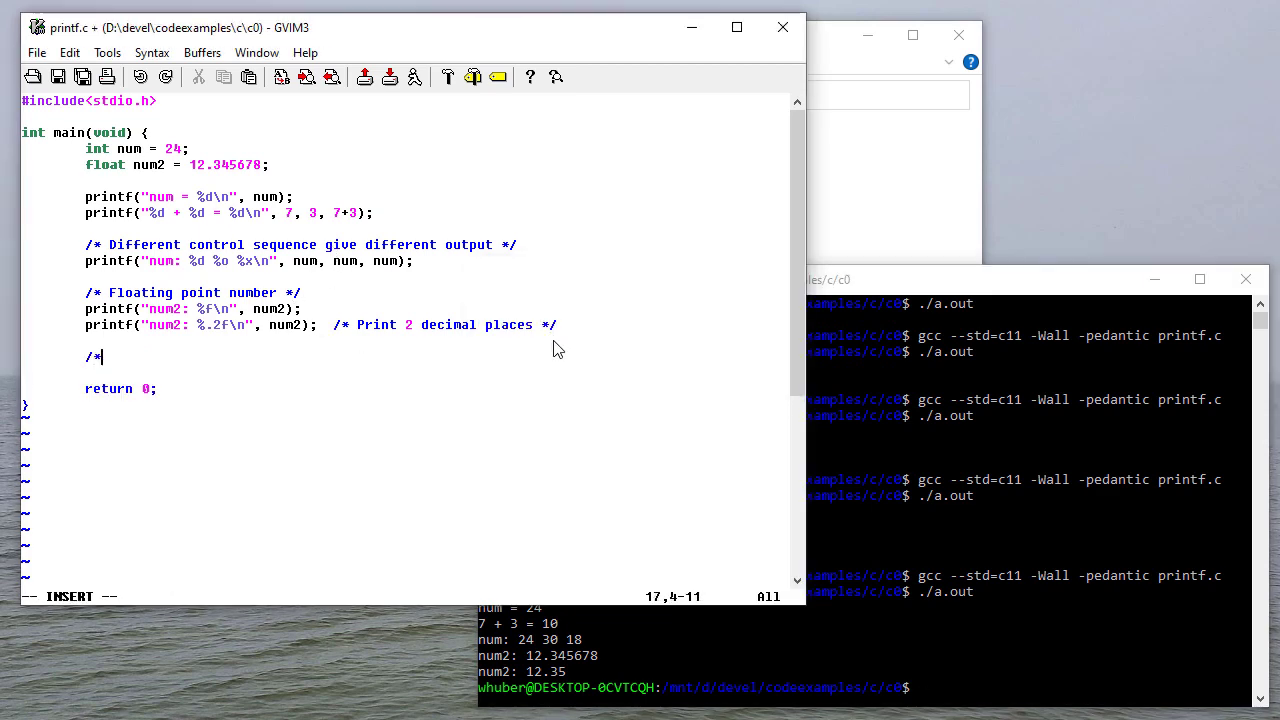
{"action": "type", "text": "Formatting */"}
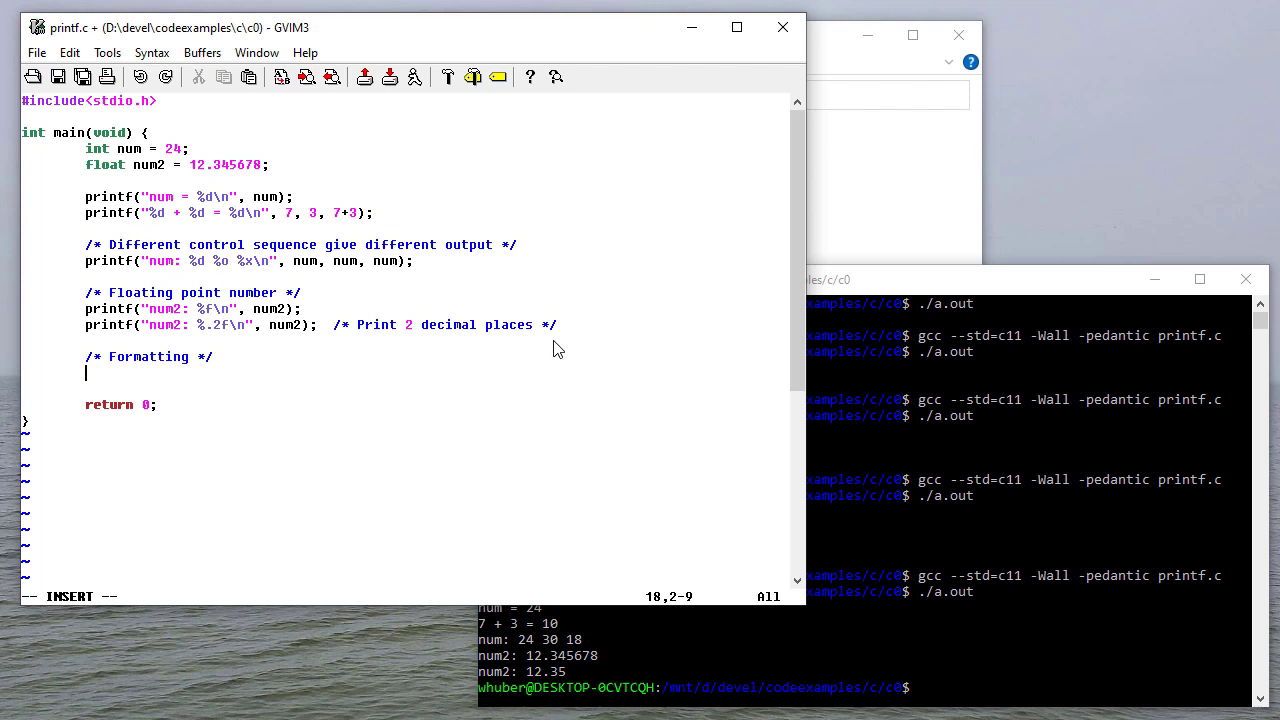
{"action": "type", "text": "printf(\"num1:"}
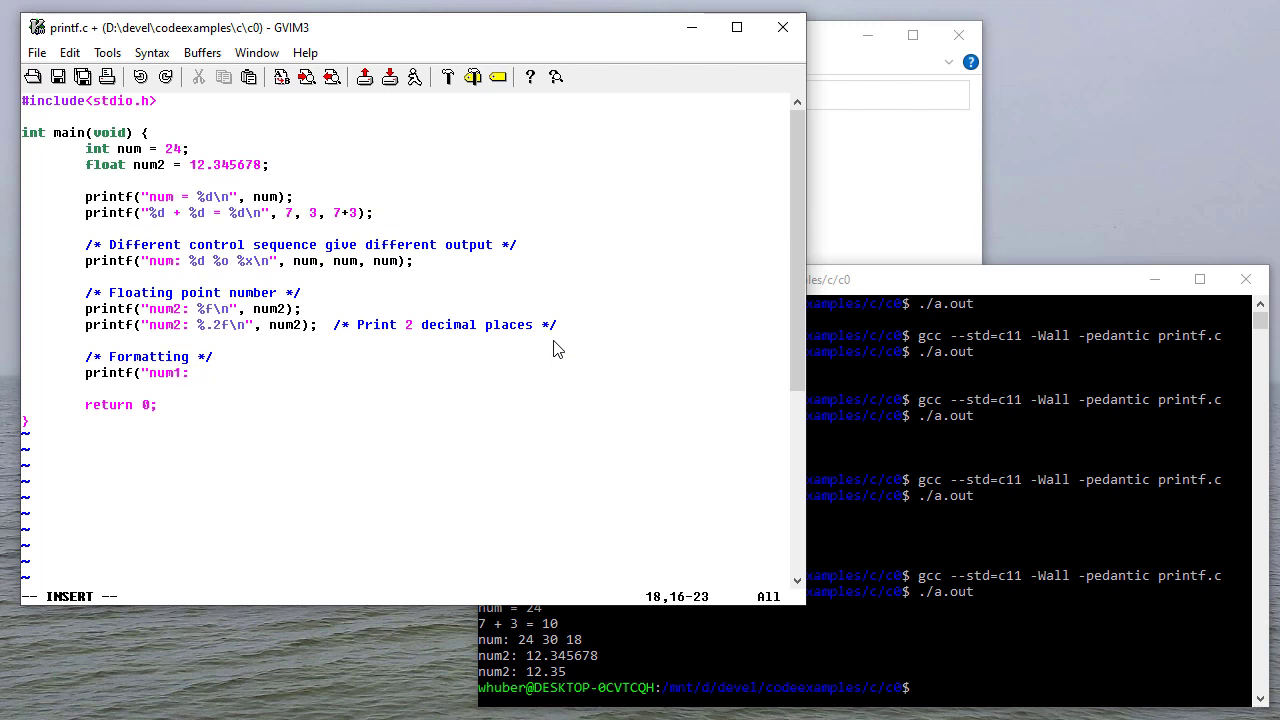
{"action": "type", "text": "%"}
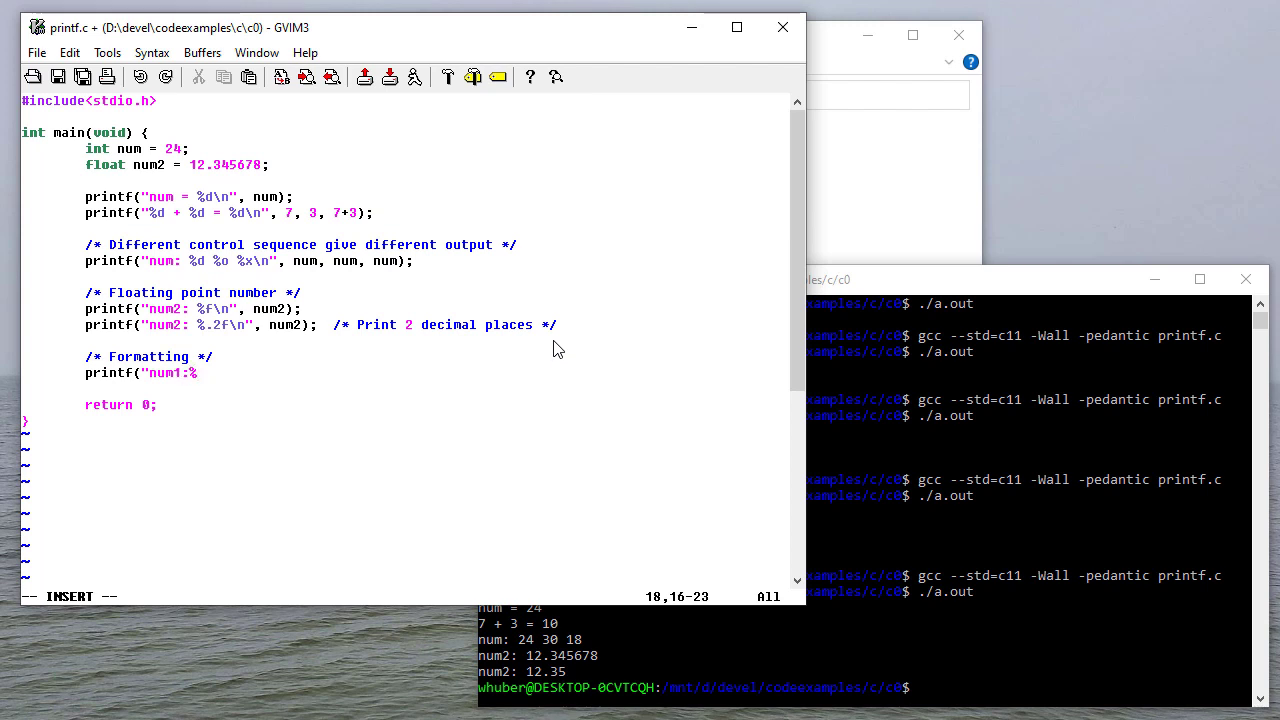
{"action": "type", "text": "10d"}
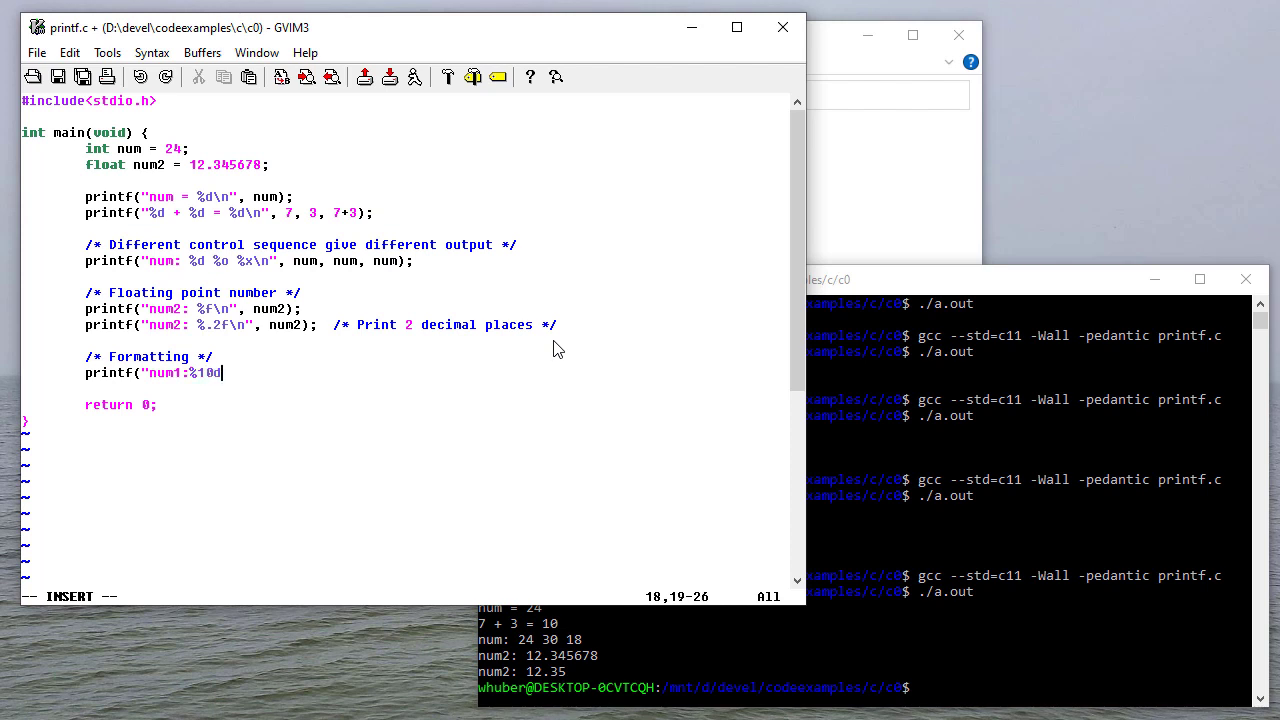
{"action": "type", "text": "\\n\", numm);"}
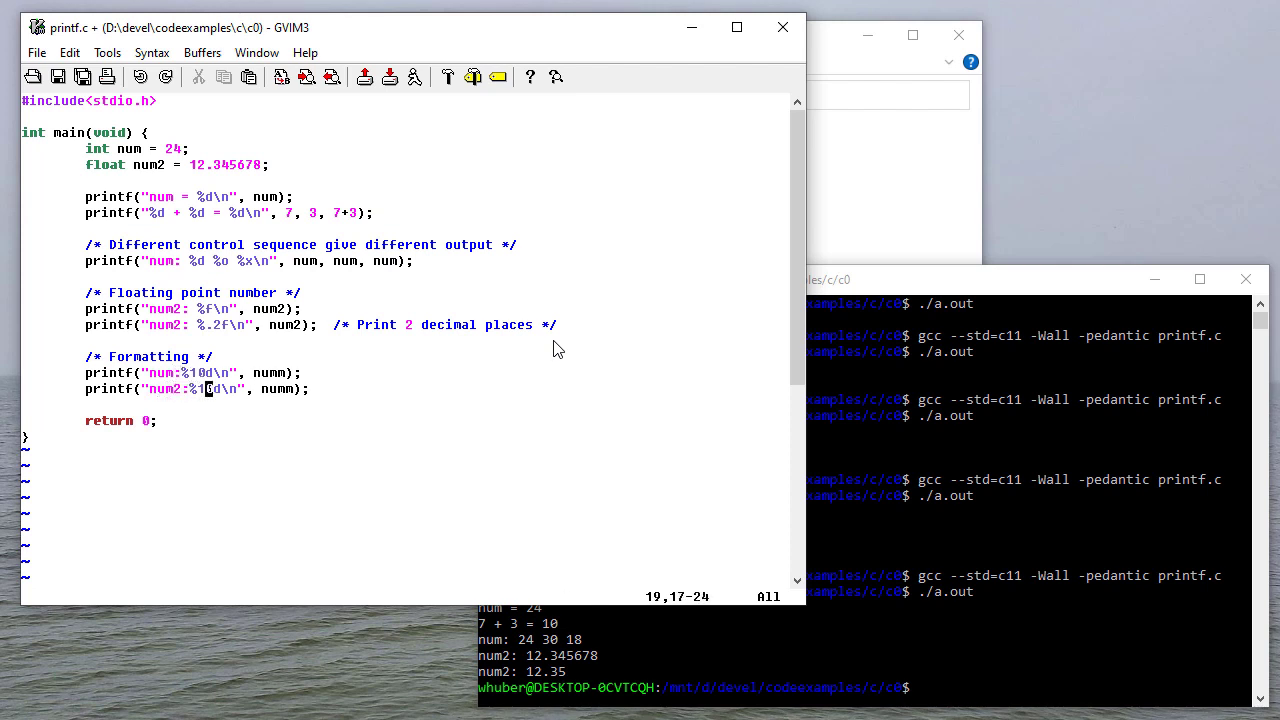
Add printf("num2:%20.3f\n", num2) and begin the /* Tabs & newlines */ comment.
{"action": "type", "text": "0"}
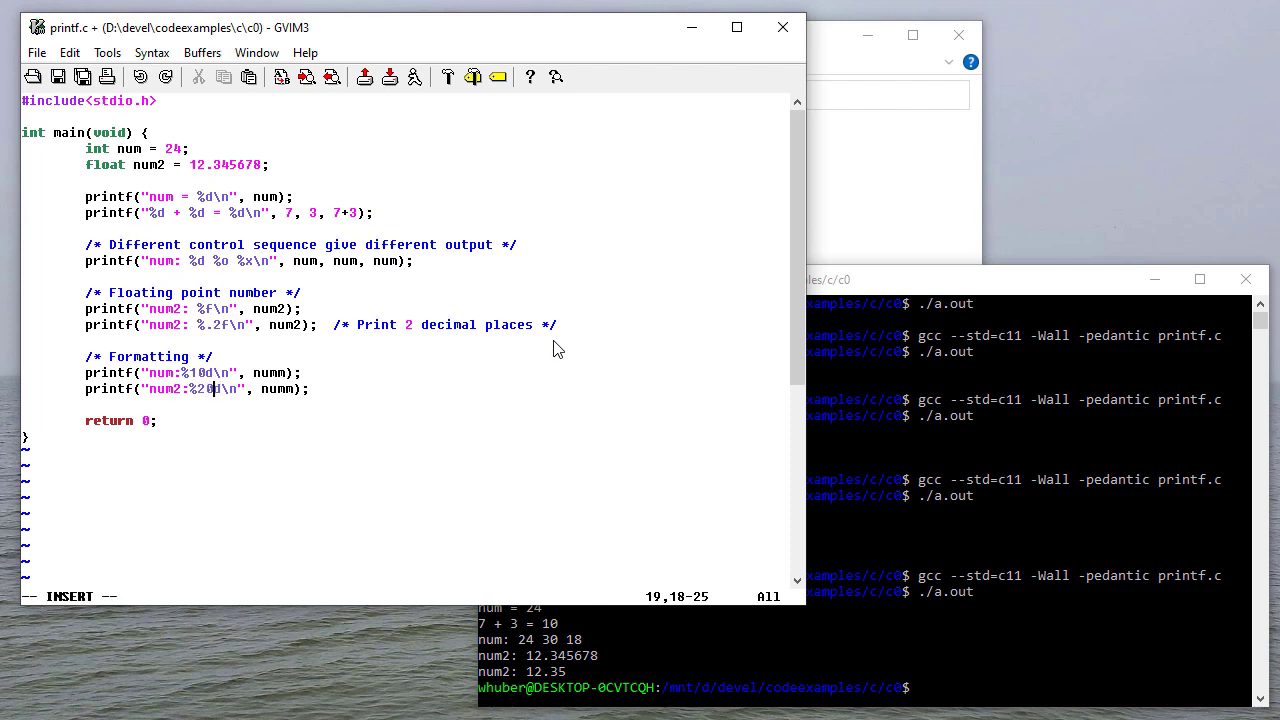
{"action": "type", "text": ".3f"}
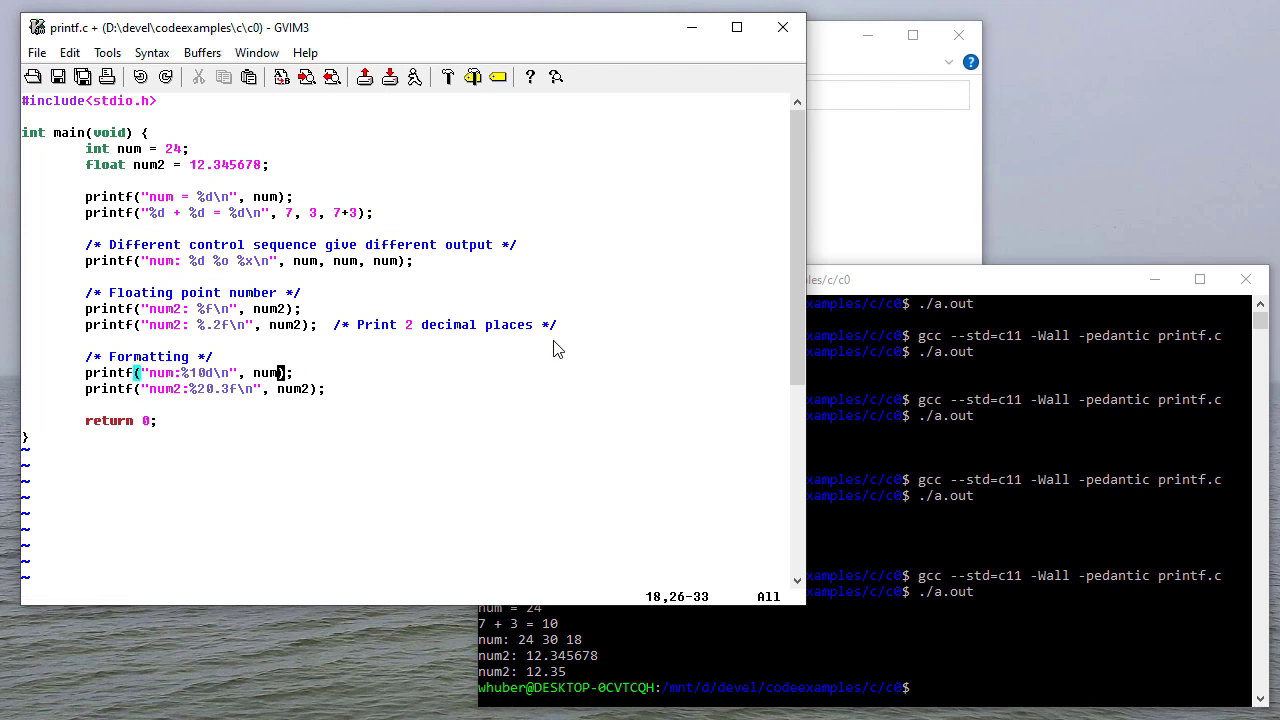
{"action": "mouse_move", "coordinate": [200, 388]}
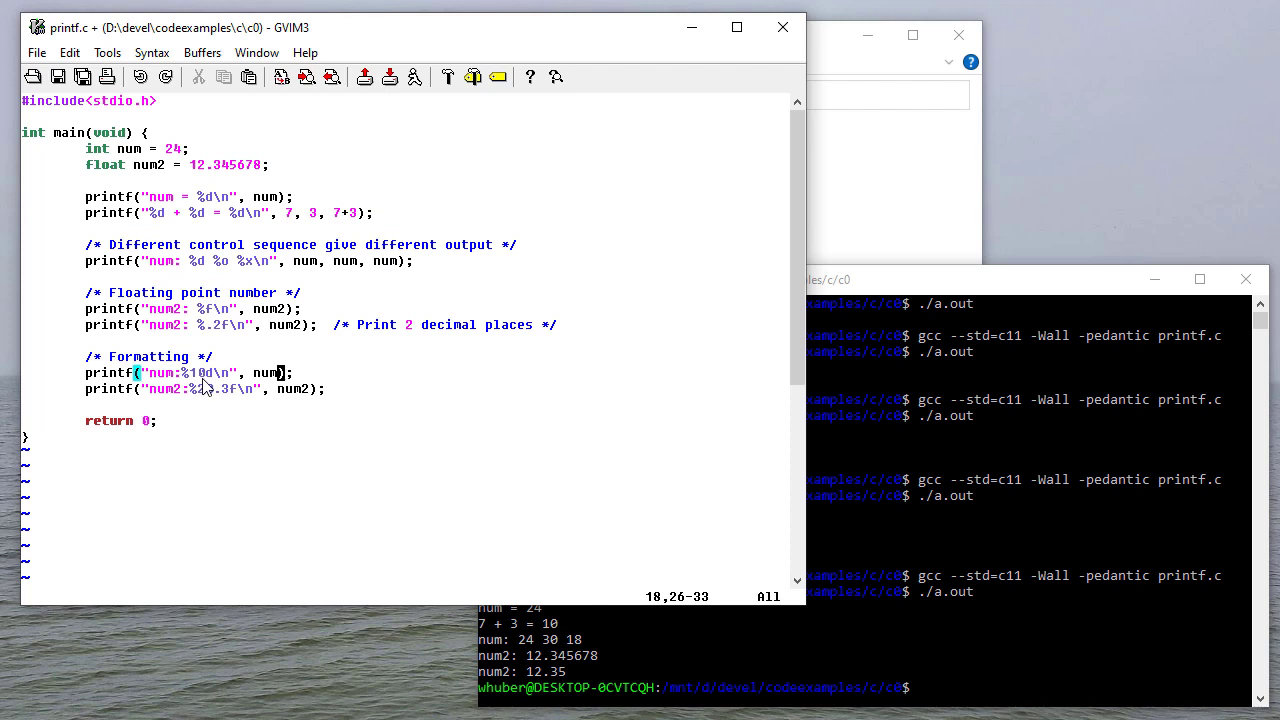
{"action": "mouse_move", "coordinate": [204, 384]}
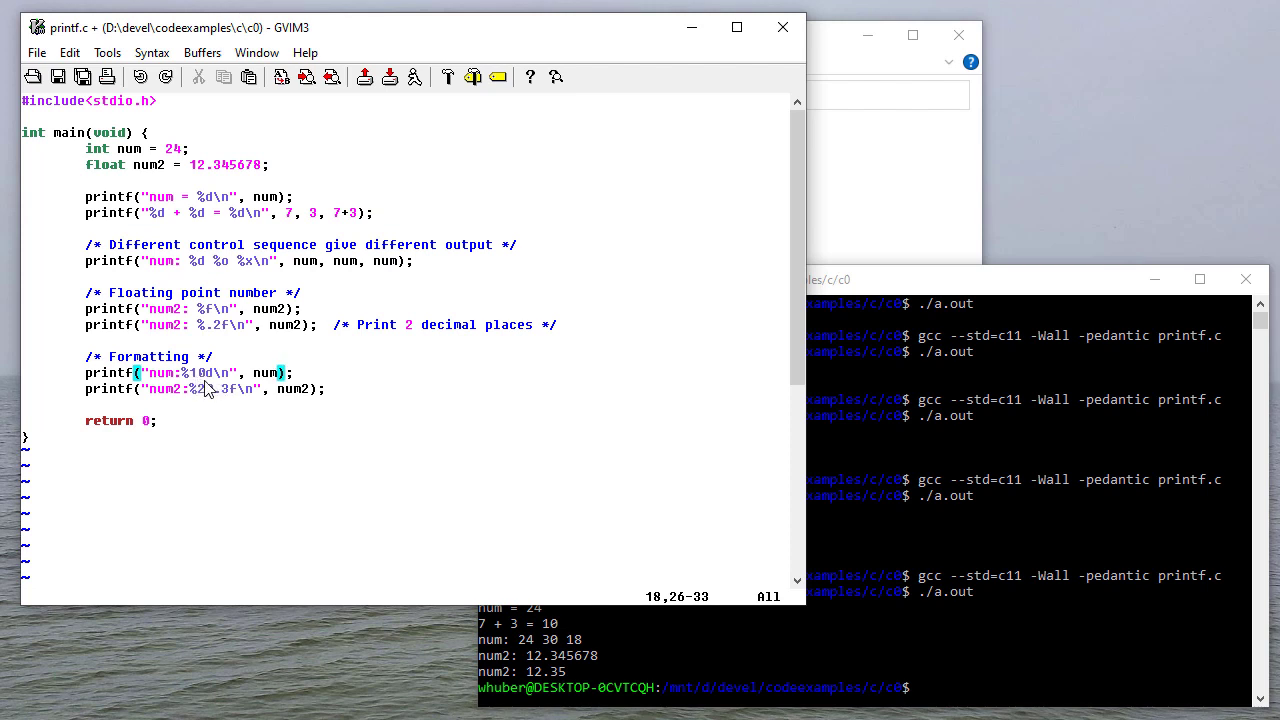
{"action": "type", "text": "0"}
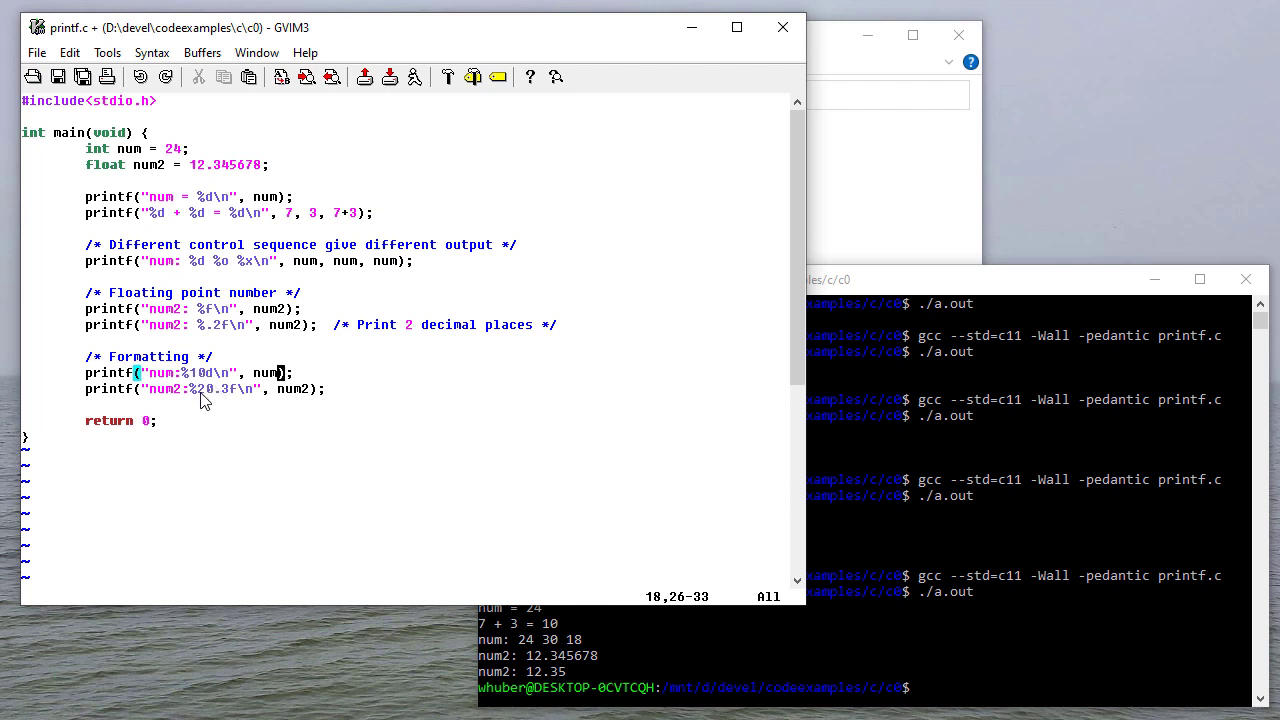
{"action": "mouse_move", "coordinate": [224, 404]}
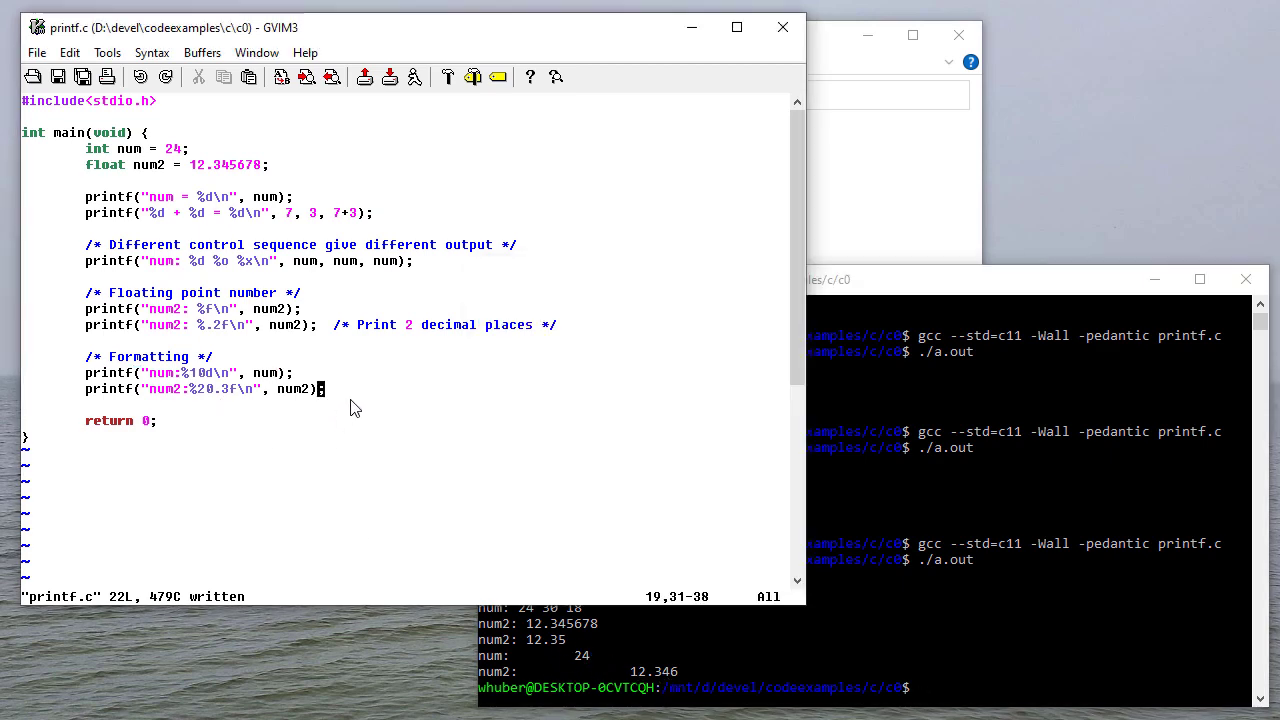
{"action": "type", "text": "/* Tabs & newlines */"}
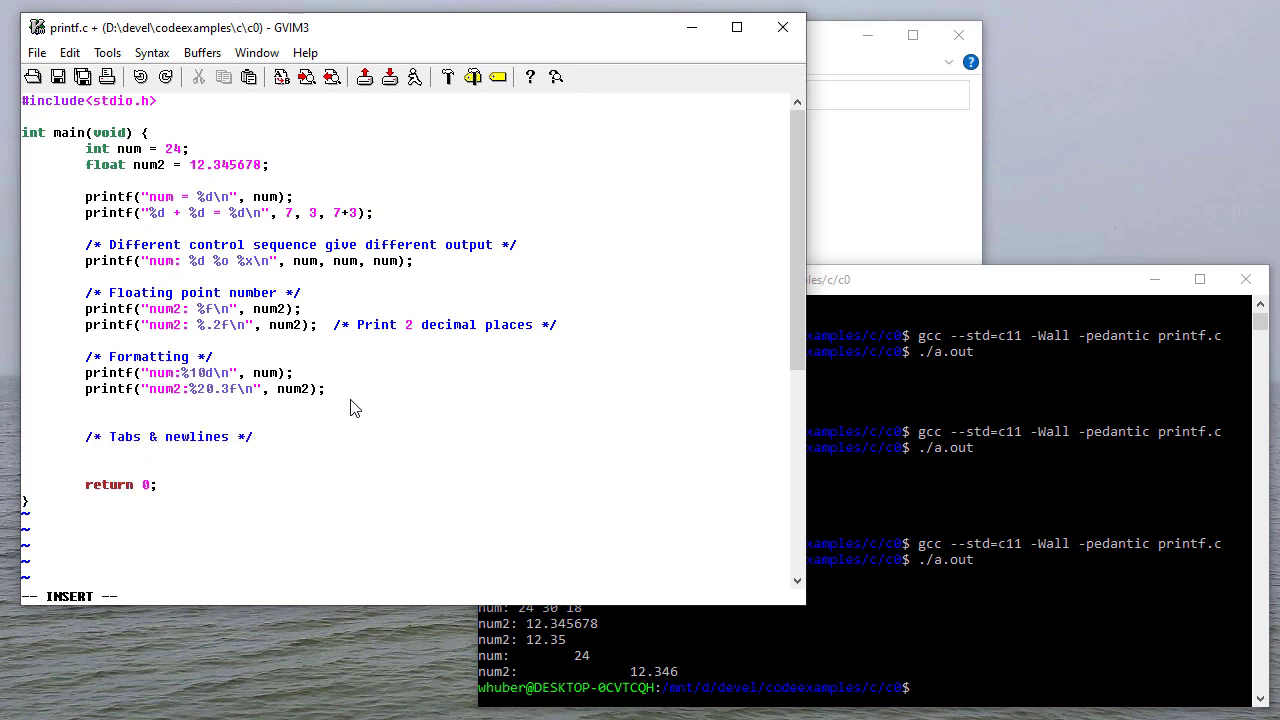
Write printf("Tab\ttab\ttab\ttab\nnewline\n\tnewline\n") under Tabs & newlines.
{"action": "type", "text": "printf(\"Tabs"}
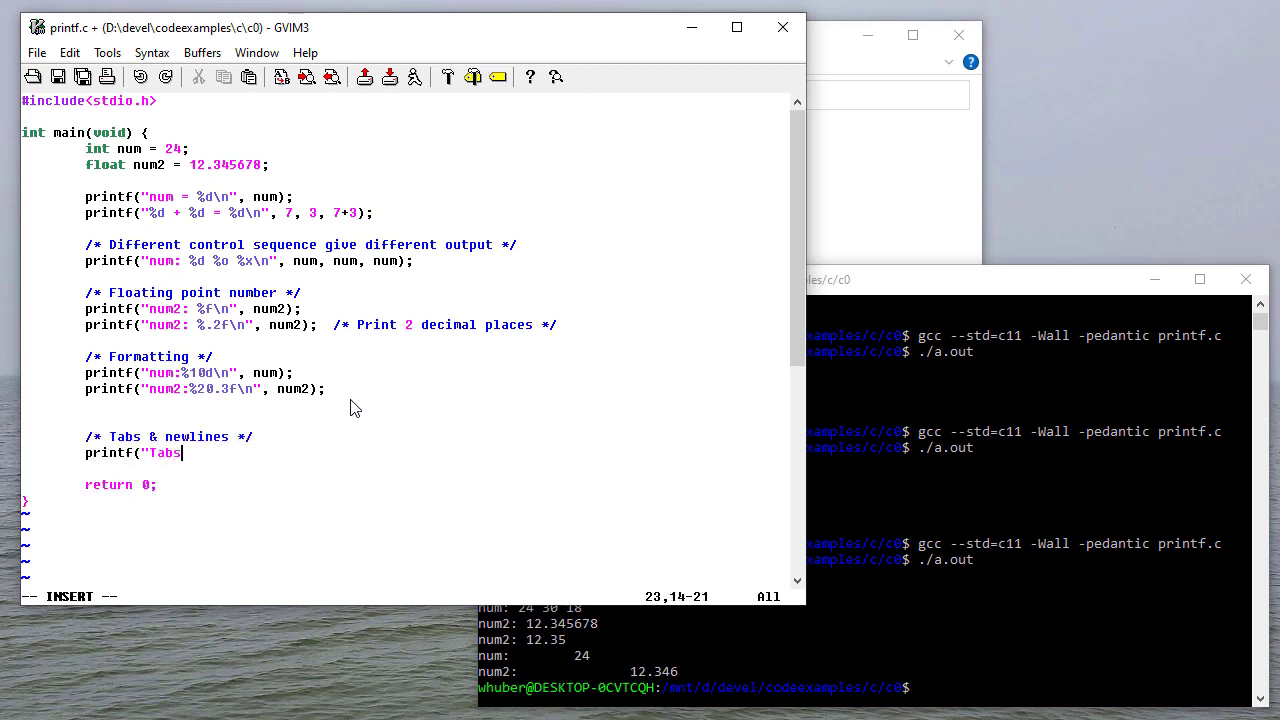
{"action": "type", "text": "\\t"}
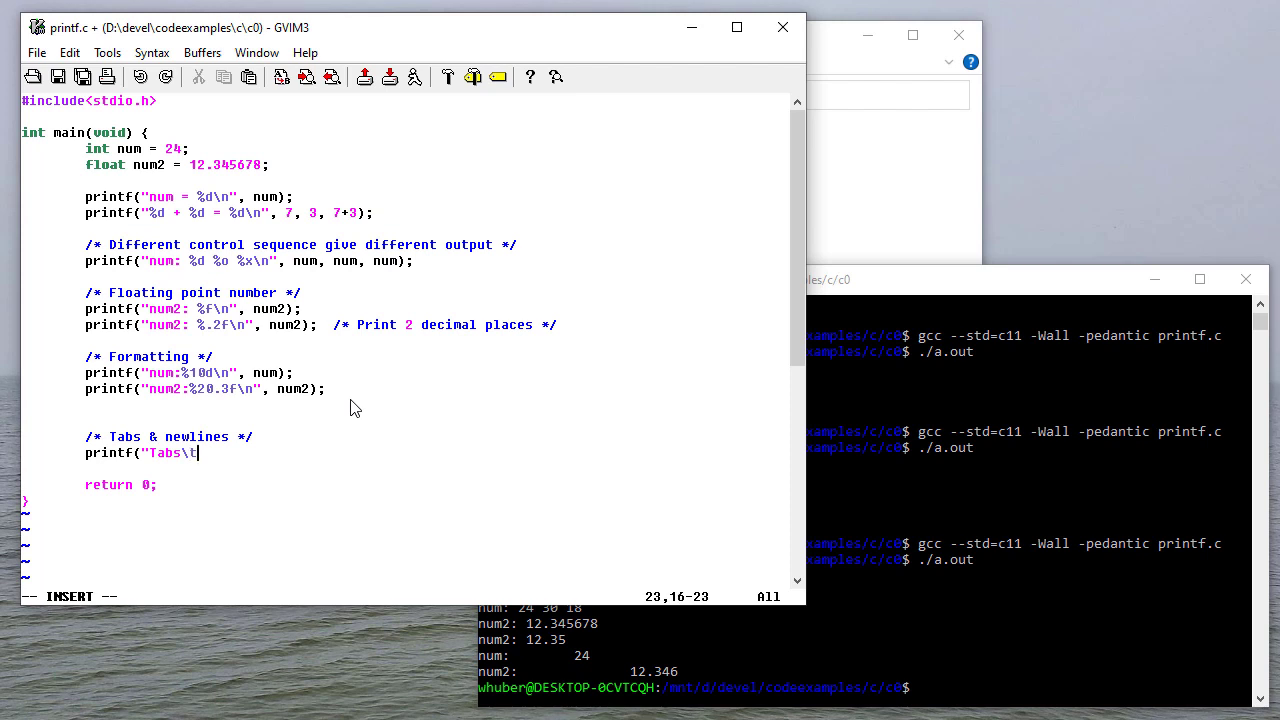
{"action": "key", "text": "BackSpace"}
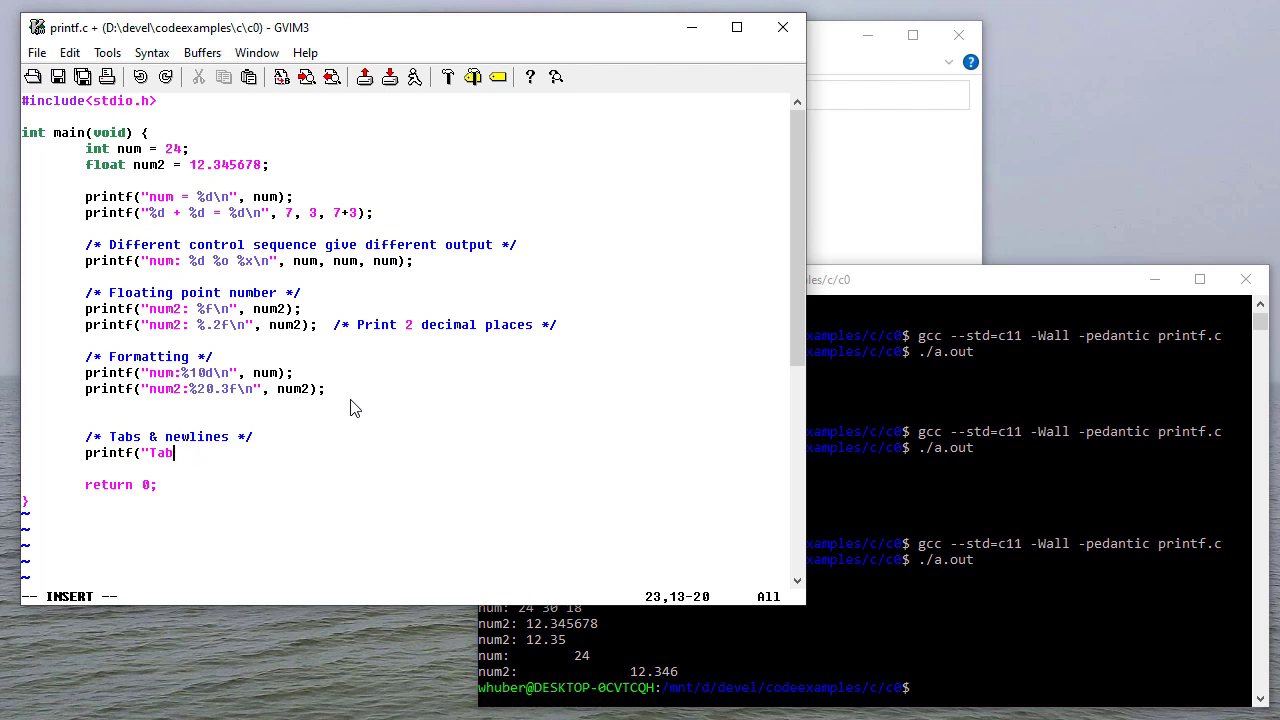
{"action": "type", "text": "\\t ta"}
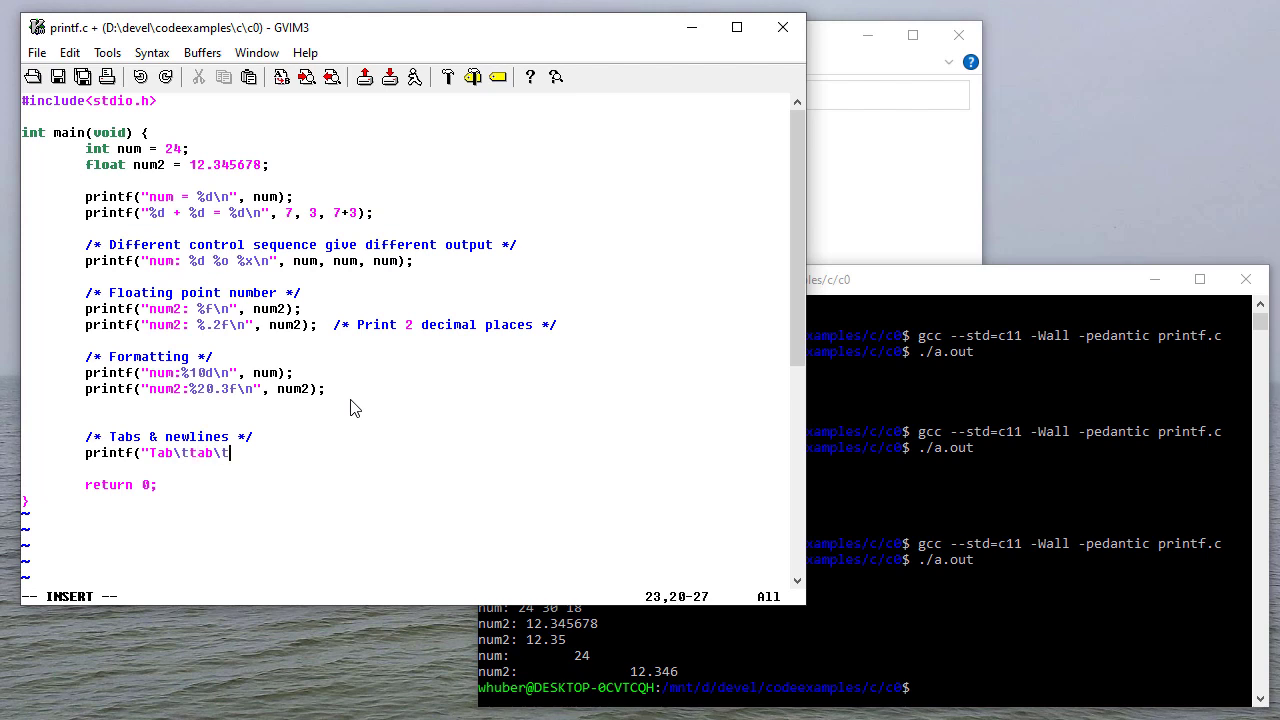
{"action": "type", "text": "tab\\t"}
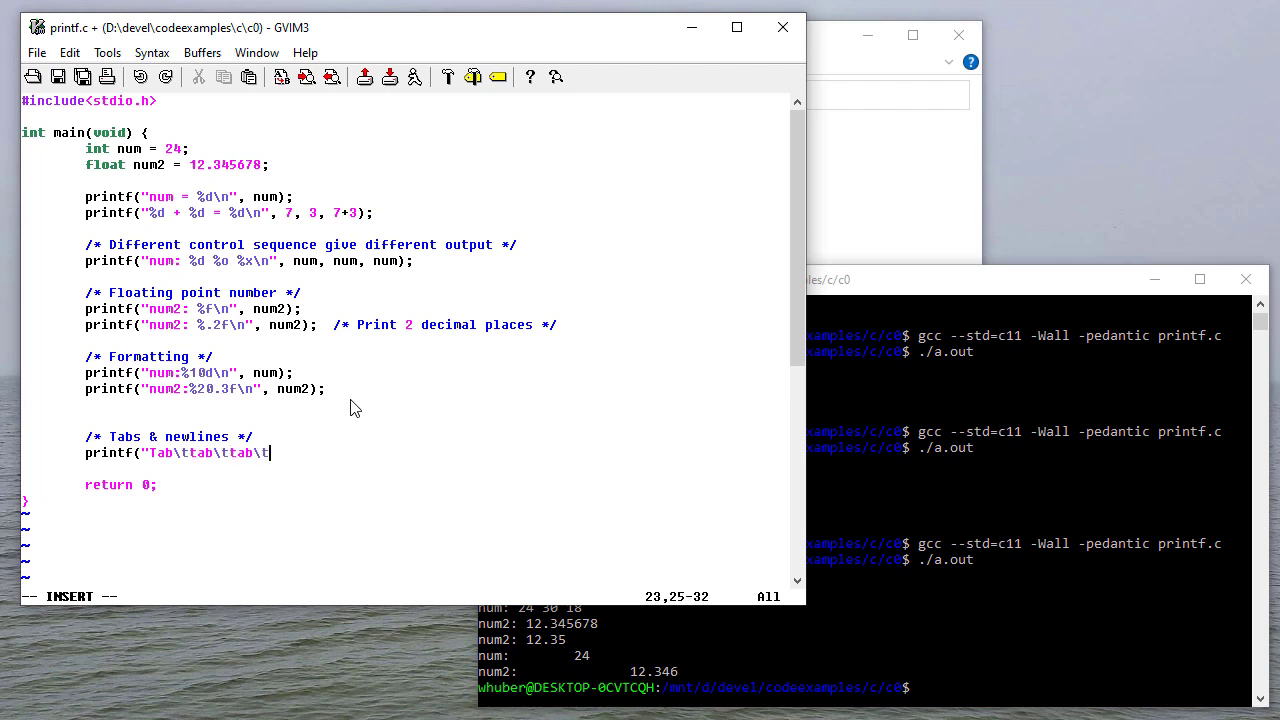
{"action": "type", "text": "n"}
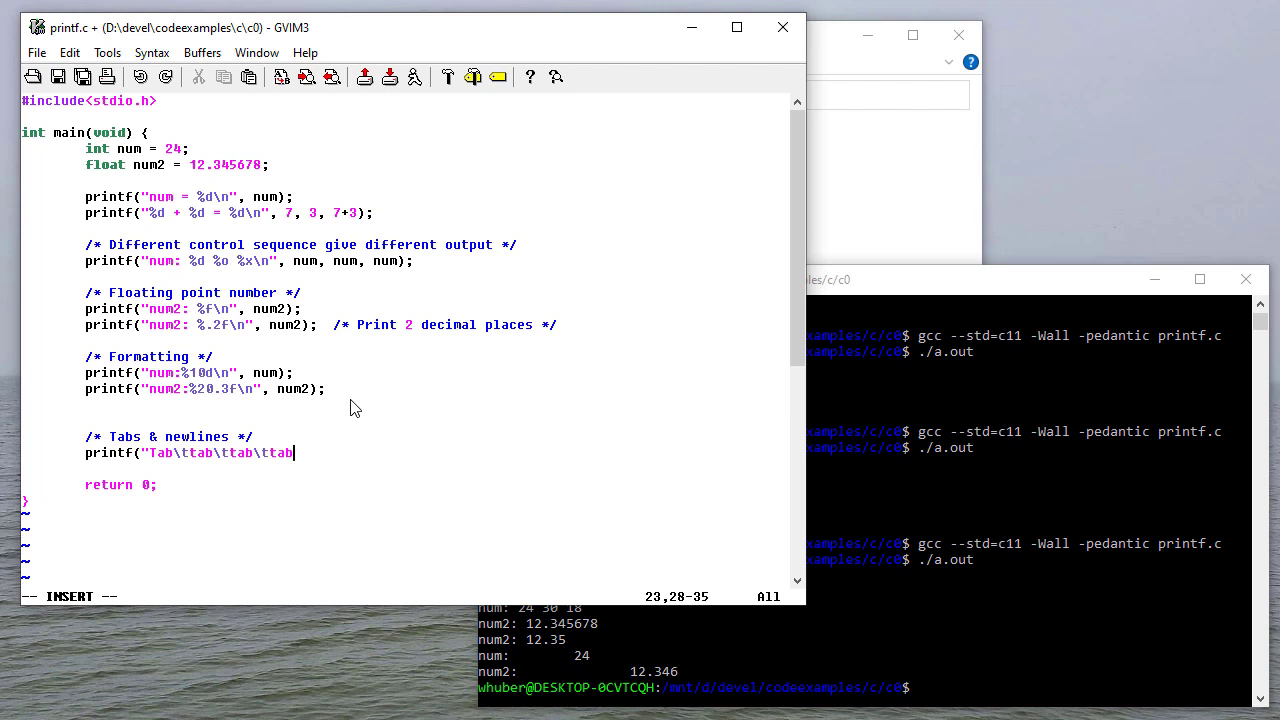
{"action": "type", "text": "\\nnewline\\n"}
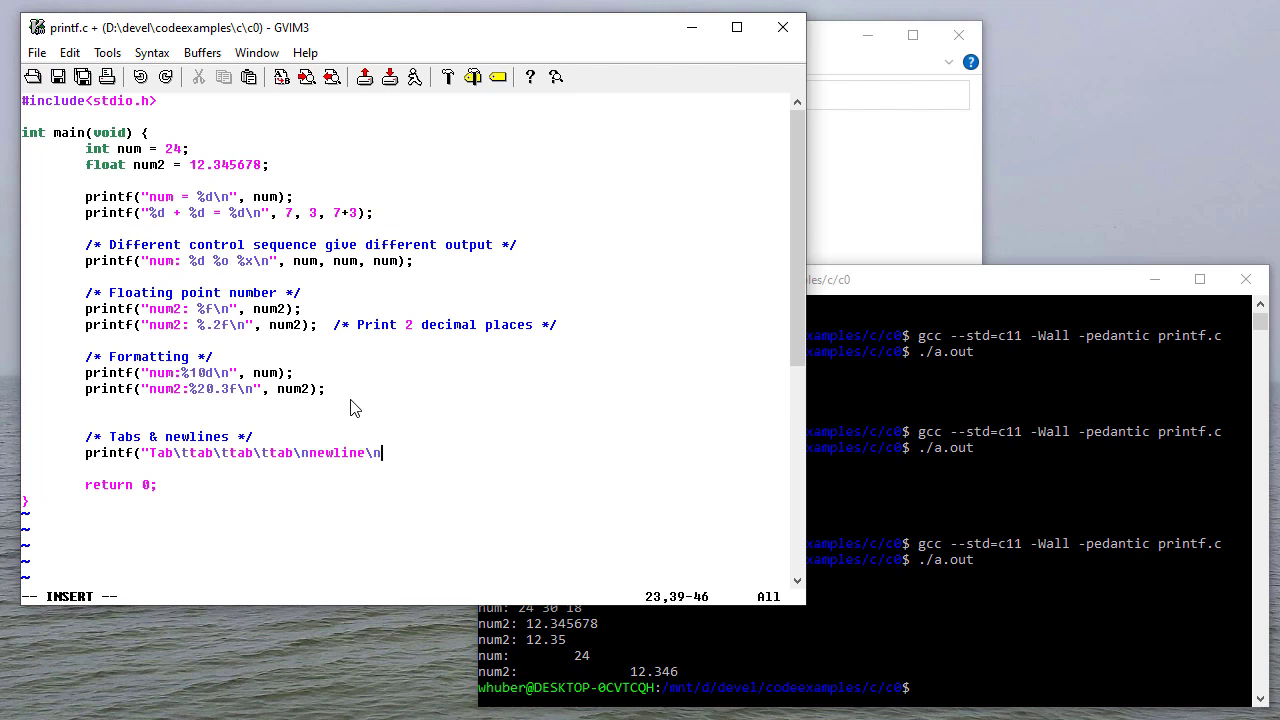
{"action": "type", "text": "\\tnewline\\n\""}
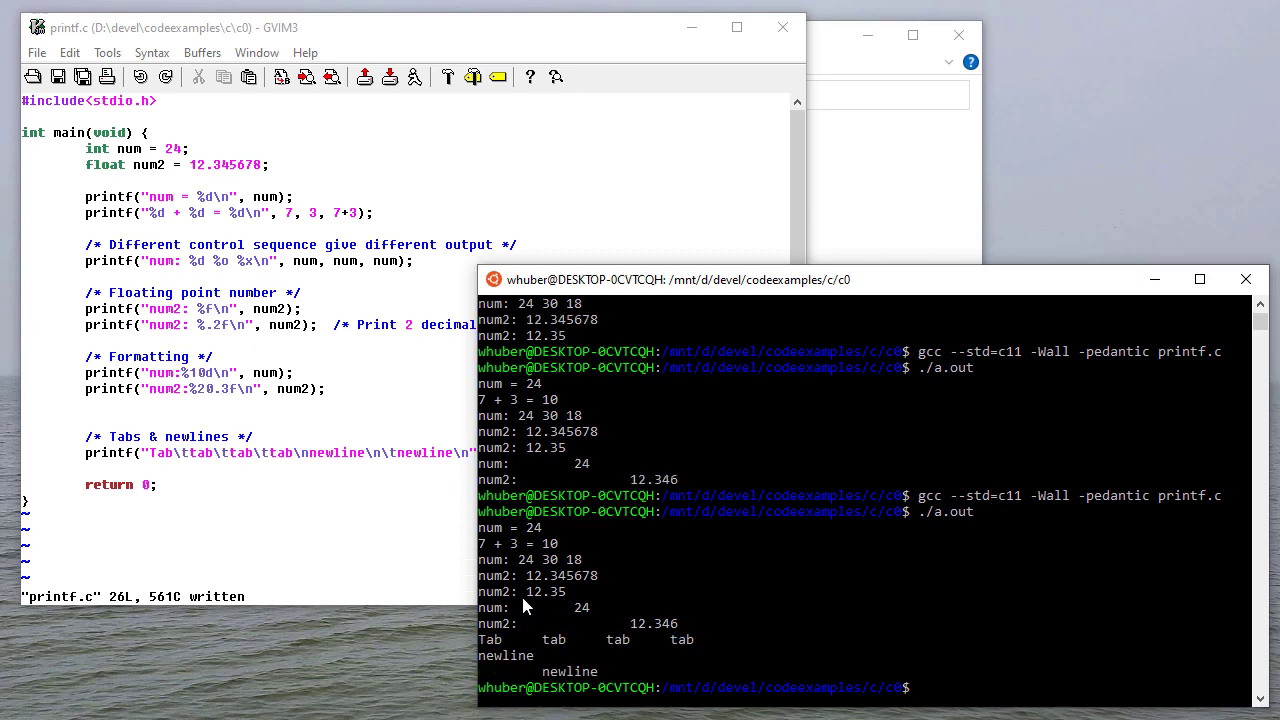
{"action": "mouse_move", "coordinate": [548, 678]}
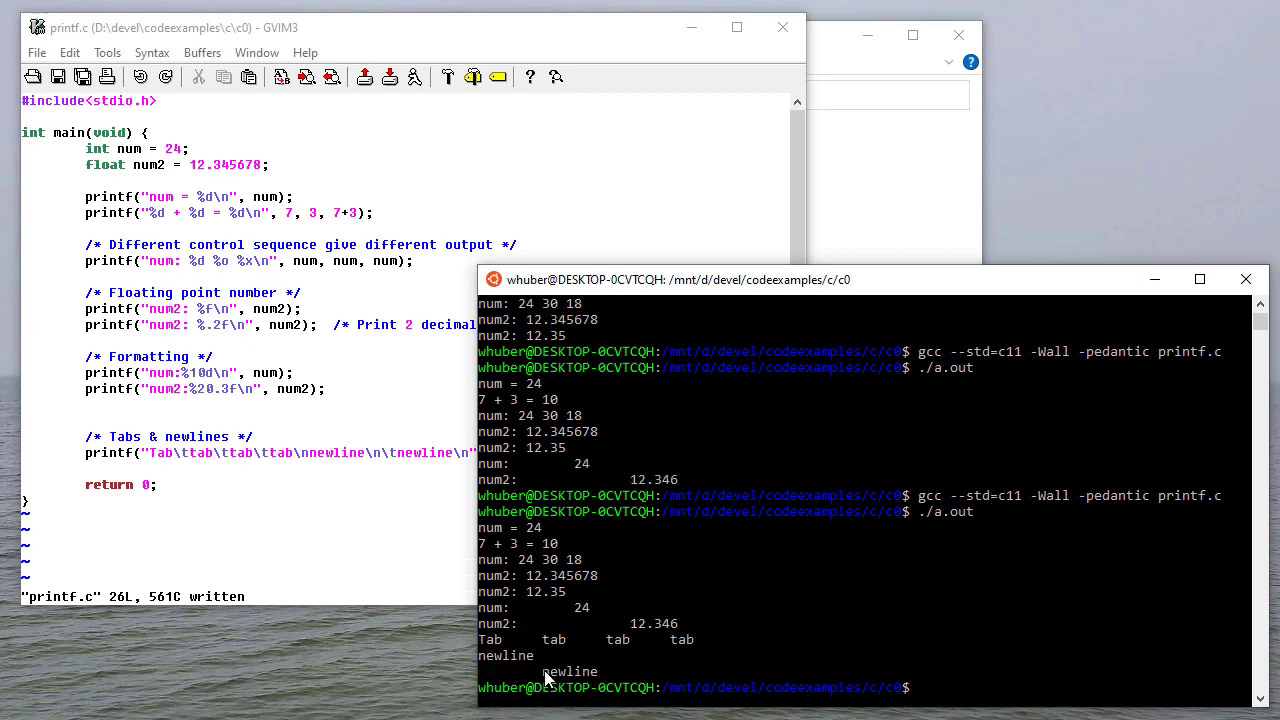
{"action": "mouse_move", "coordinate": [530, 680]}
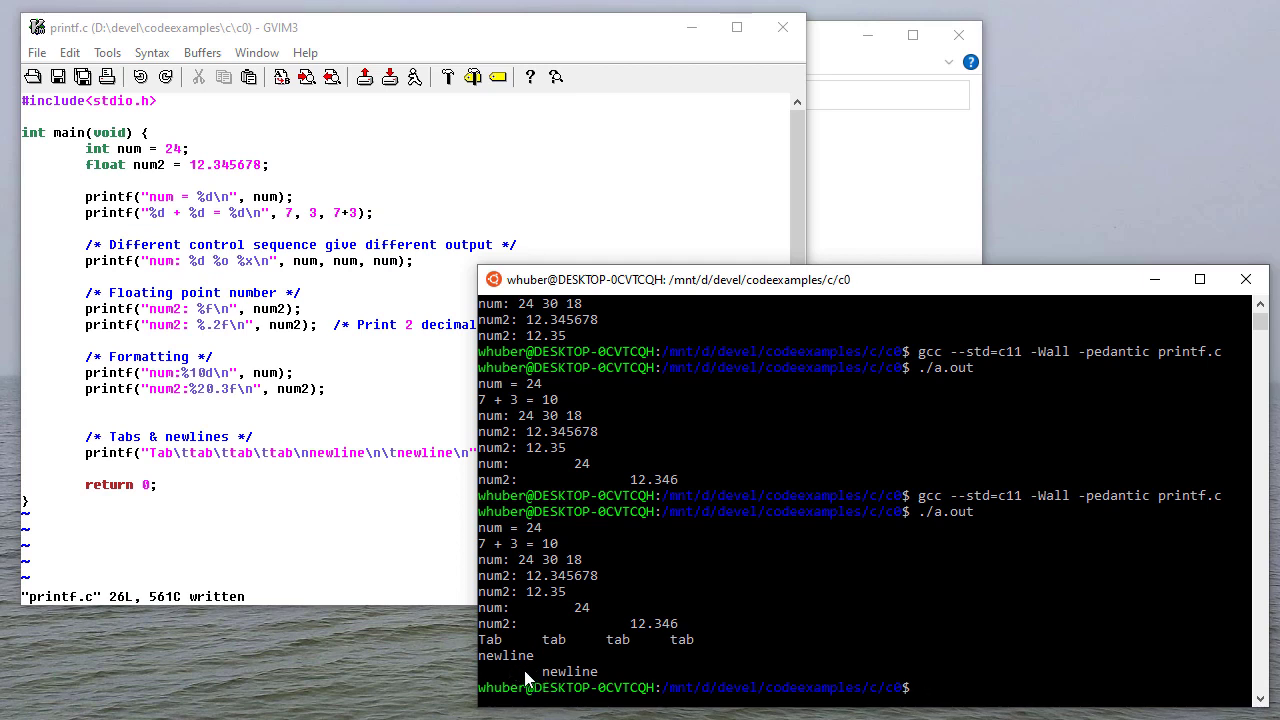
{"action": "mouse_move", "coordinate": [538, 680]}
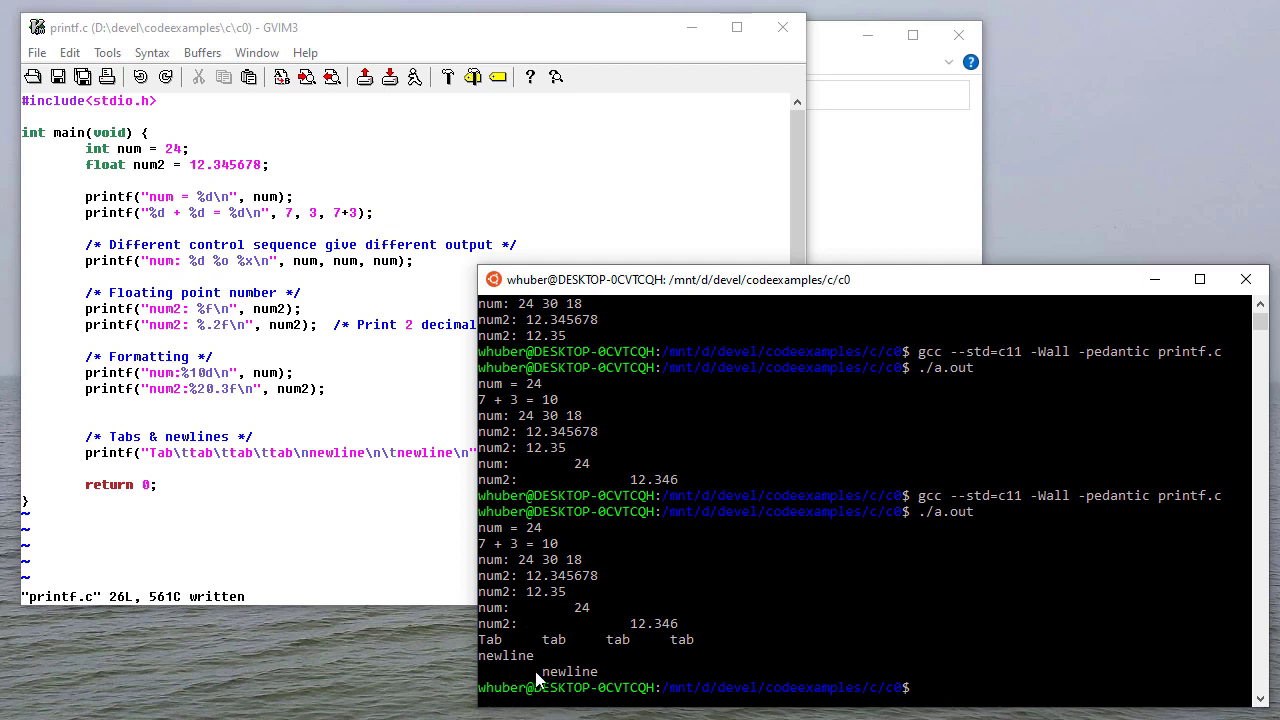
{"action": "mouse_move", "coordinate": [208, 432]}
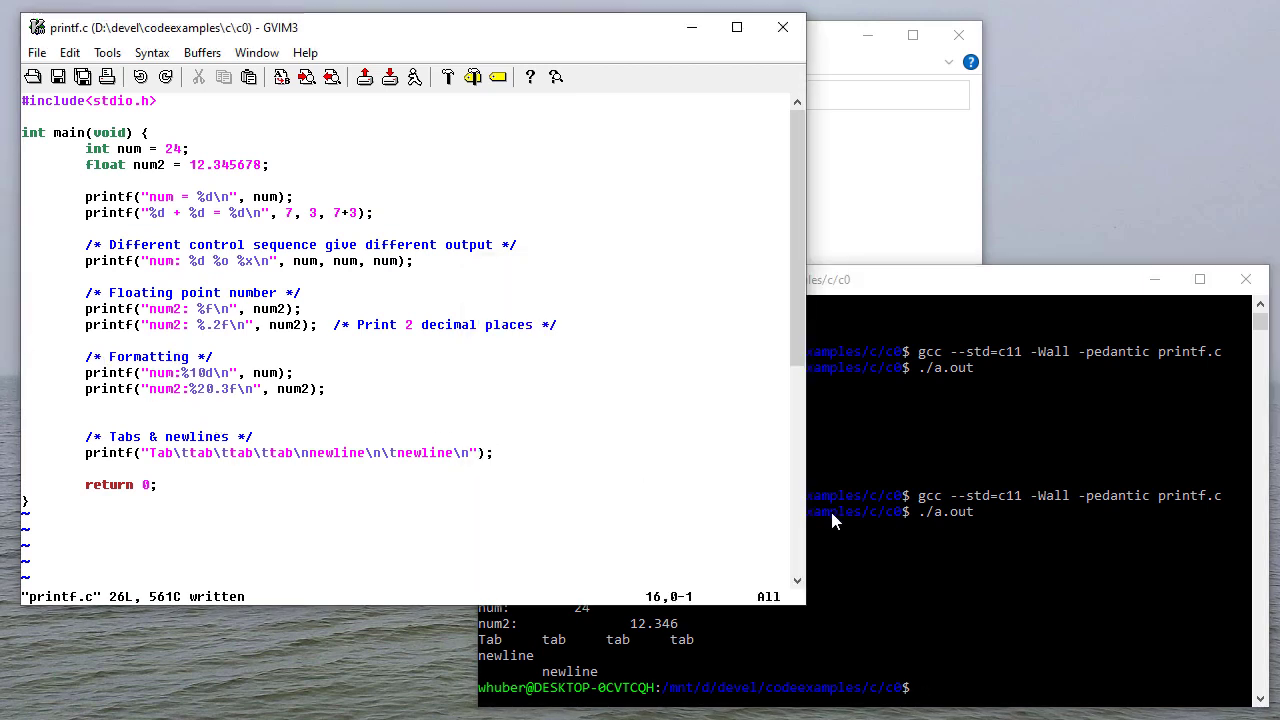
Bring the GVIM window with printf.c back to the foreground after reviewing the ./a.out output.
{"action": "left_click", "coordinate": [538, 446]}
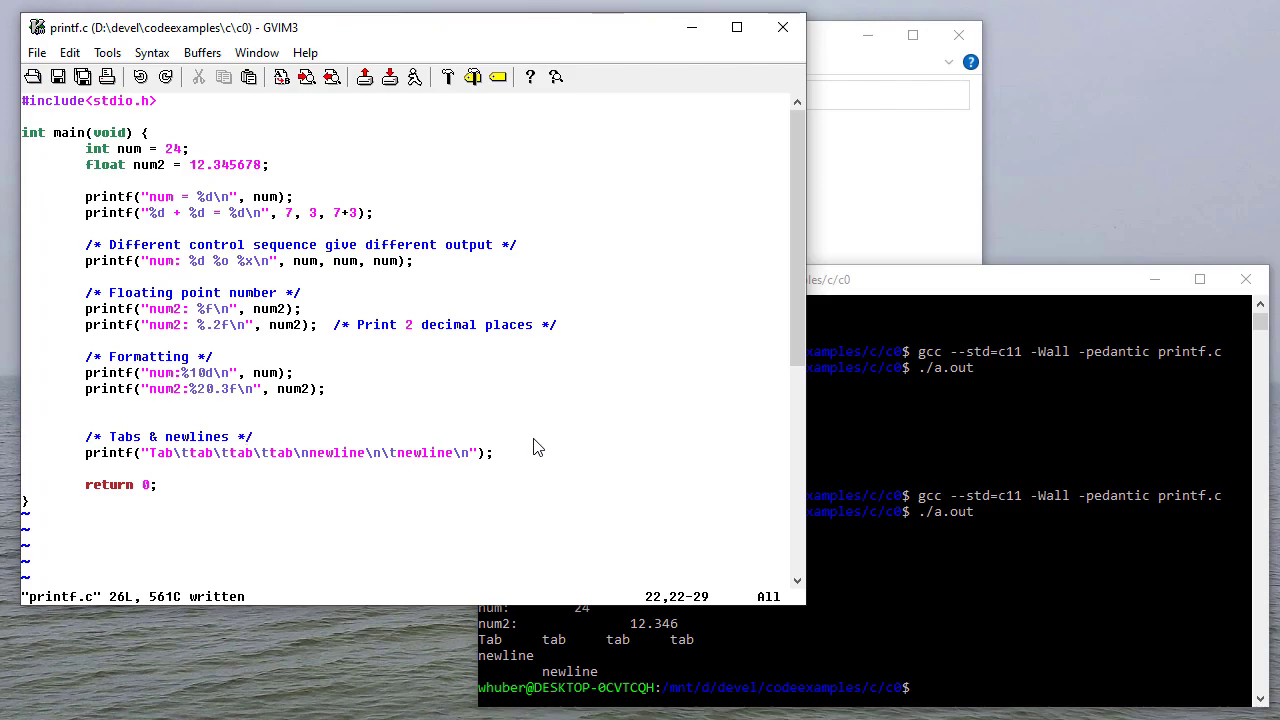